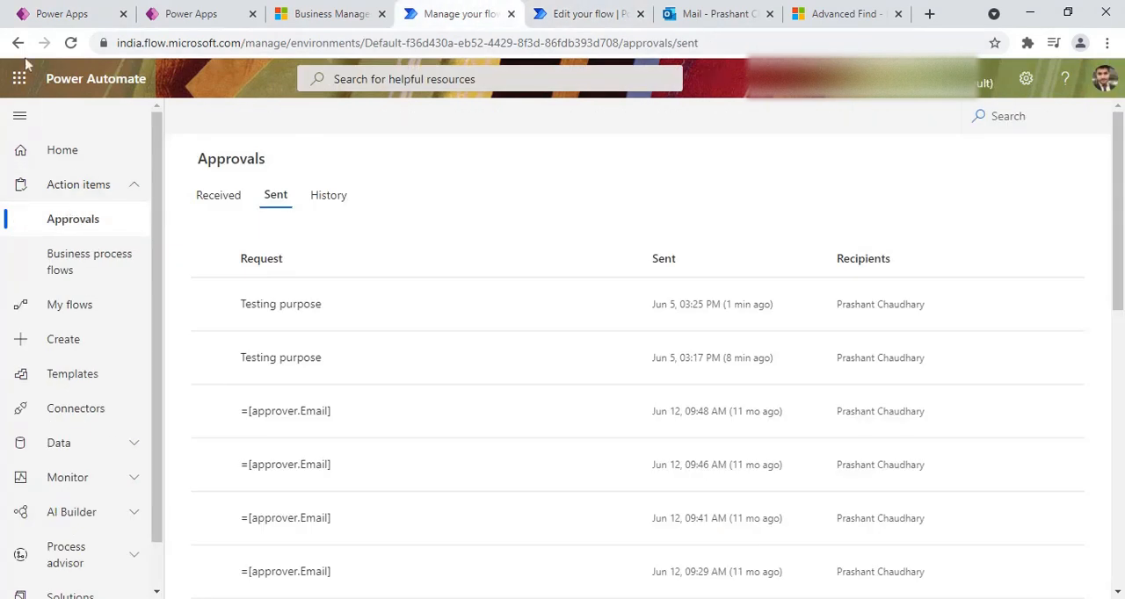
{"action": "mouse_move", "coordinate": [120, 218]}
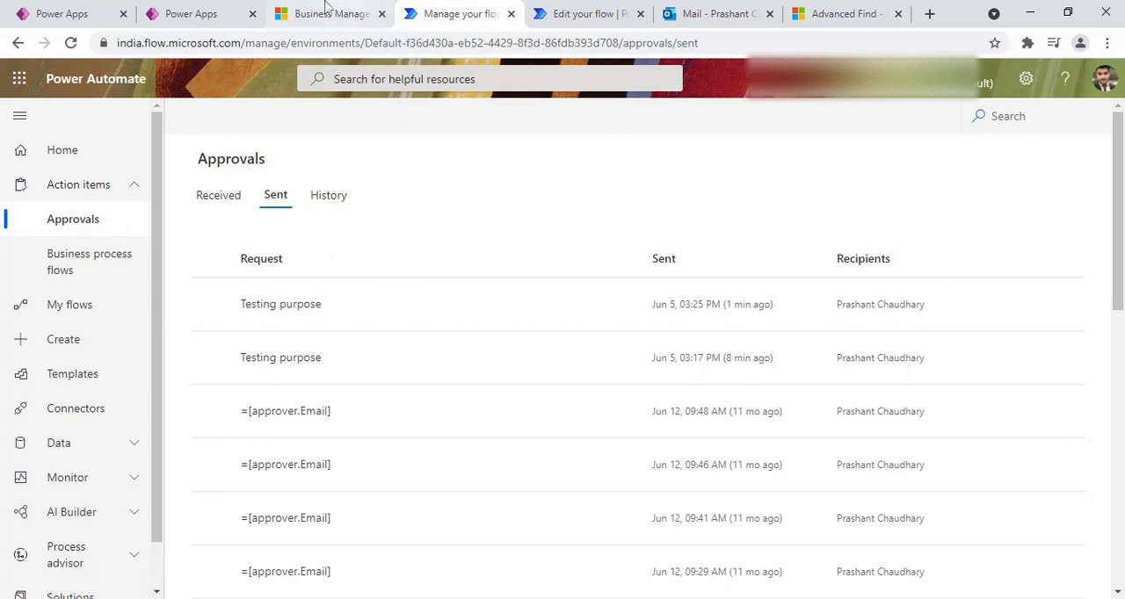
View the Approval table's pending records in Power Apps, then switch to the Outlook mailbox.
{"action": "left_click", "coordinate": [190, 14]}
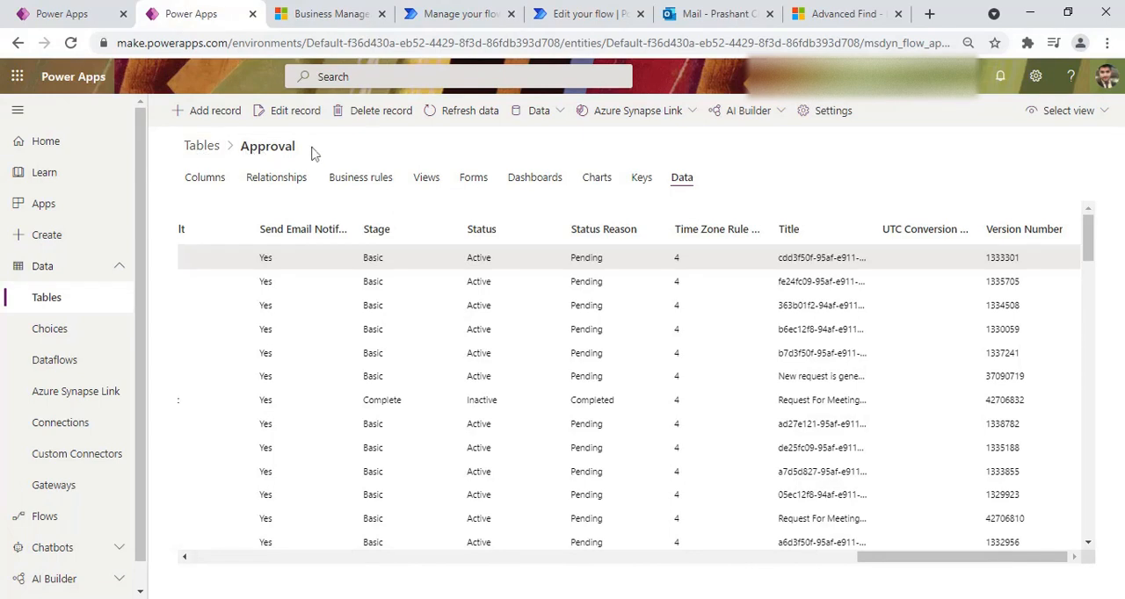
{"action": "mouse_move", "coordinate": [315, 154]}
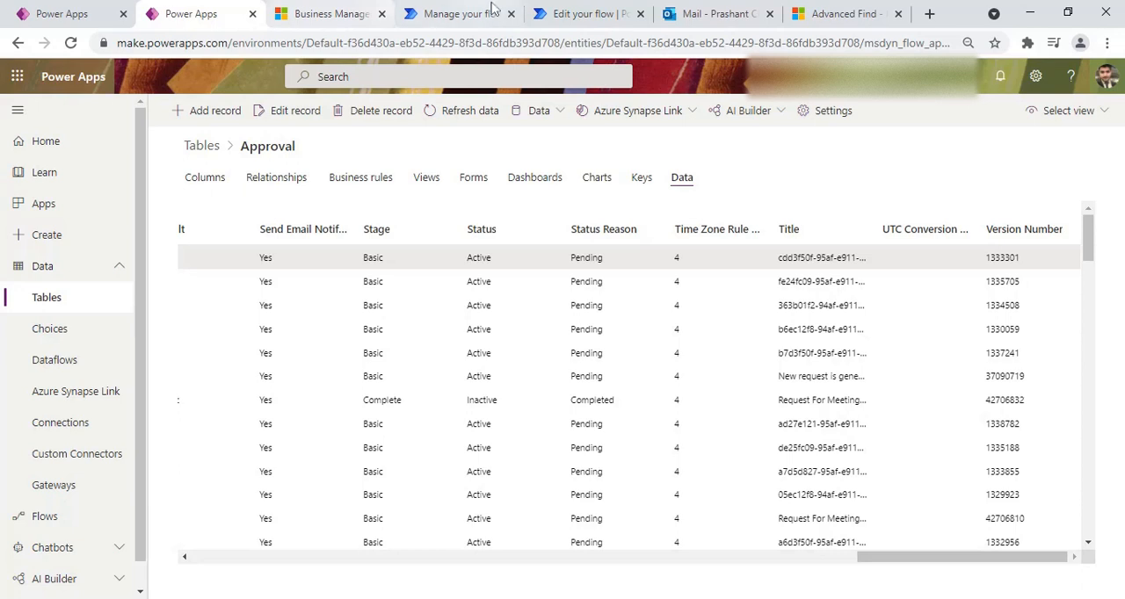
{"action": "left_click", "coordinate": [718, 14]}
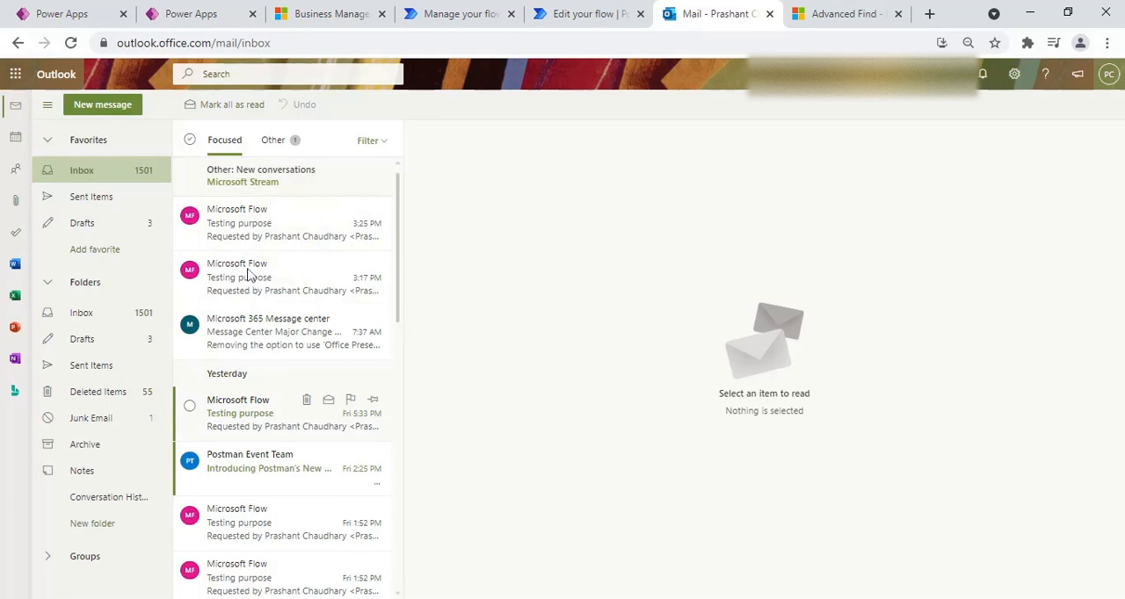
{"action": "mouse_move", "coordinate": [249, 271]}
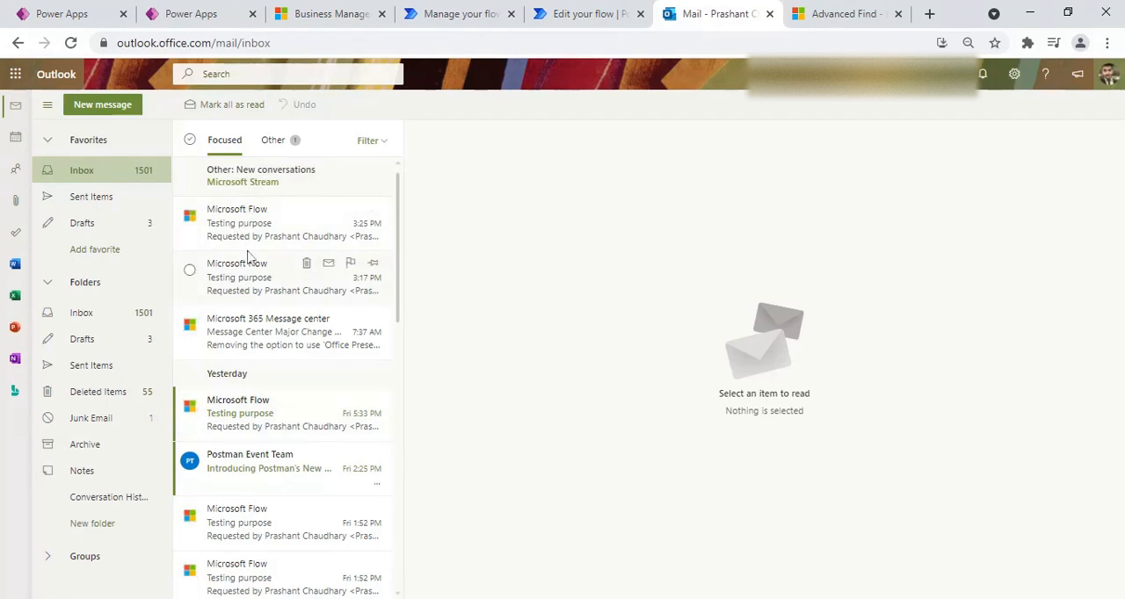
Read the 3:17 PM Testing purpose approval email with its Approve/Reject/Invalid options.
{"action": "left_click", "coordinate": [263, 278]}
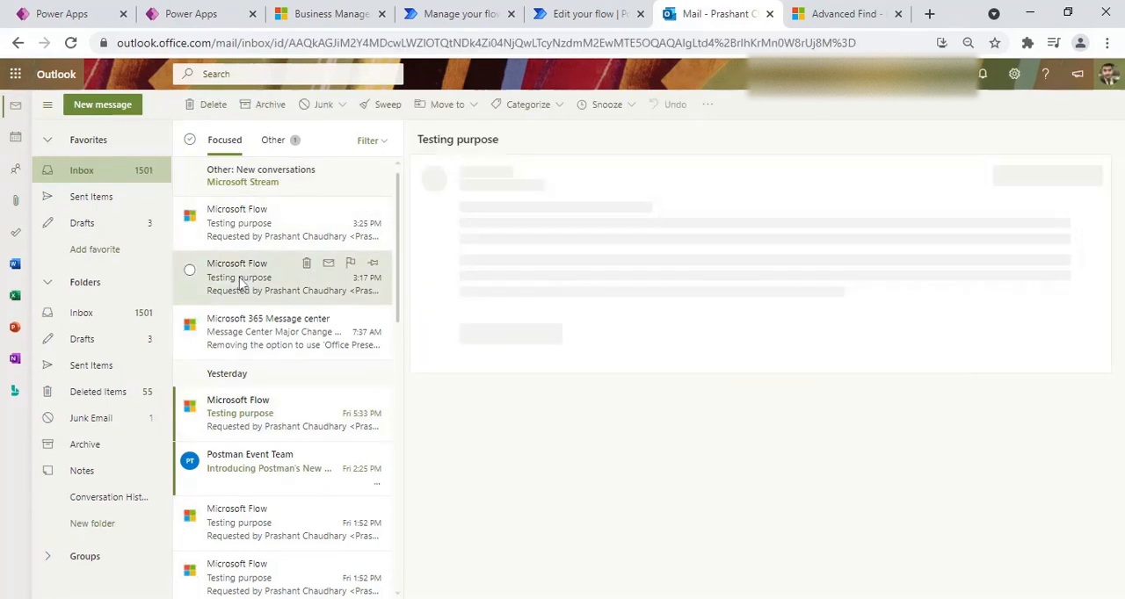
{"action": "left_click", "coordinate": [254, 278]}
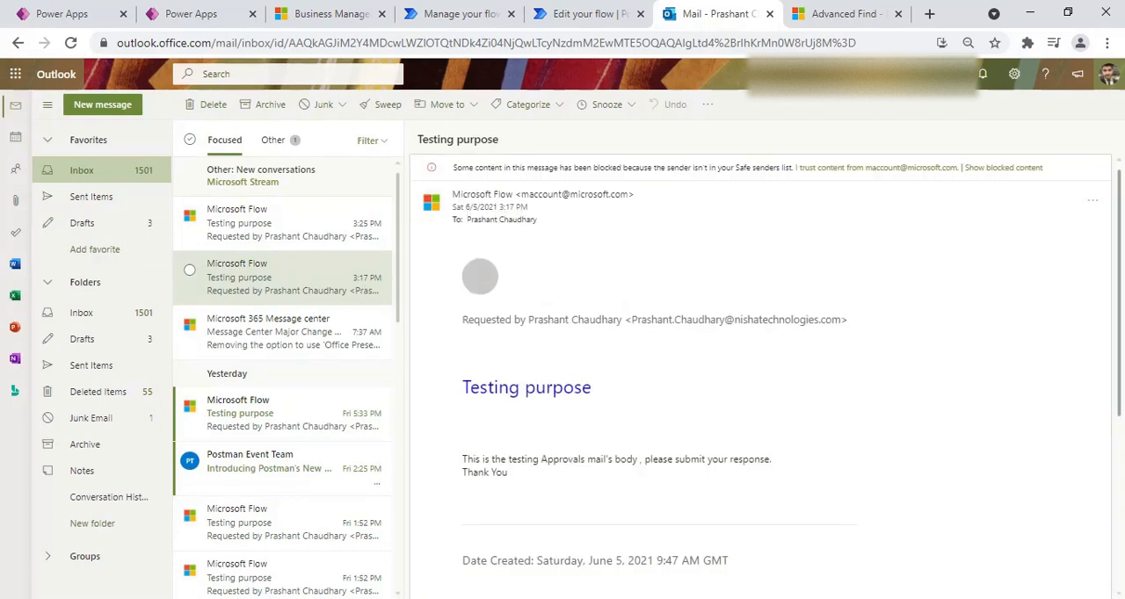
{"action": "scroll", "scroll_direction": "down", "scroll_amount": 3}
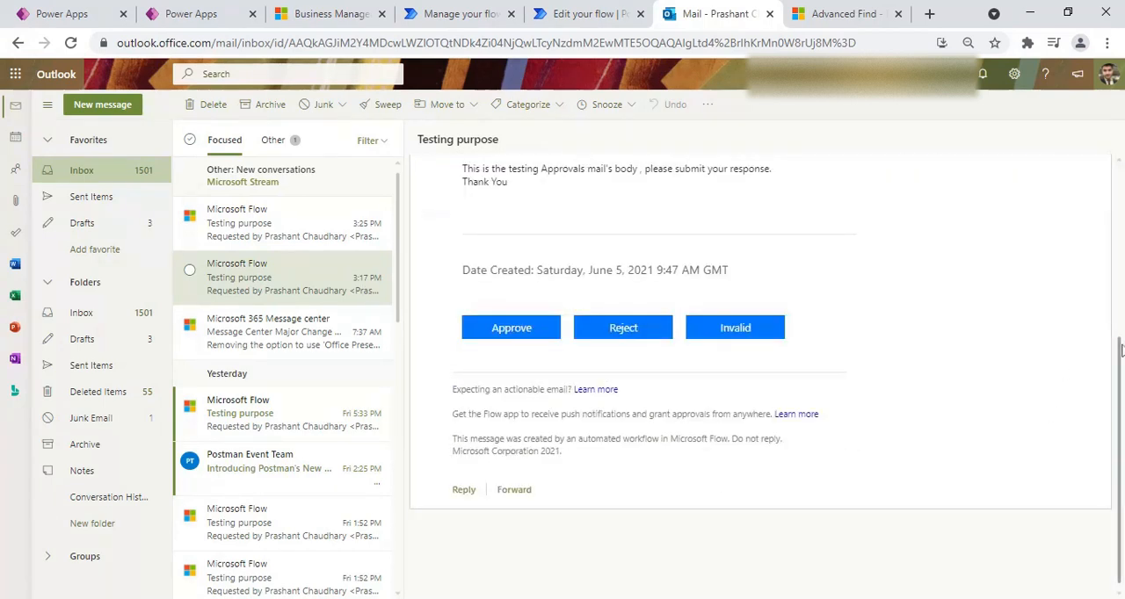
{"action": "scroll", "scroll_direction": "down", "scroll_amount": 3}
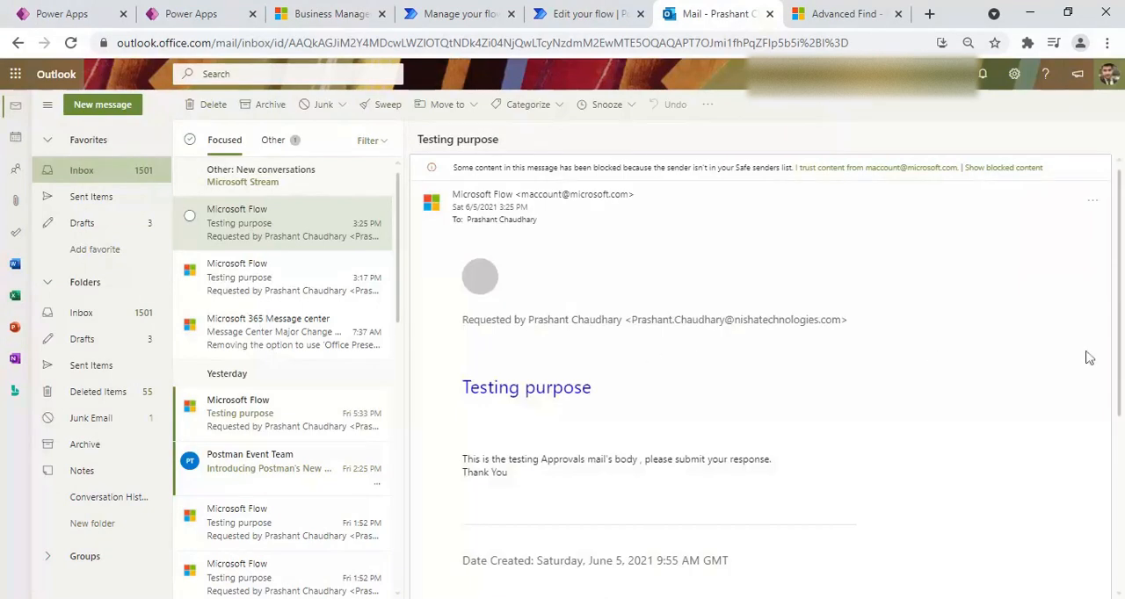
{"action": "scroll", "scroll_direction": "down", "scroll_amount": 3}
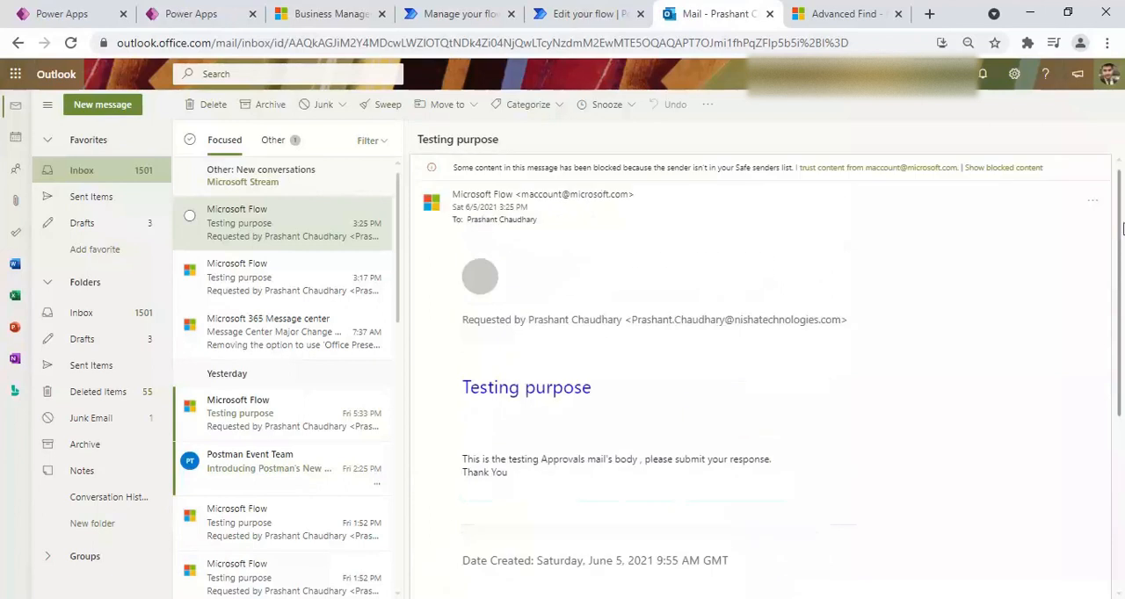
{"action": "scroll", "scroll_direction": "down", "scroll_amount": 3}
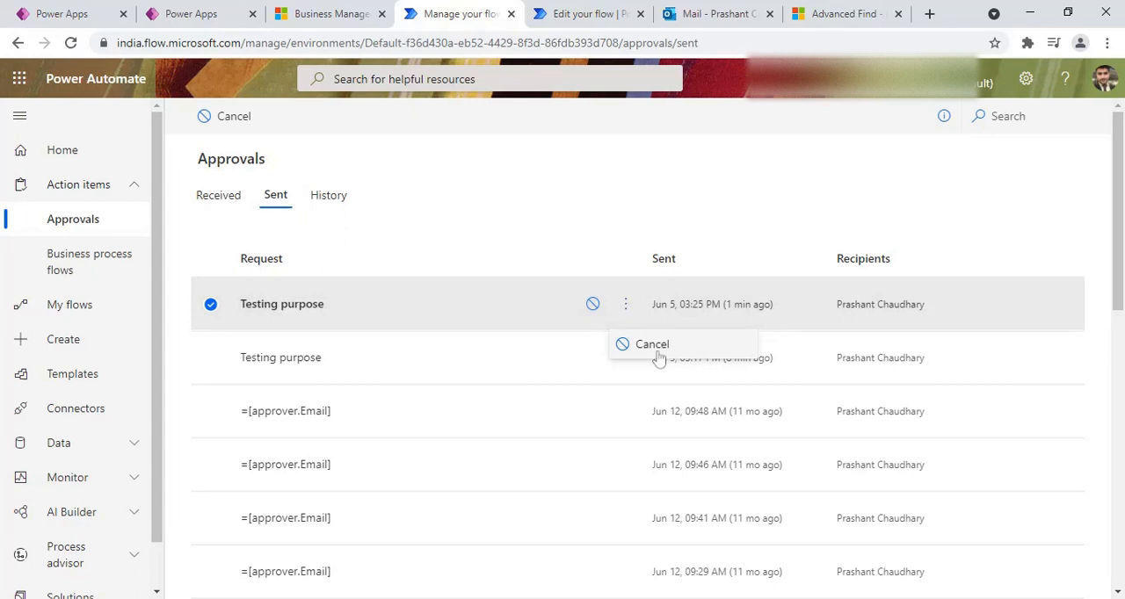
Cancel the 3:25 PM Testing purpose approval and confirm, then return to the mailbox.
{"action": "left_click", "coordinate": [653, 344]}
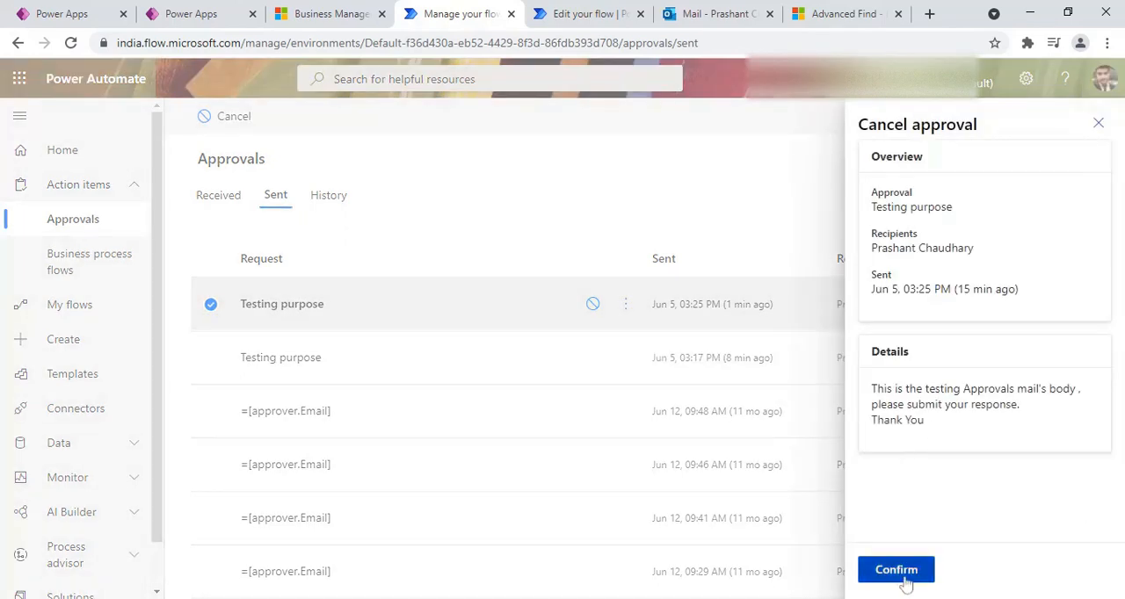
{"action": "left_click", "coordinate": [896, 570]}
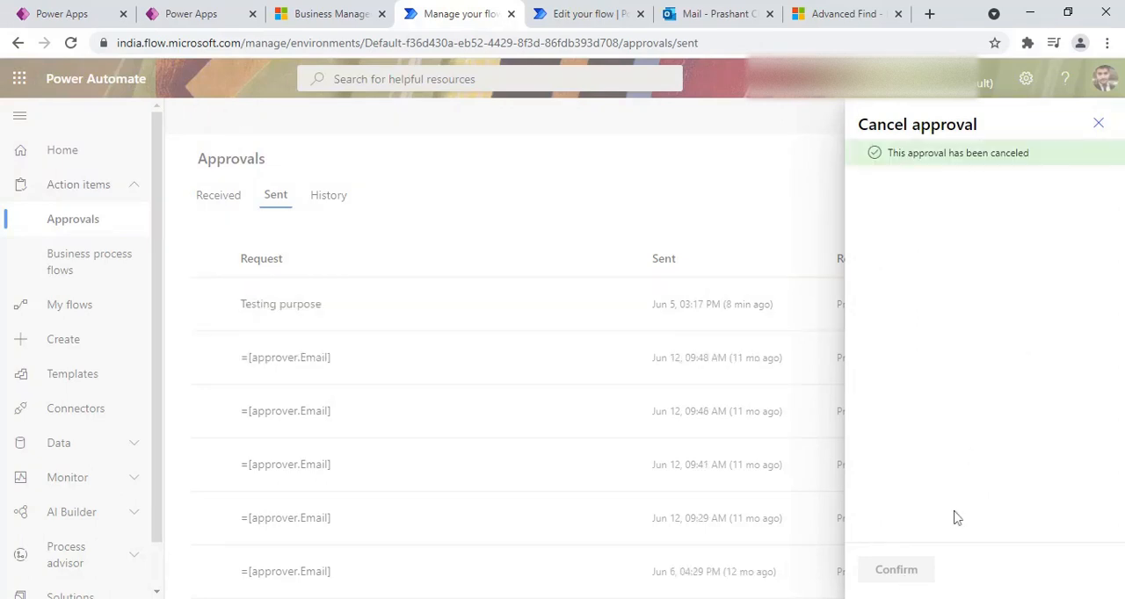
{"action": "mouse_move", "coordinate": [1079, 244]}
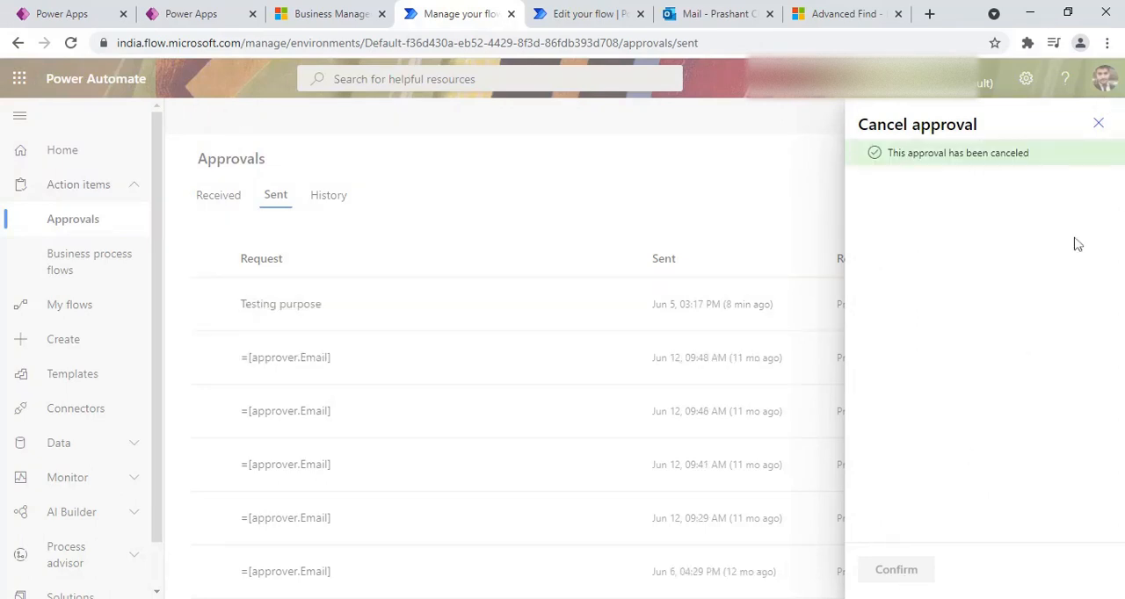
{"action": "left_click", "coordinate": [713, 14]}
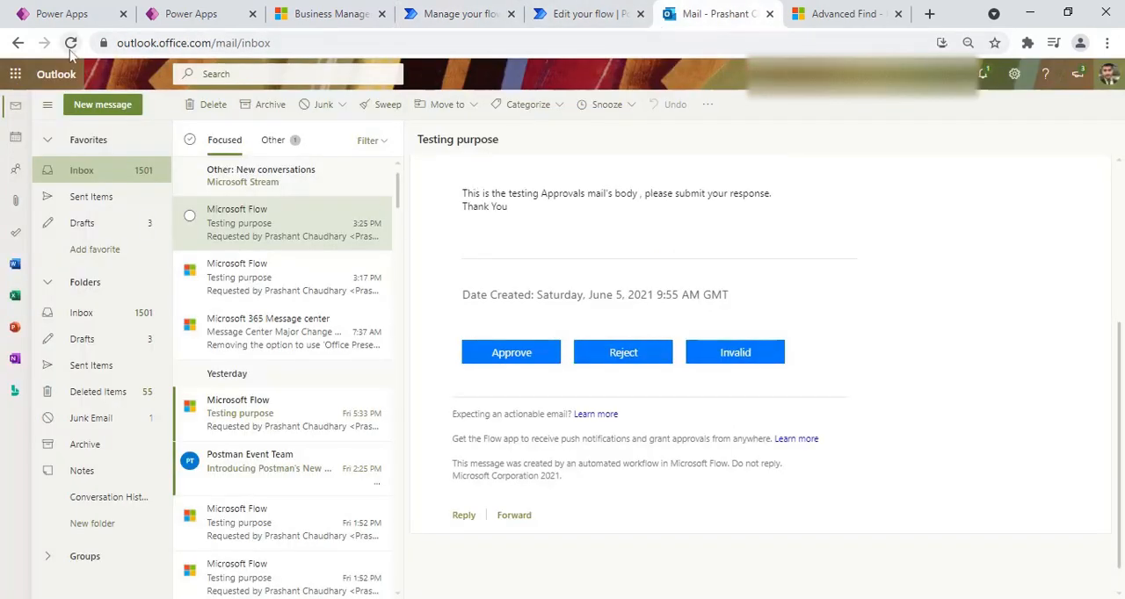
Reload Outlook and check sent approvals so the 3:25 PM email shows the request canceled.
{"action": "left_click", "coordinate": [70, 42]}
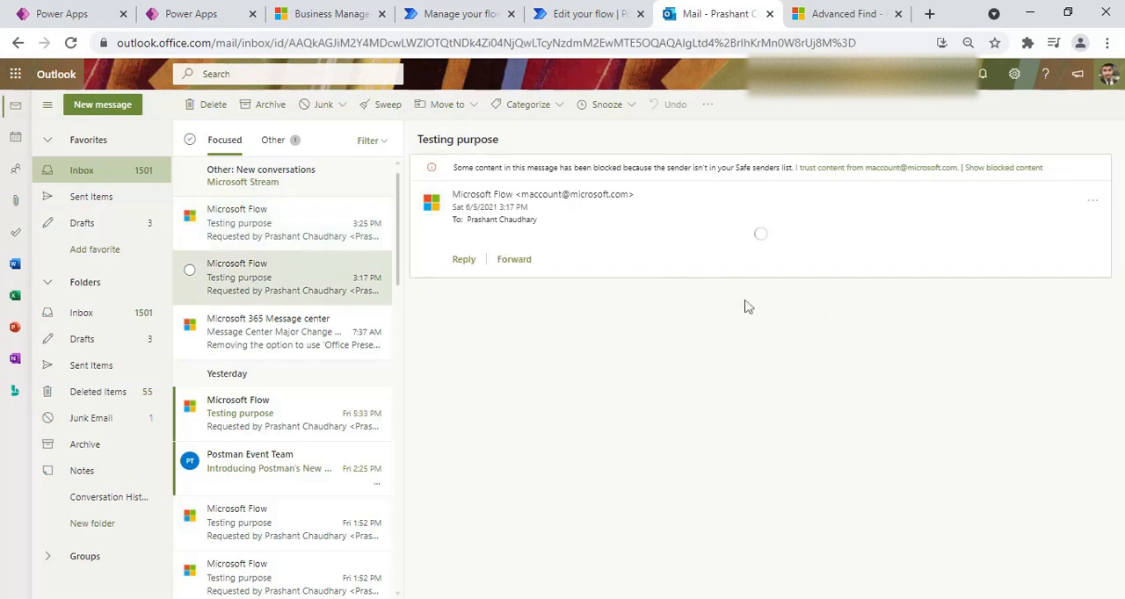
{"action": "mouse_move", "coordinate": [456, 291]}
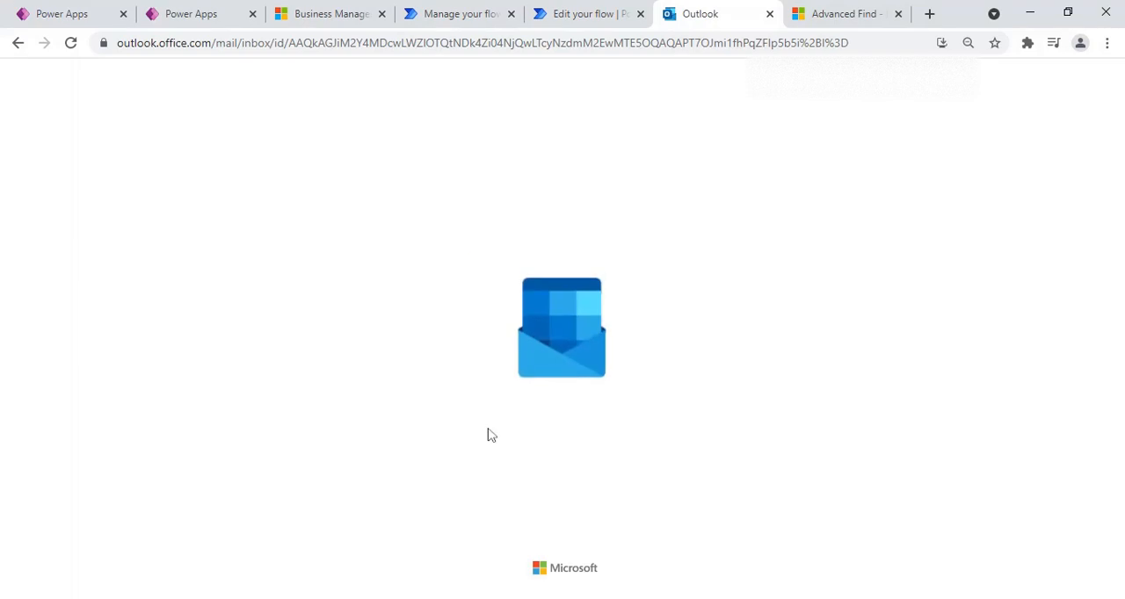
{"action": "mouse_move", "coordinate": [650, 116]}
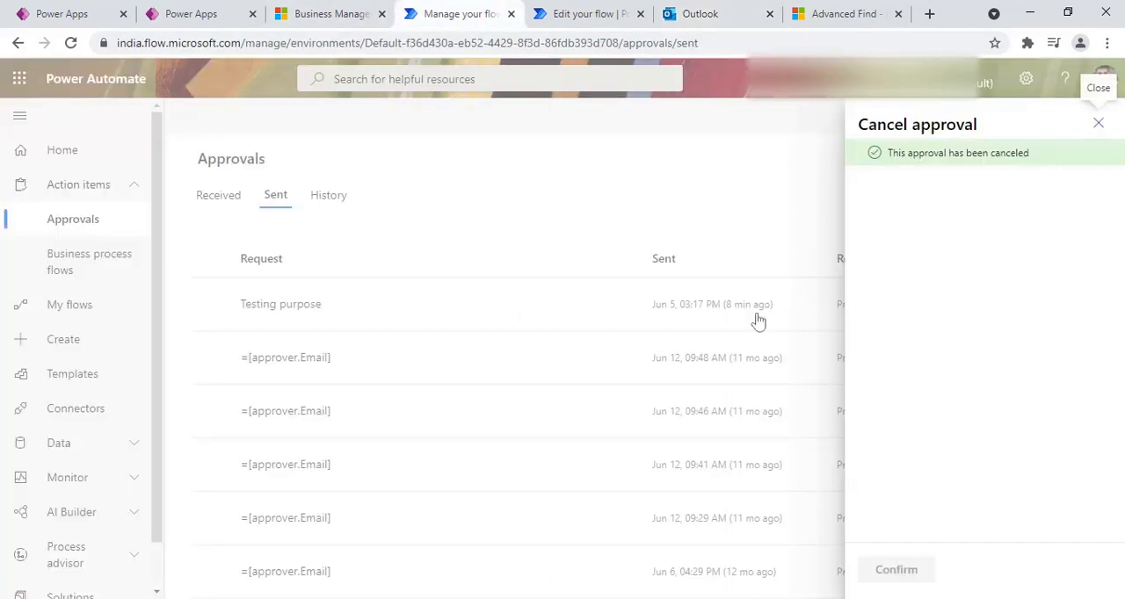
{"action": "left_click", "coordinate": [1097, 123]}
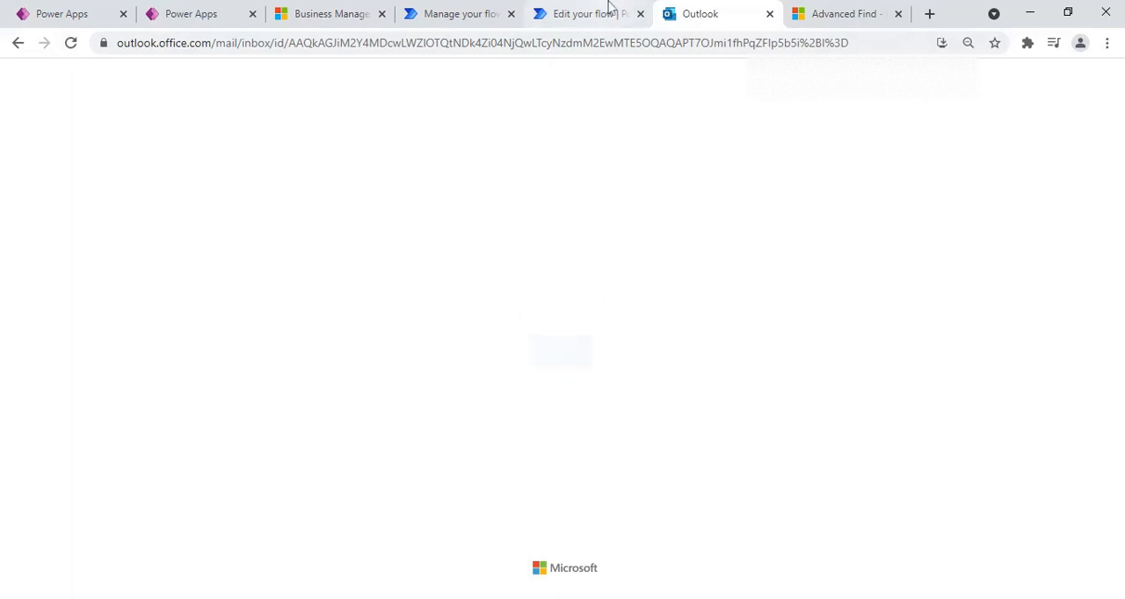
{"action": "left_click", "coordinate": [457, 14]}
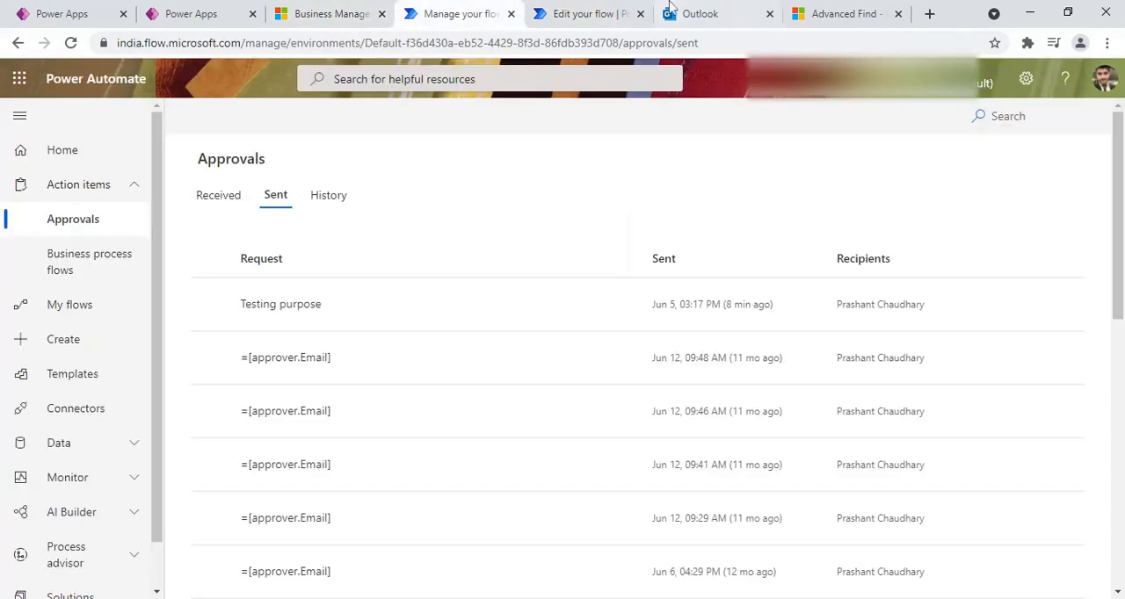
{"action": "left_click", "coordinate": [712, 14]}
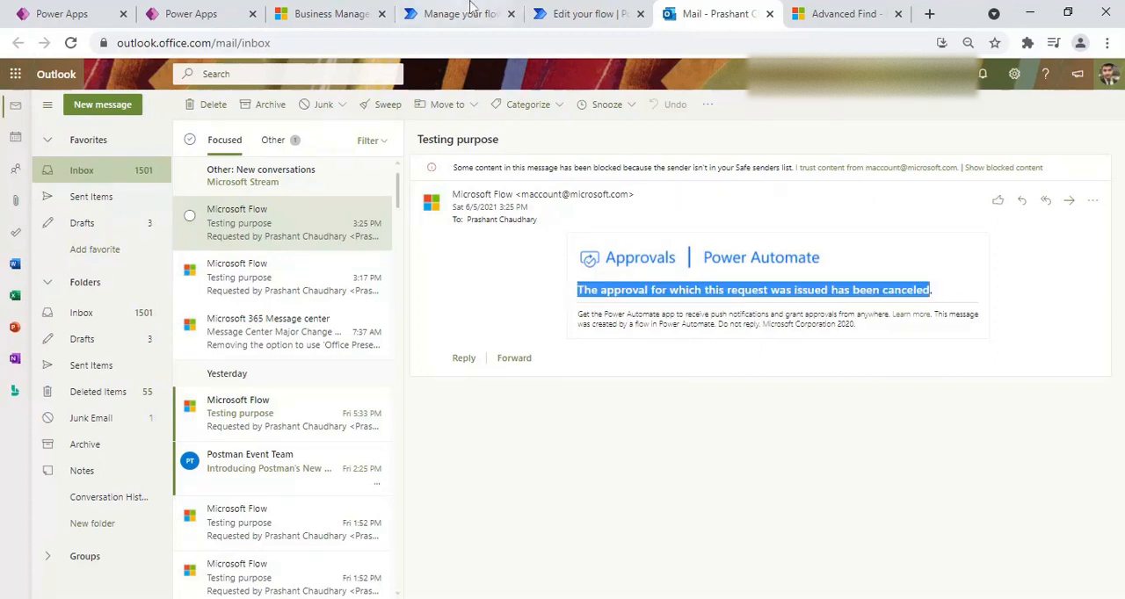
Compare the still-pending 3:17 PM Testing purpose email against the Power Automate sent approvals list.
{"action": "left_click", "coordinate": [457, 14]}
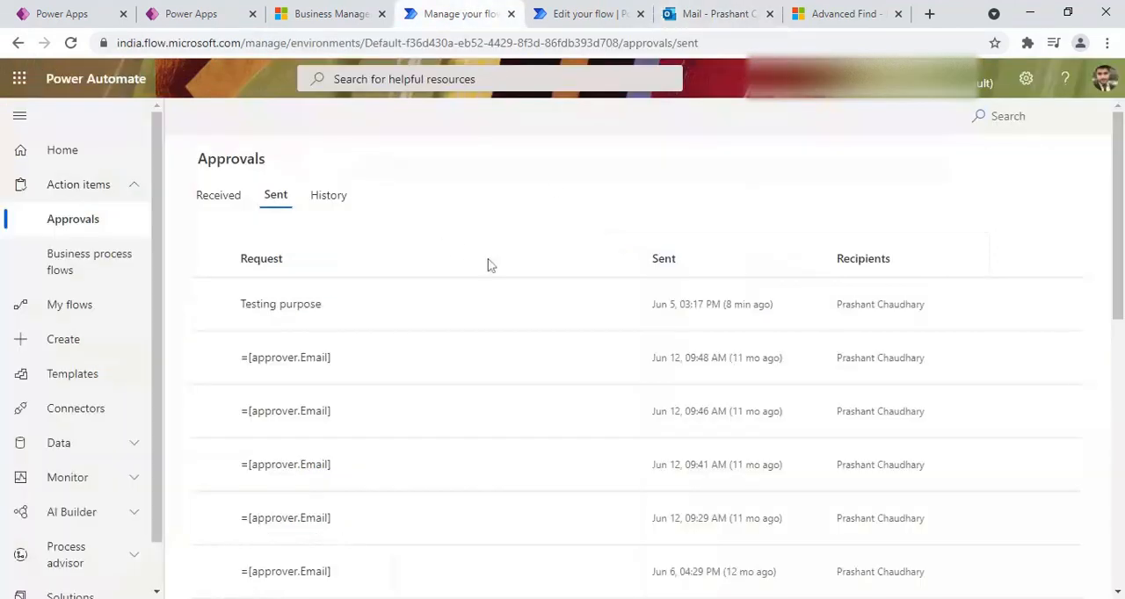
{"action": "mouse_move", "coordinate": [315, 319]}
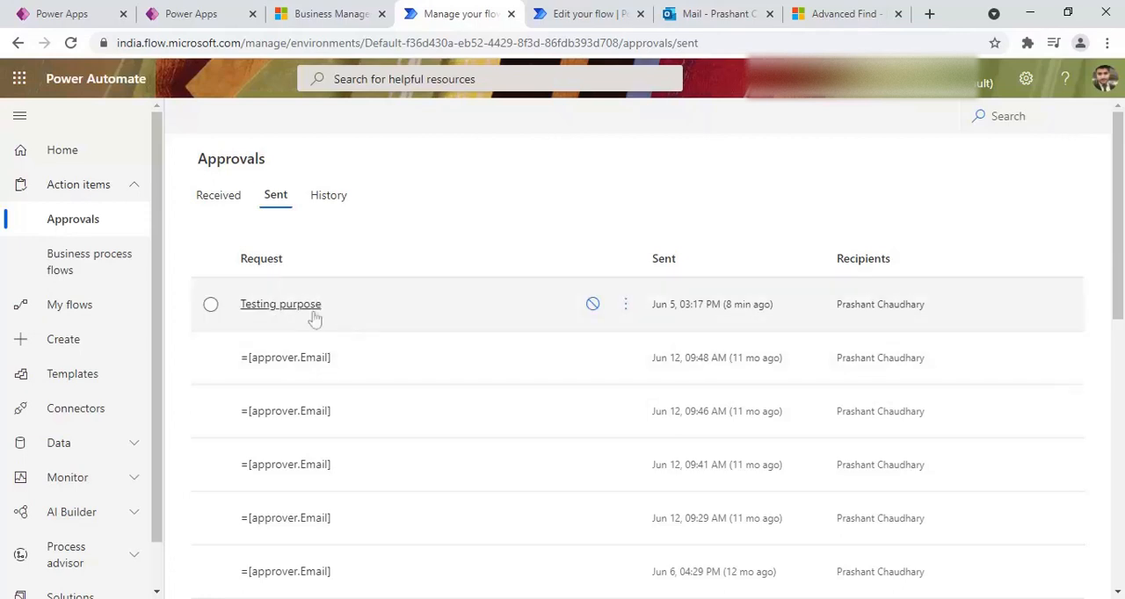
{"action": "mouse_move", "coordinate": [752, 297]}
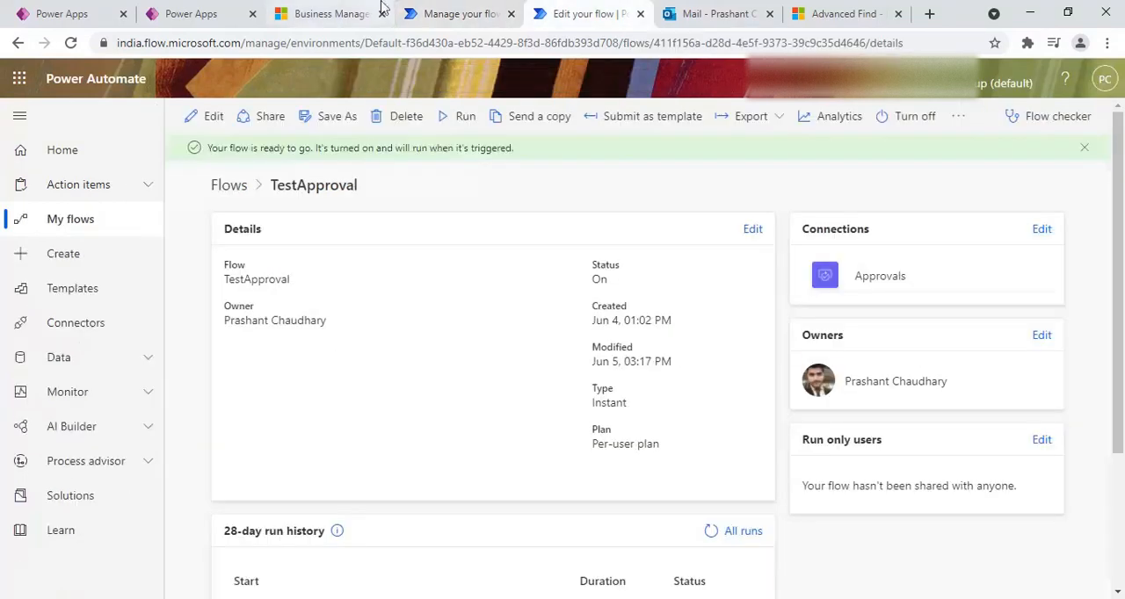
{"action": "left_click", "coordinate": [712, 14]}
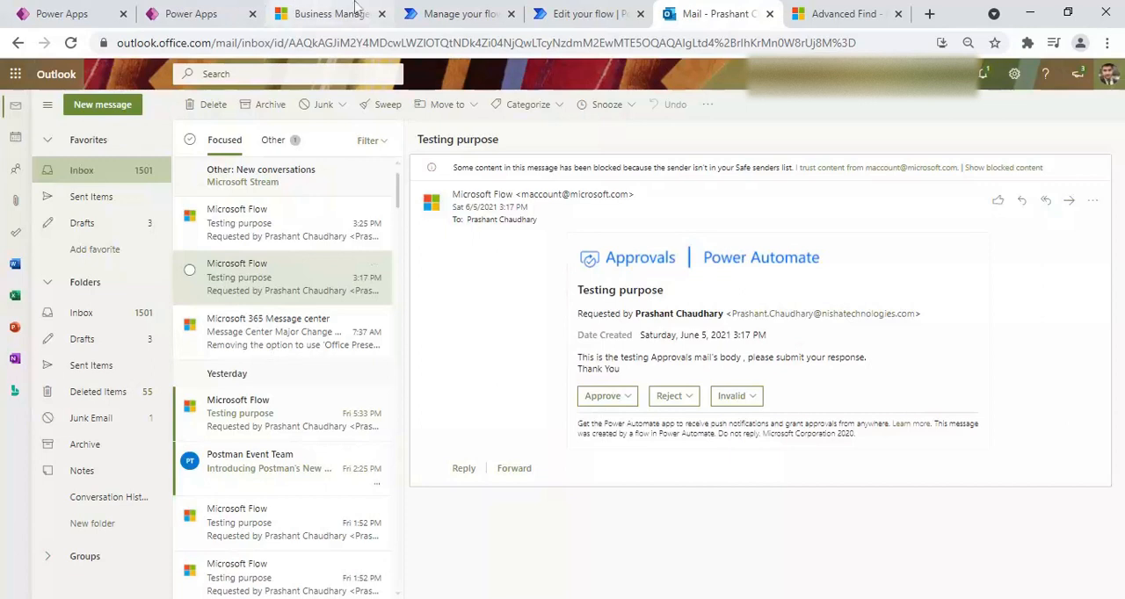
{"action": "left_click", "coordinate": [456, 14]}
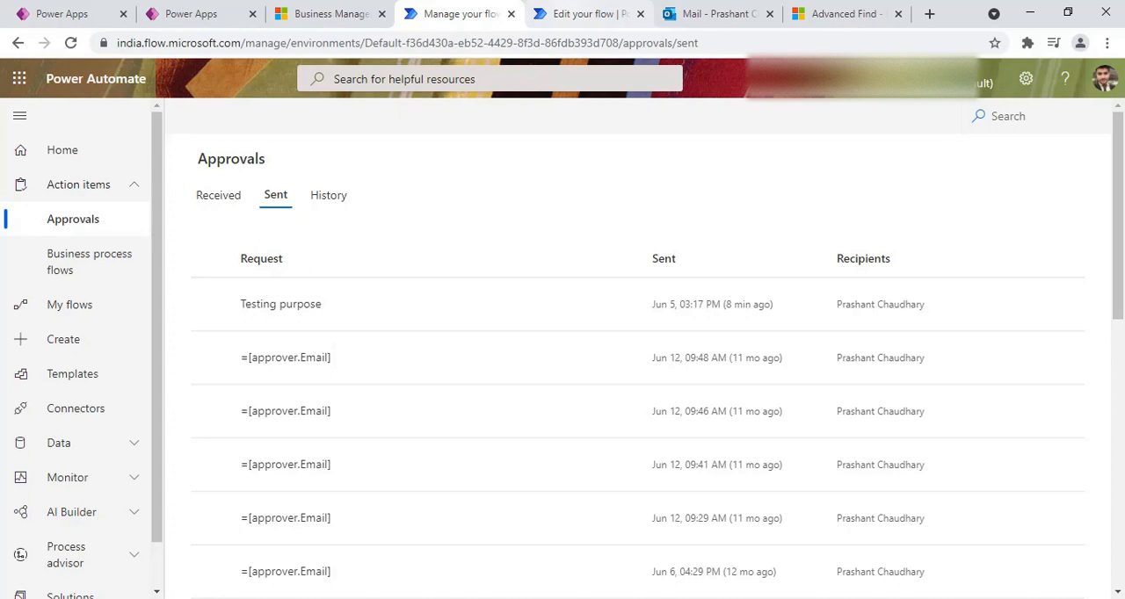
{"action": "mouse_move", "coordinate": [626, 304]}
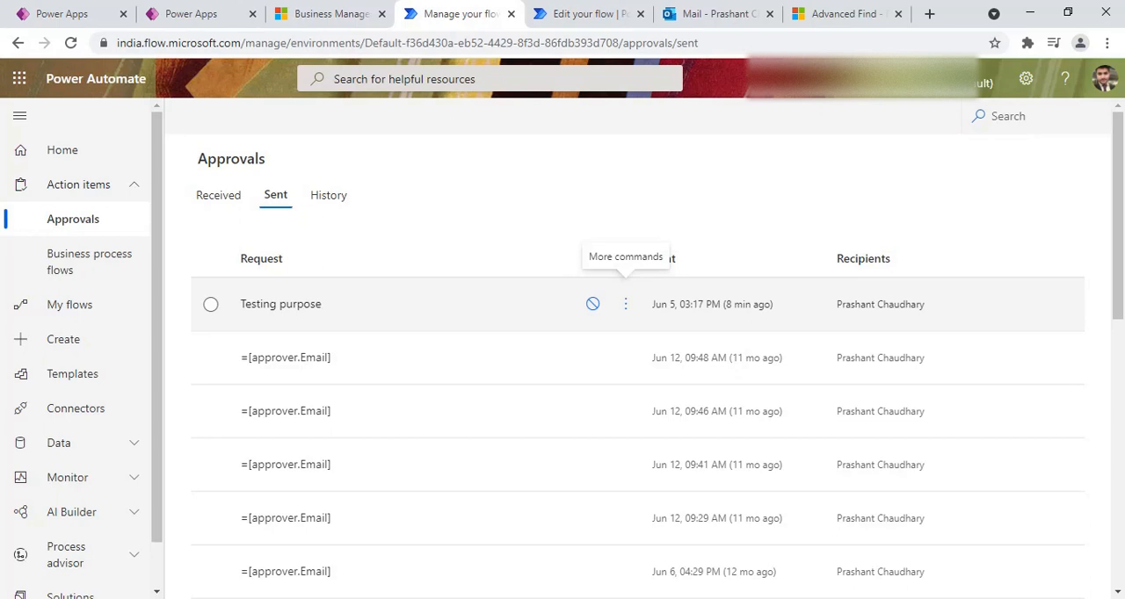
{"action": "mouse_move", "coordinate": [431, 86]}
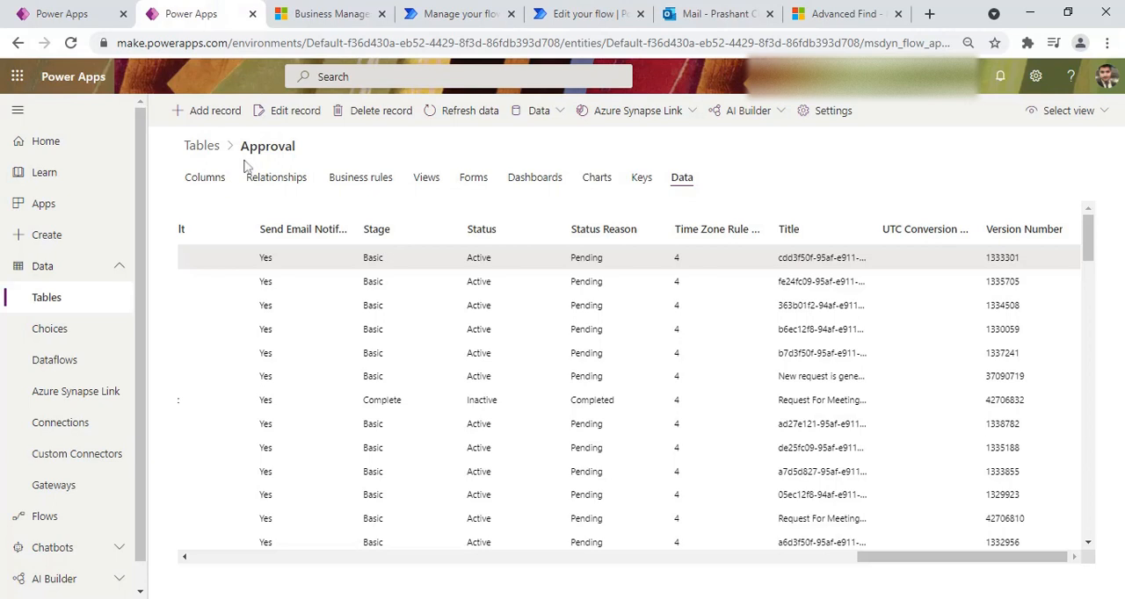
{"action": "mouse_move", "coordinate": [215, 111]}
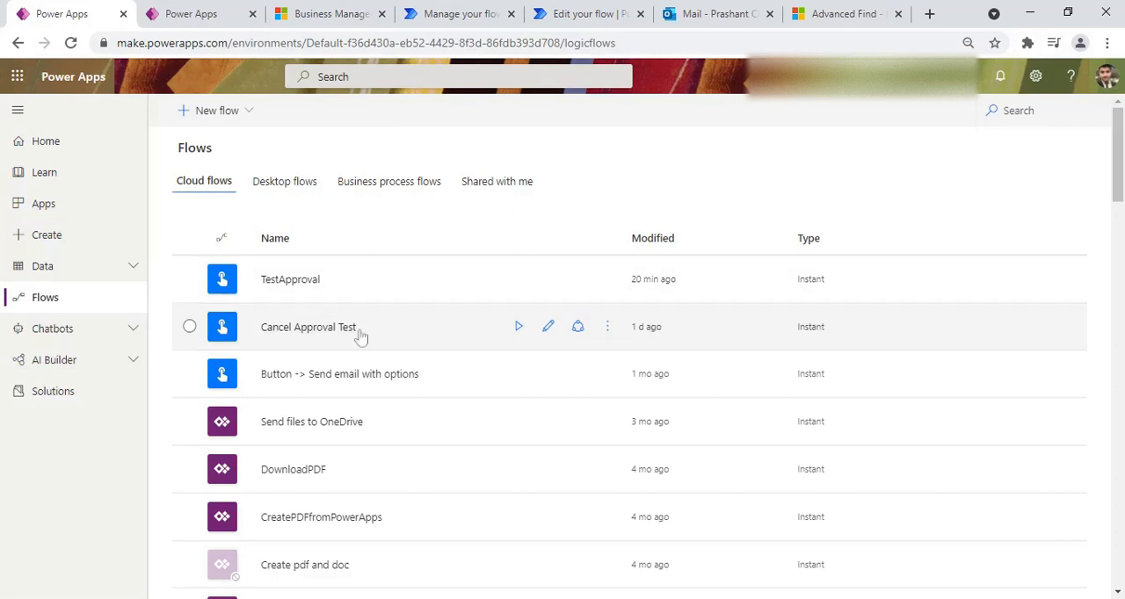
{"action": "mouse_move", "coordinate": [548, 327]}
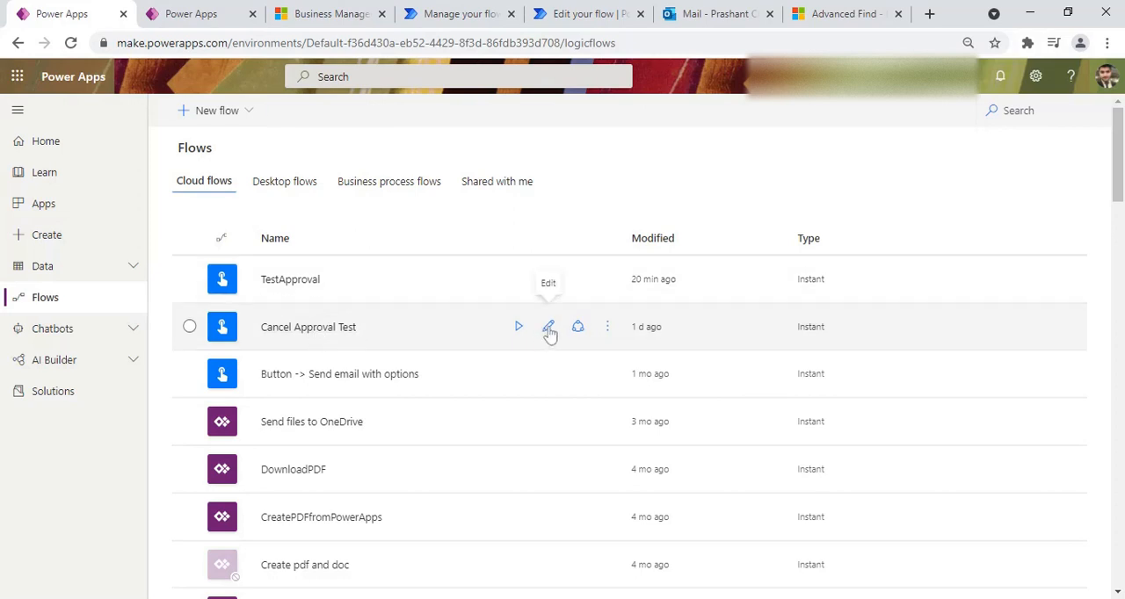
Open the Cancel Approval Test cloud flow for editing.
{"action": "left_click", "coordinate": [549, 327]}
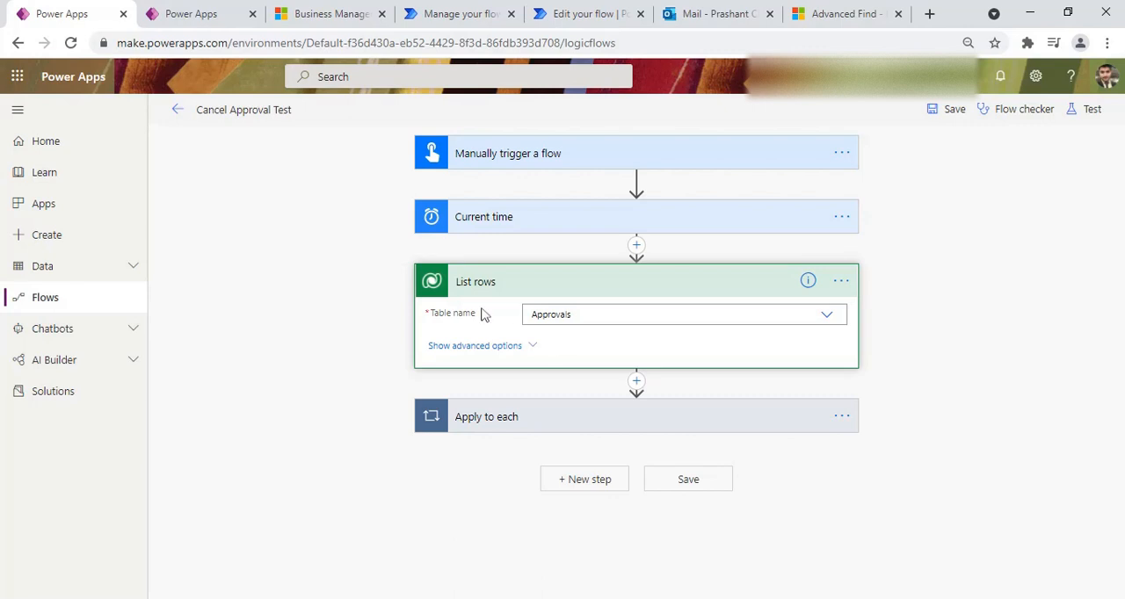
{"action": "mouse_move", "coordinate": [531, 354]}
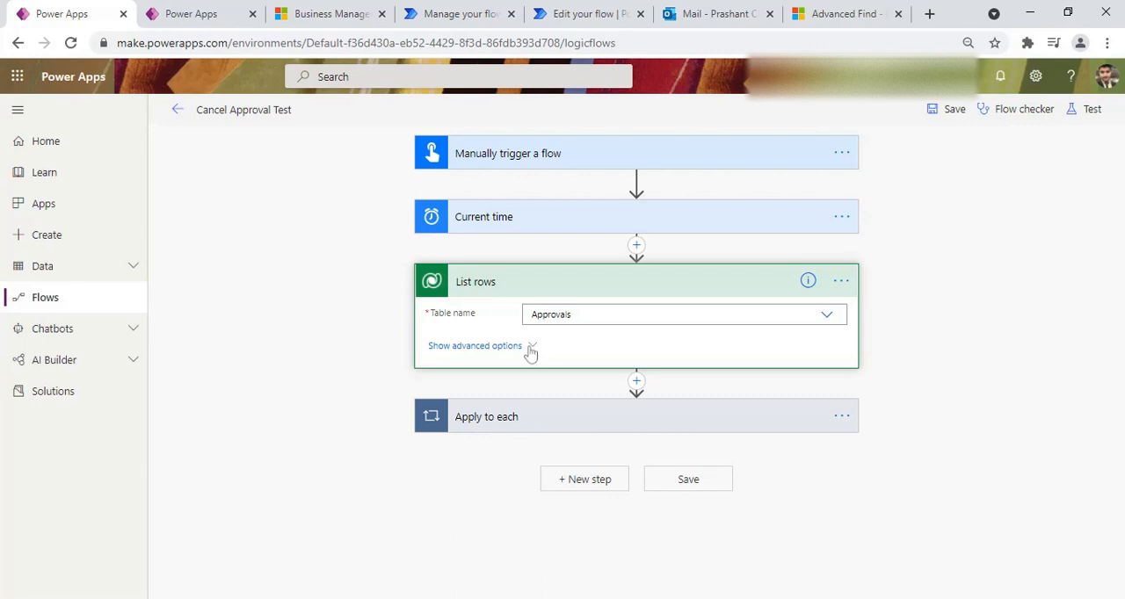
Review the List rows step's advanced options and its Fetch XML query over Approvals.
{"action": "left_click", "coordinate": [475, 346]}
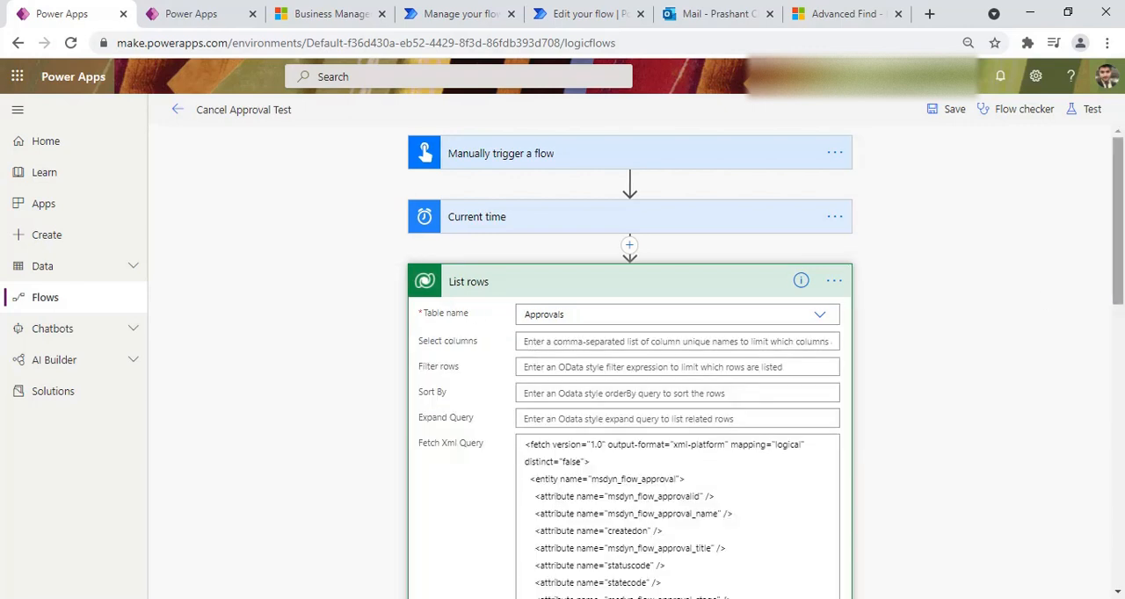
{"action": "scroll", "scroll_direction": "down", "scroll_amount": 3}
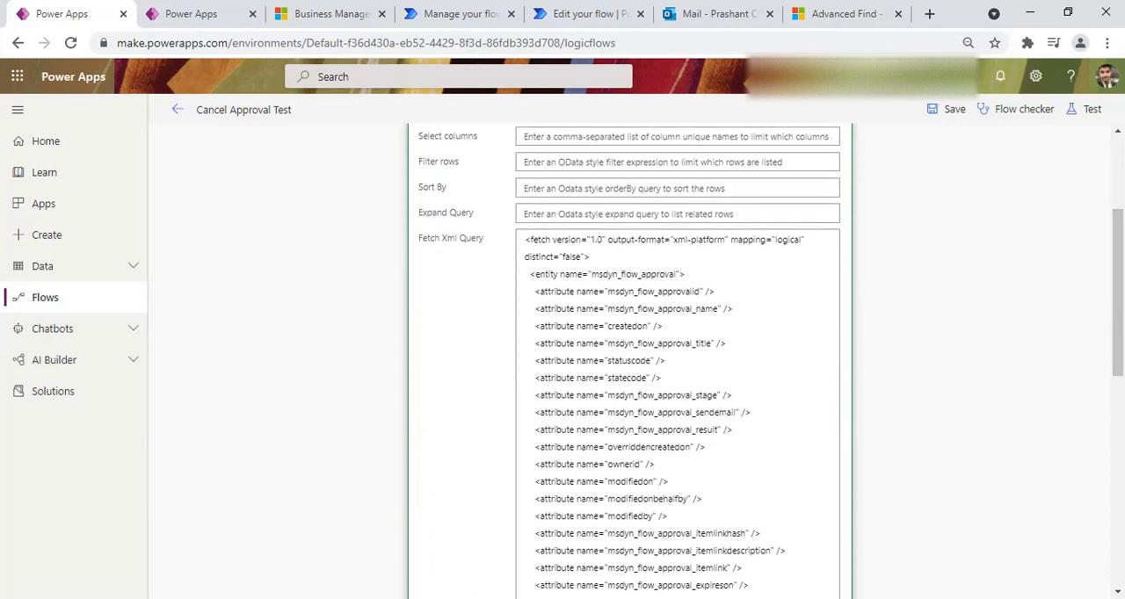
{"action": "scroll", "scroll_direction": "down", "scroll_amount": 3}
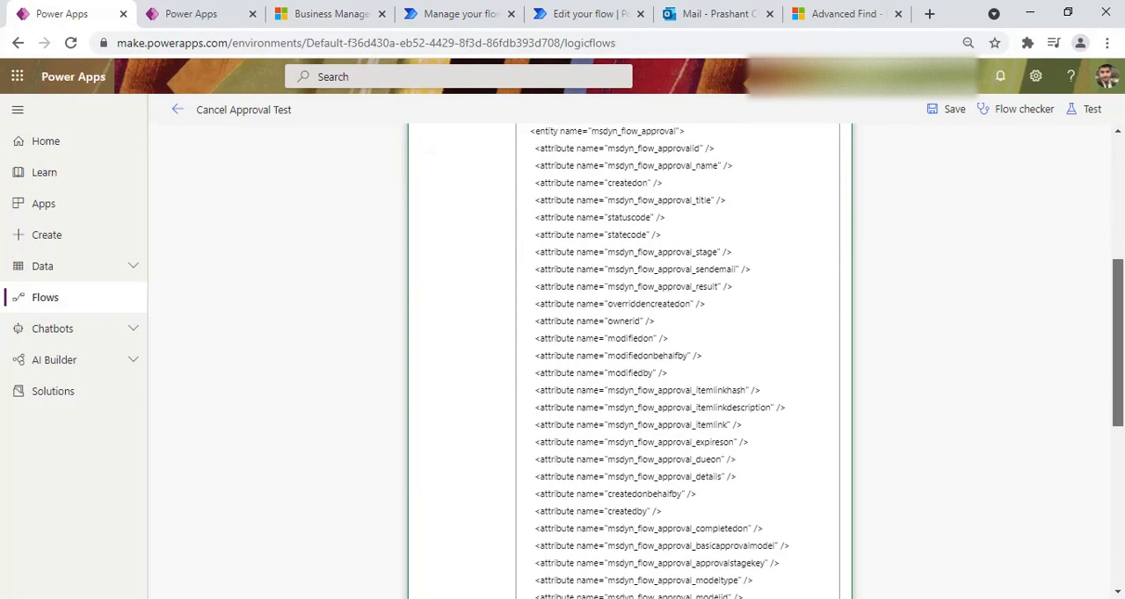
{"action": "scroll", "scroll_direction": "down", "scroll_amount": 3}
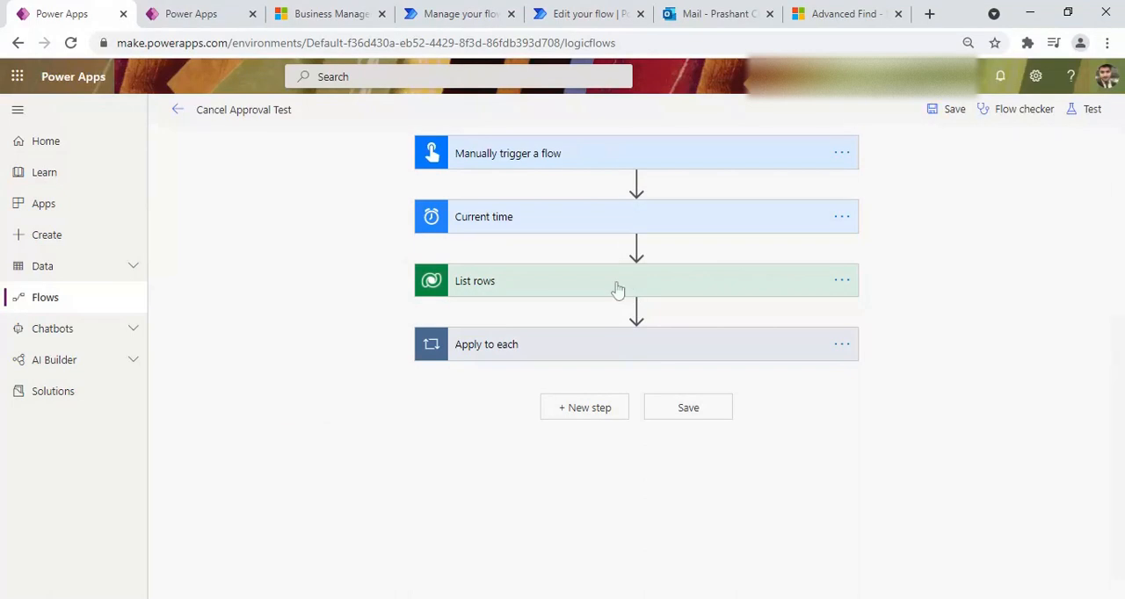
Expand the List rows step again, then view the Advanced Find results listing two approvals.
{"action": "left_click", "coordinate": [616, 282]}
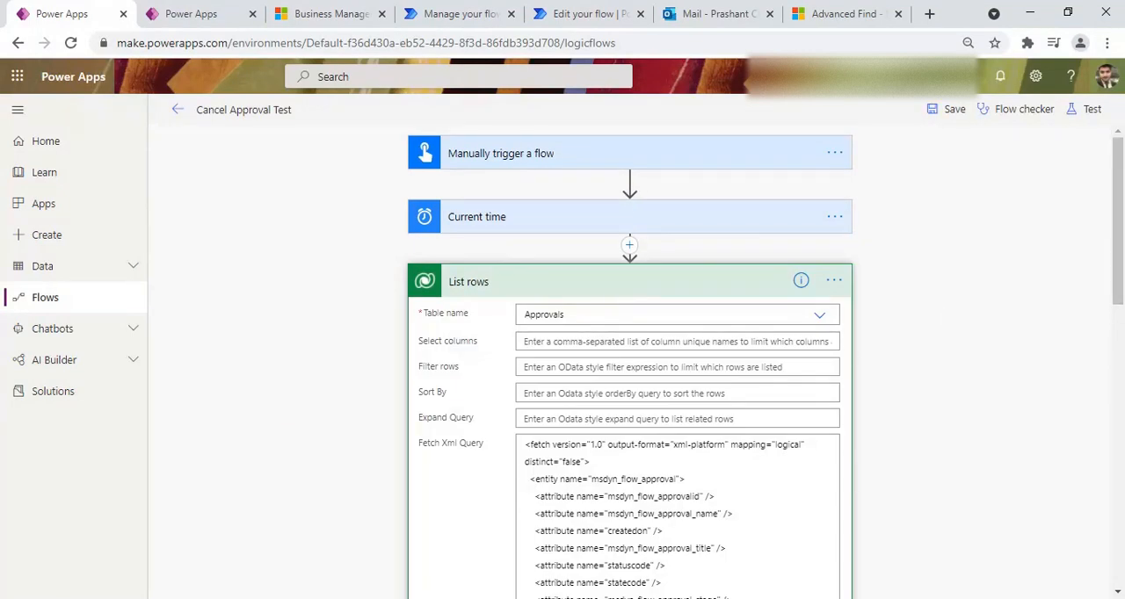
{"action": "mouse_move", "coordinate": [495, 479]}
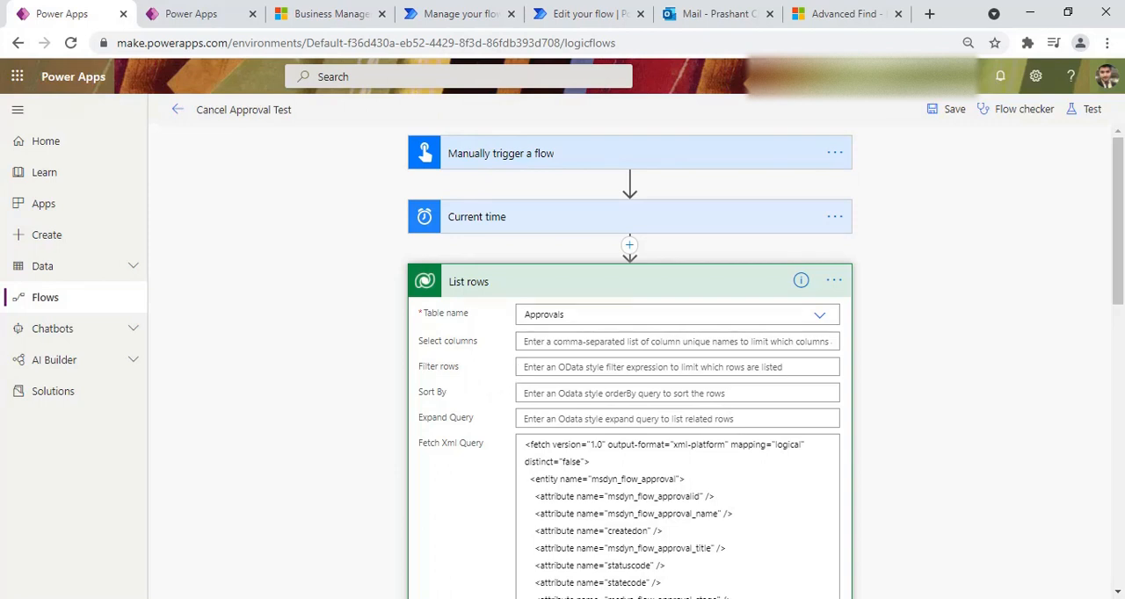
{"action": "mouse_move", "coordinate": [1111, 265]}
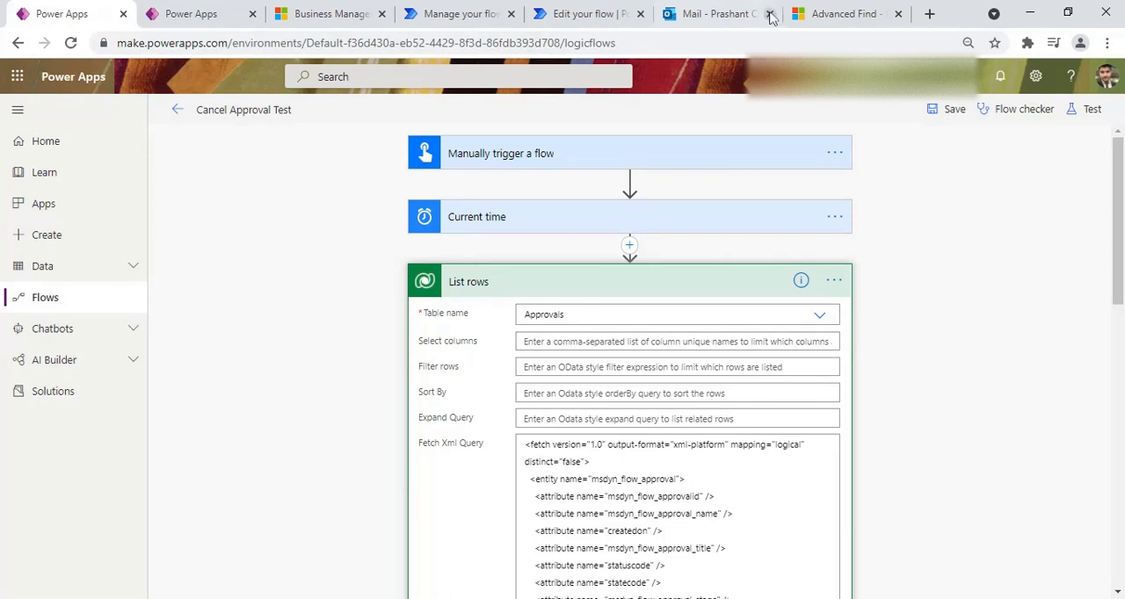
{"action": "left_click", "coordinate": [842, 14]}
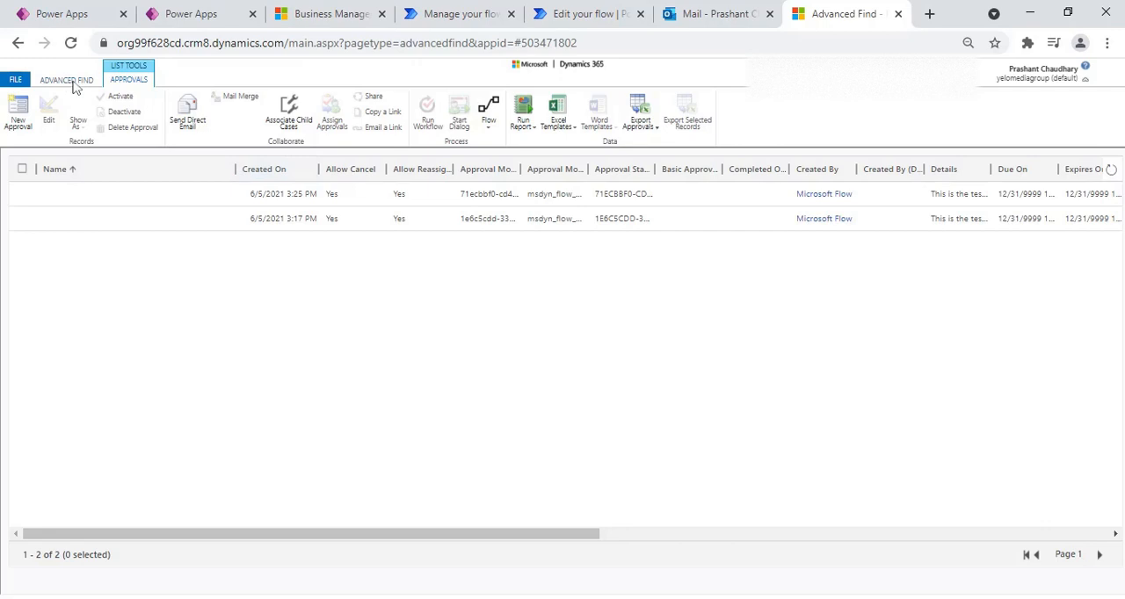
View the Advanced Find query on Approvals filtered by Created On, then return to the flow editor.
{"action": "left_click", "coordinate": [67, 80]}
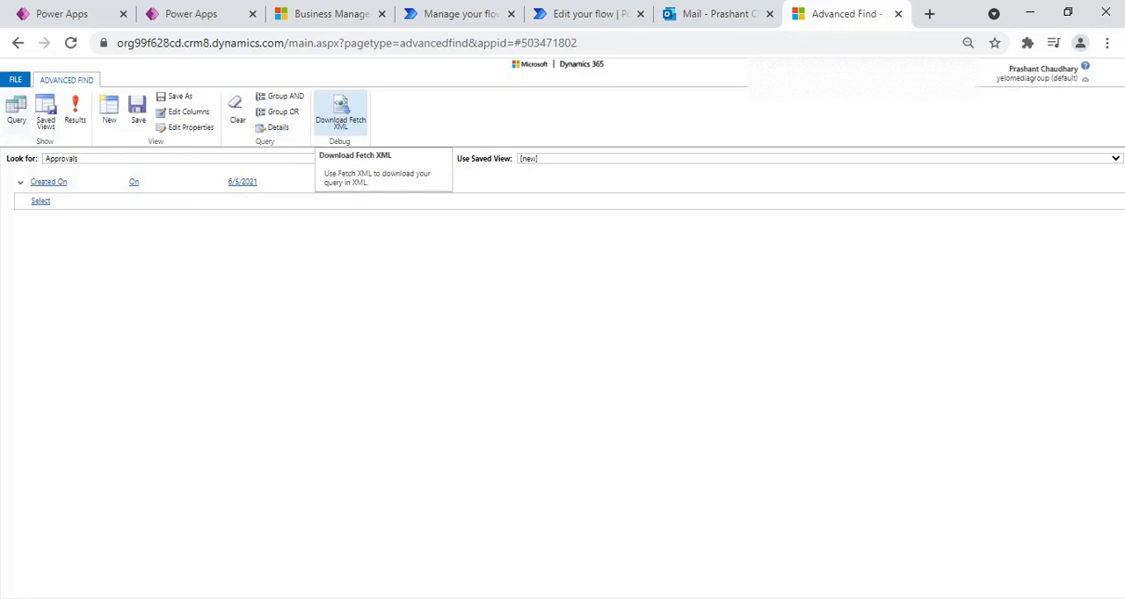
{"action": "mouse_move", "coordinate": [671, 9]}
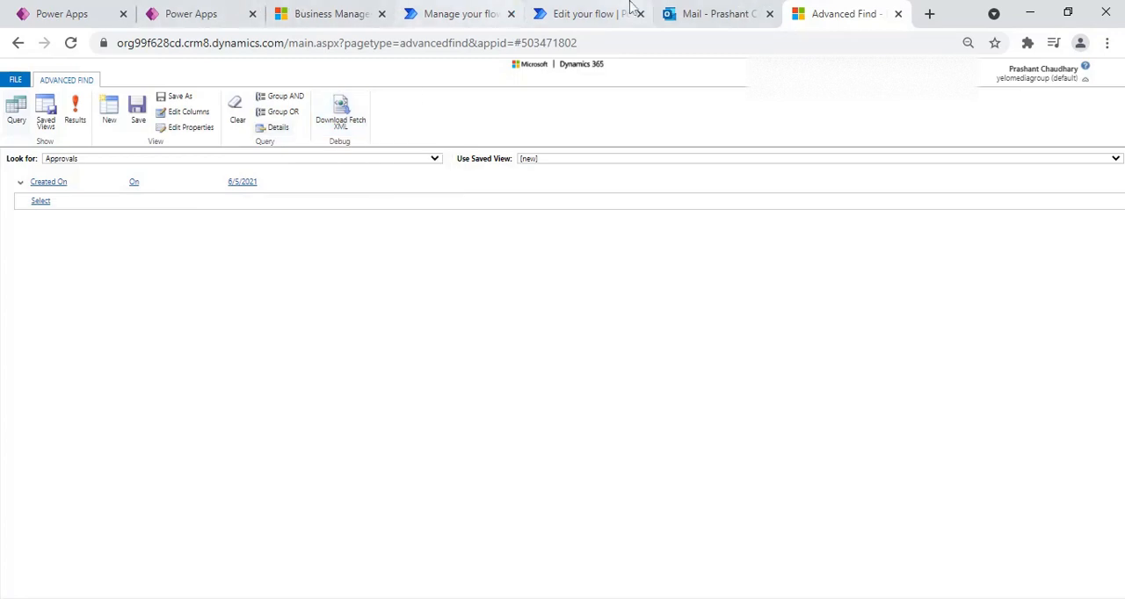
{"action": "left_click", "coordinate": [61, 15]}
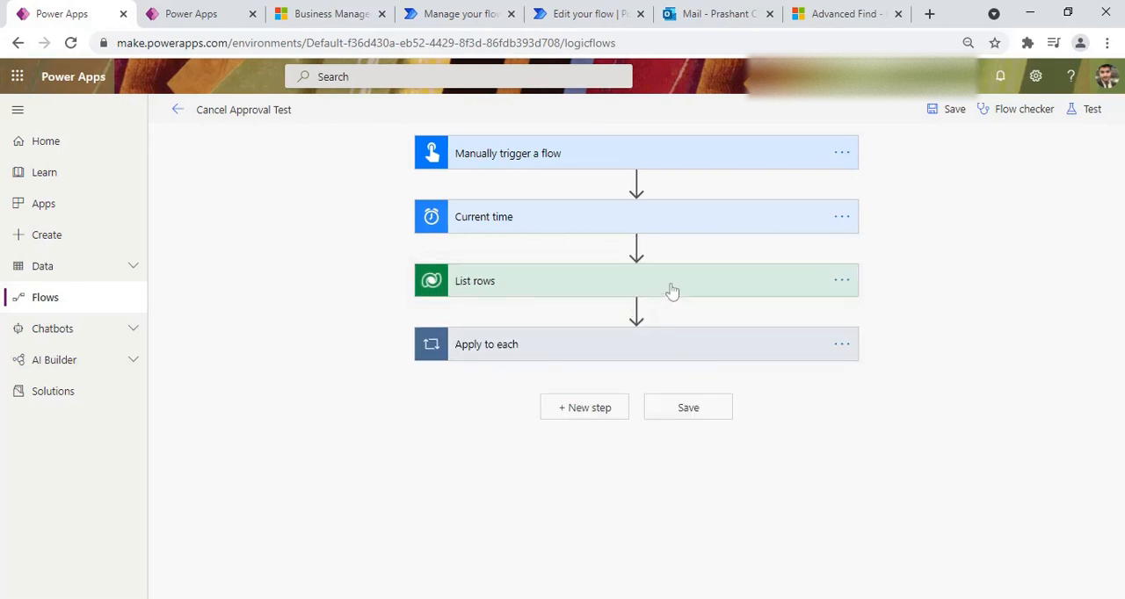
Expand the Apply to each loop and its Update a row step on Approvals.
{"action": "left_click", "coordinate": [485, 345]}
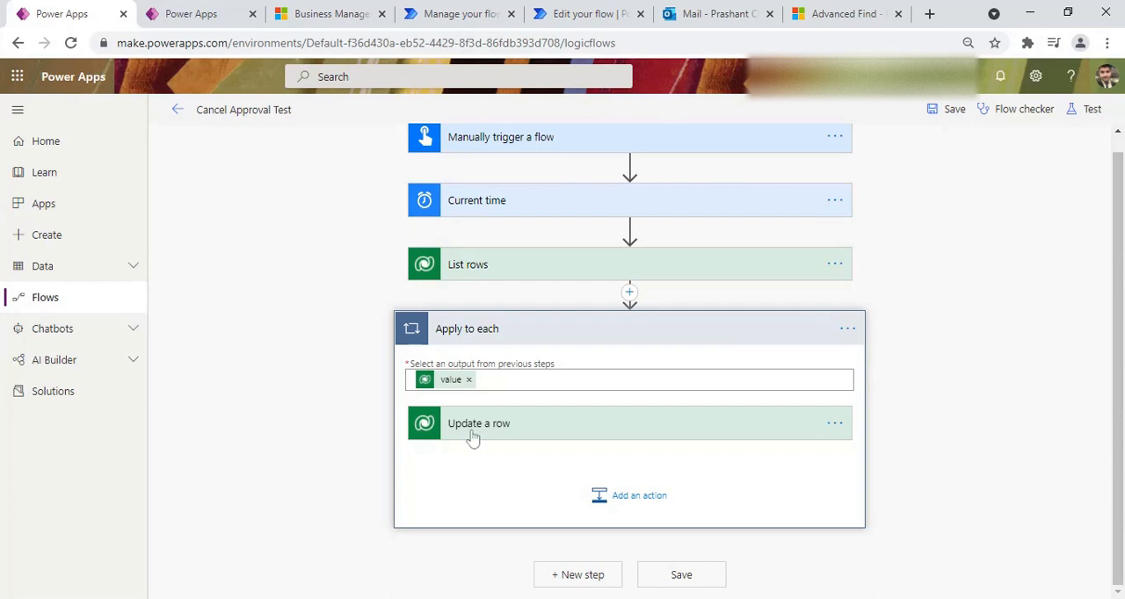
{"action": "mouse_move", "coordinate": [496, 299]}
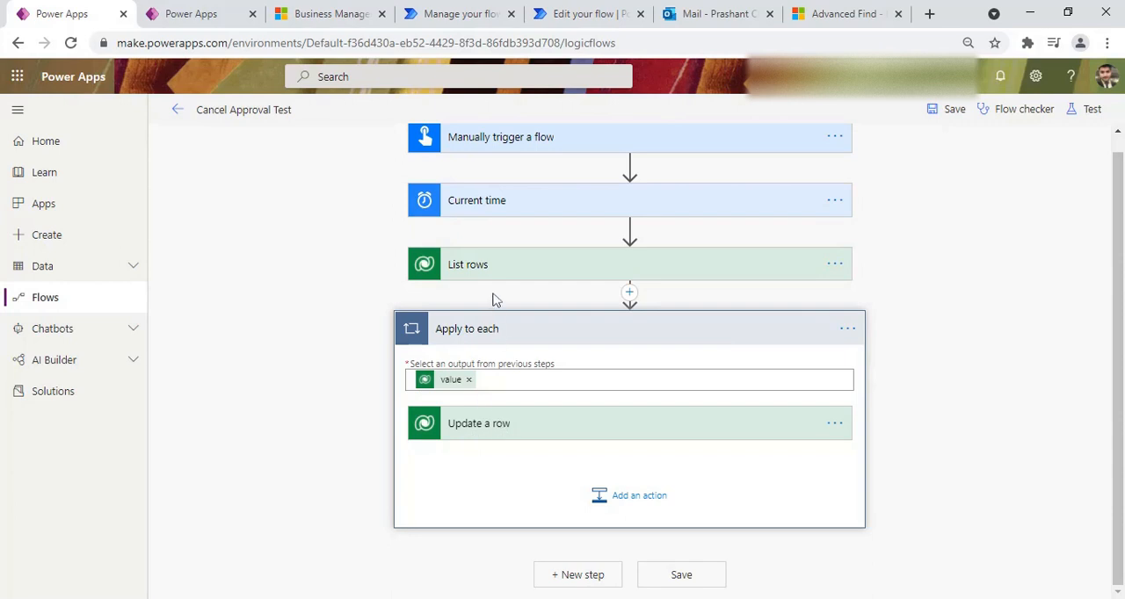
{"action": "mouse_move", "coordinate": [489, 267]}
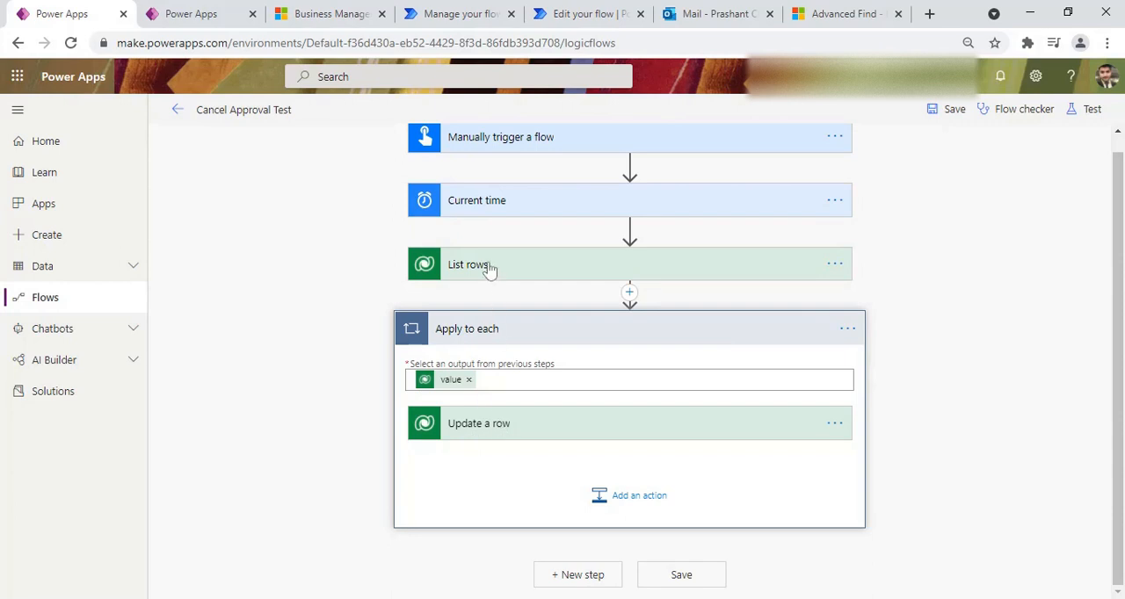
{"action": "mouse_move", "coordinate": [501, 311]}
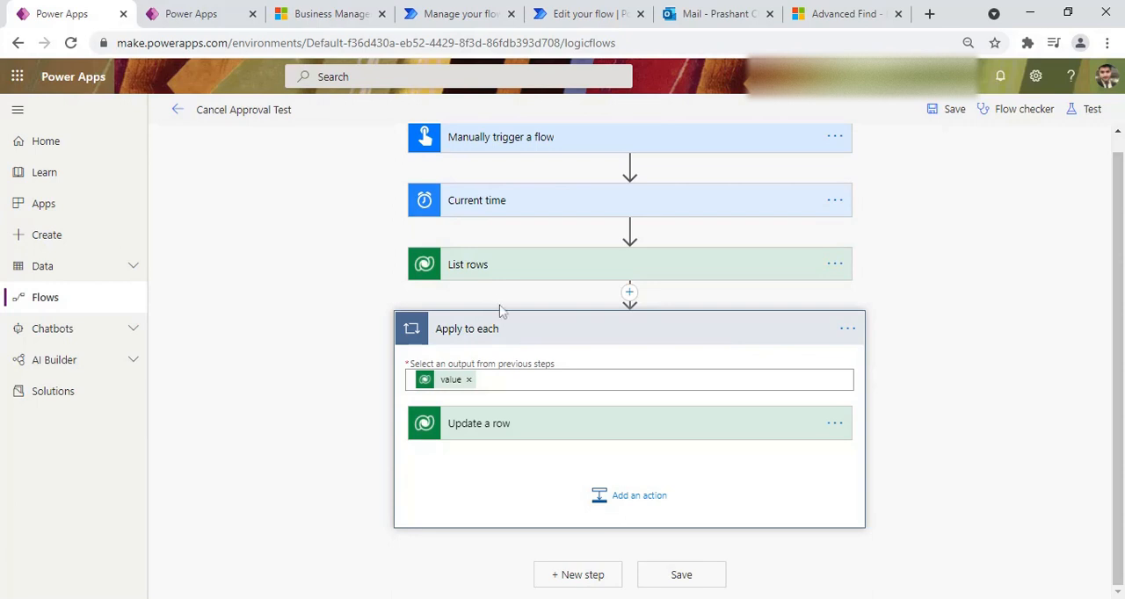
{"action": "mouse_move", "coordinate": [651, 443]}
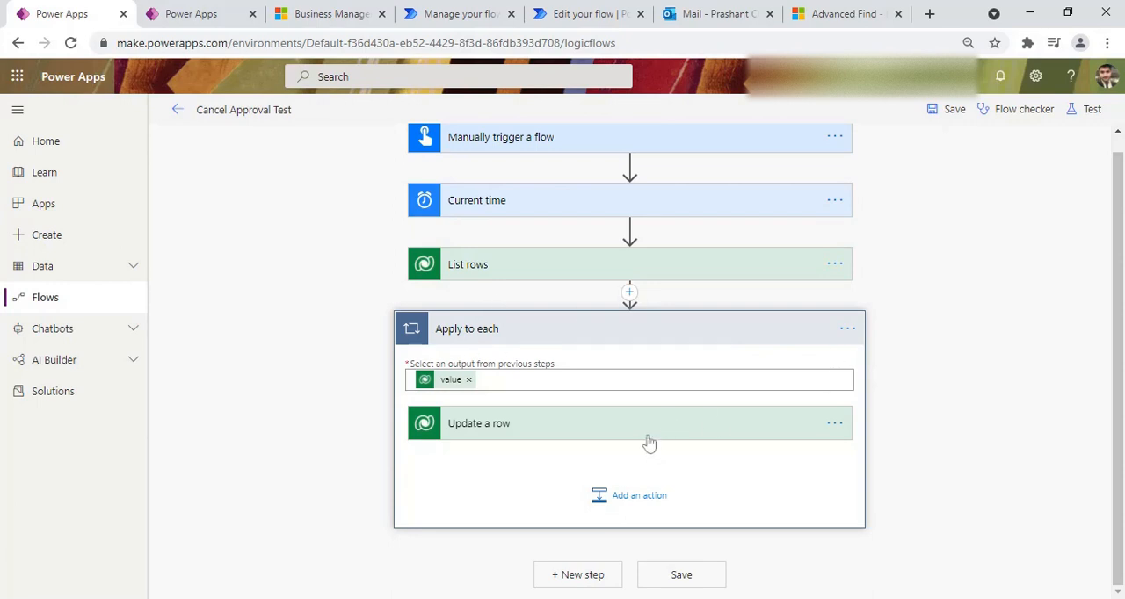
{"action": "left_click", "coordinate": [478, 422]}
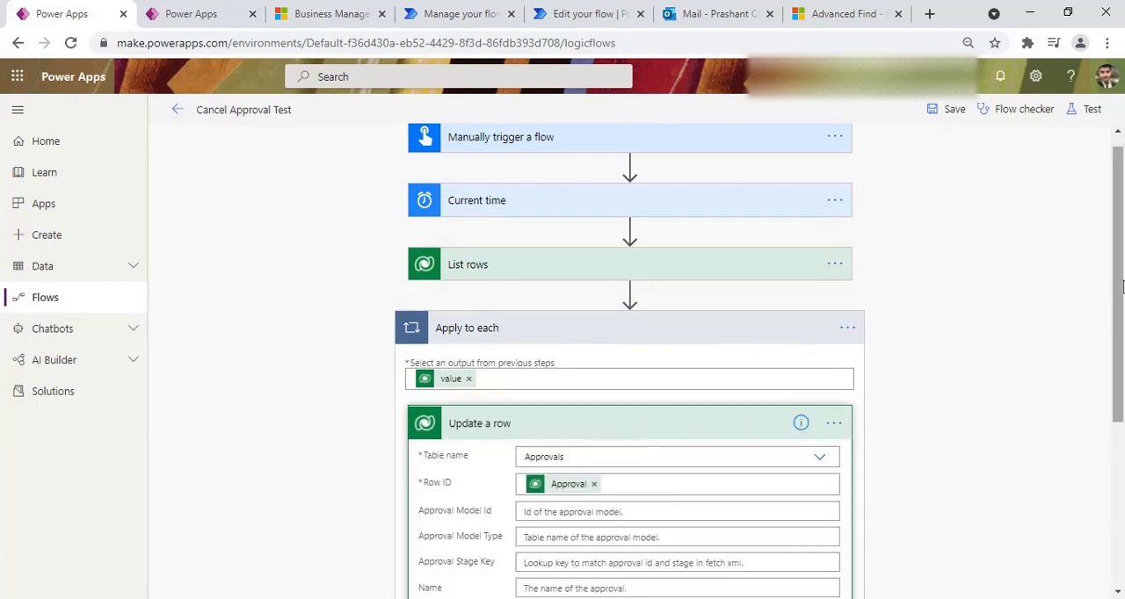
Show the Update a row action's advanced fields—Canceled status reason, Inactive status, completion time—and scroll through them.
{"action": "scroll", "scroll_direction": "down", "scroll_amount": 3}
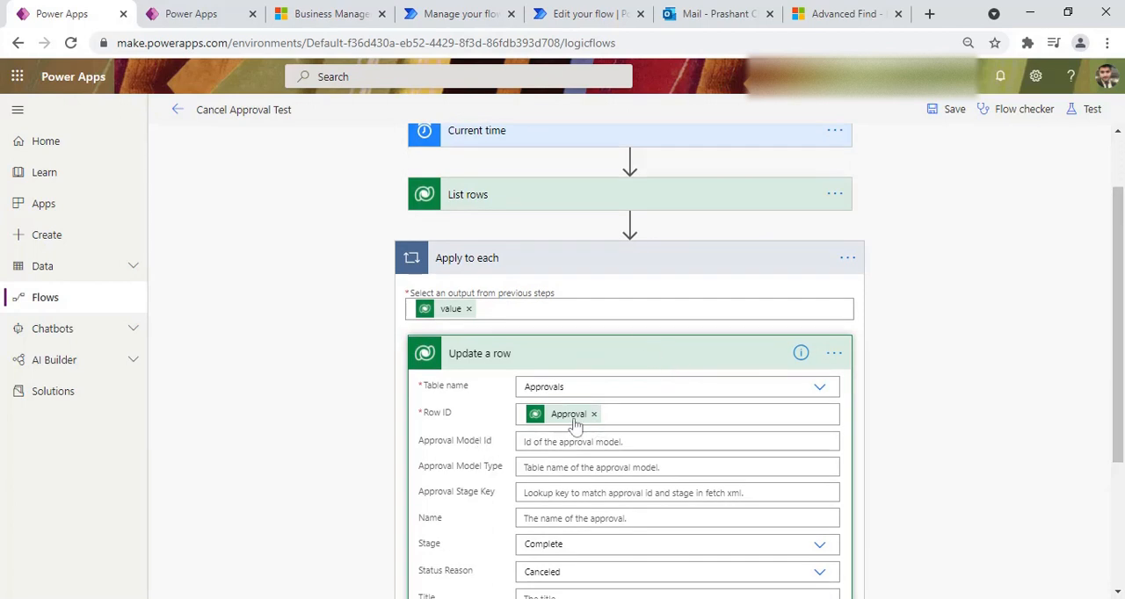
{"action": "mouse_move", "coordinate": [611, 222]}
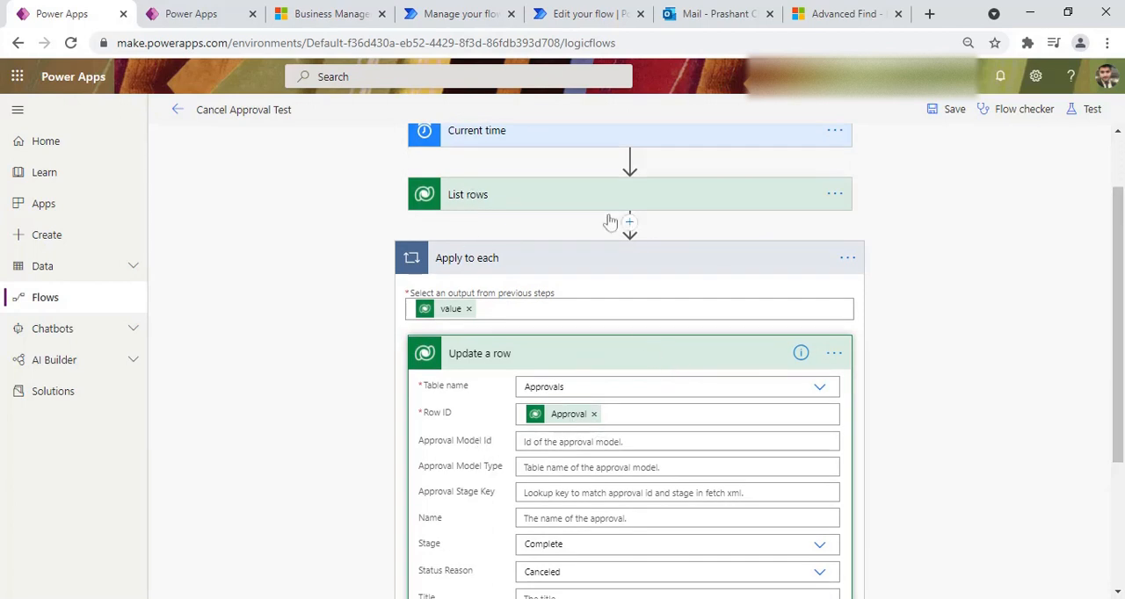
{"action": "scroll", "scroll_direction": "down", "scroll_amount": 3}
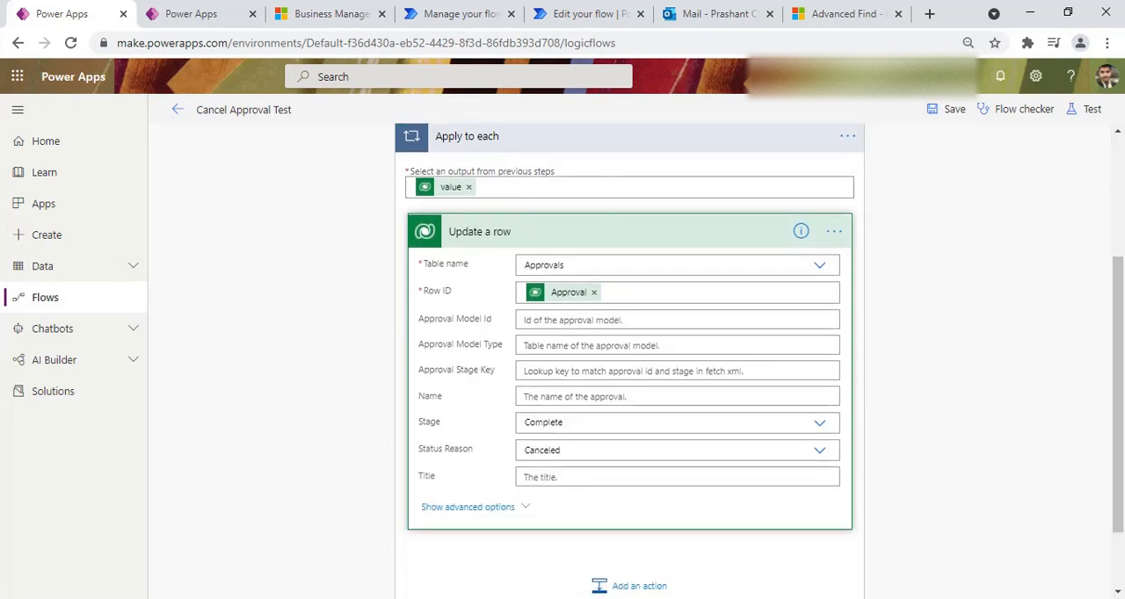
{"action": "mouse_move", "coordinate": [467, 461]}
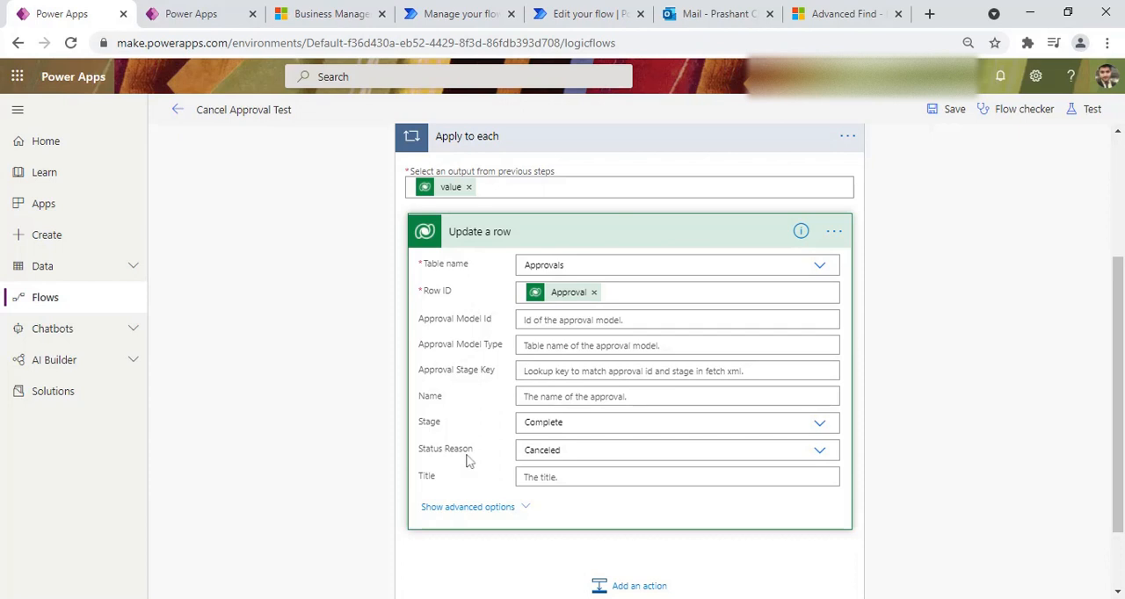
{"action": "mouse_move", "coordinate": [874, 450]}
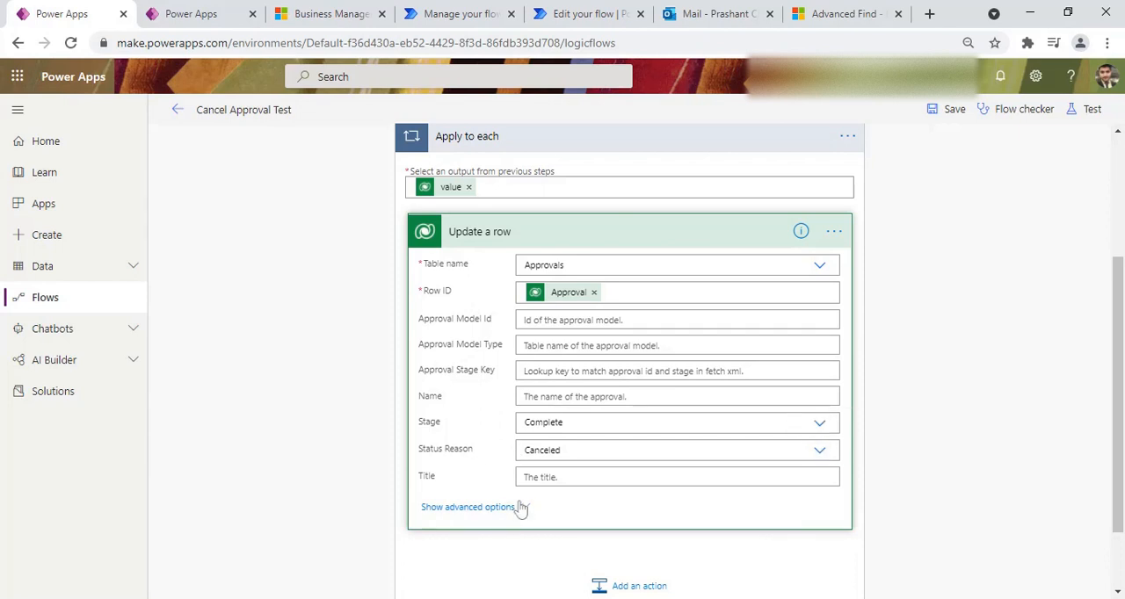
{"action": "left_click", "coordinate": [469, 507]}
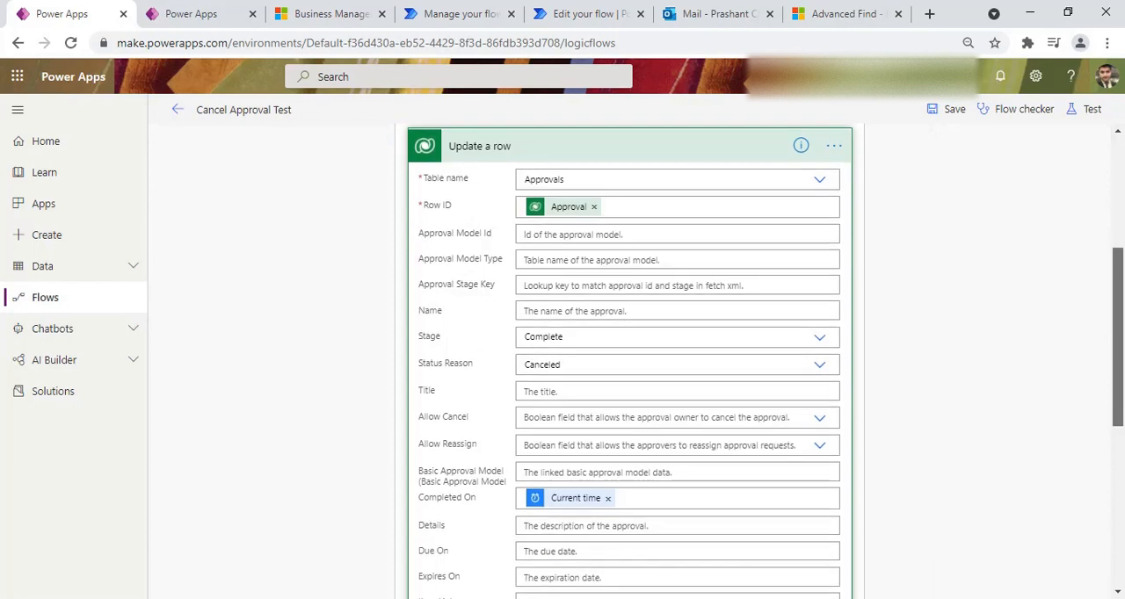
{"action": "scroll", "scroll_direction": "down", "scroll_amount": 3}
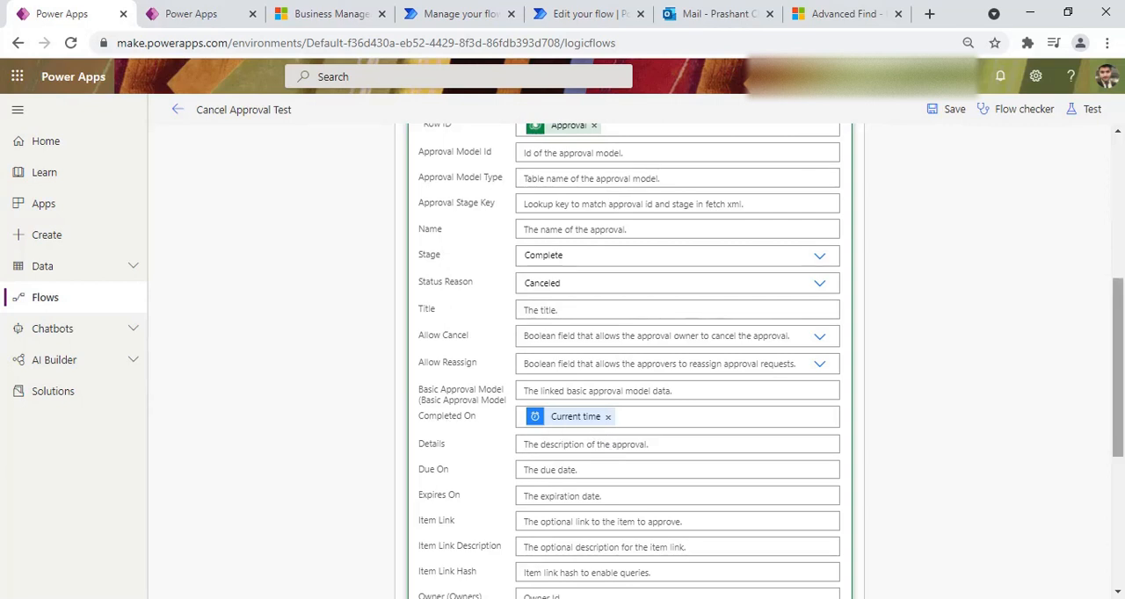
{"action": "scroll", "scroll_direction": "down", "scroll_amount": 3}
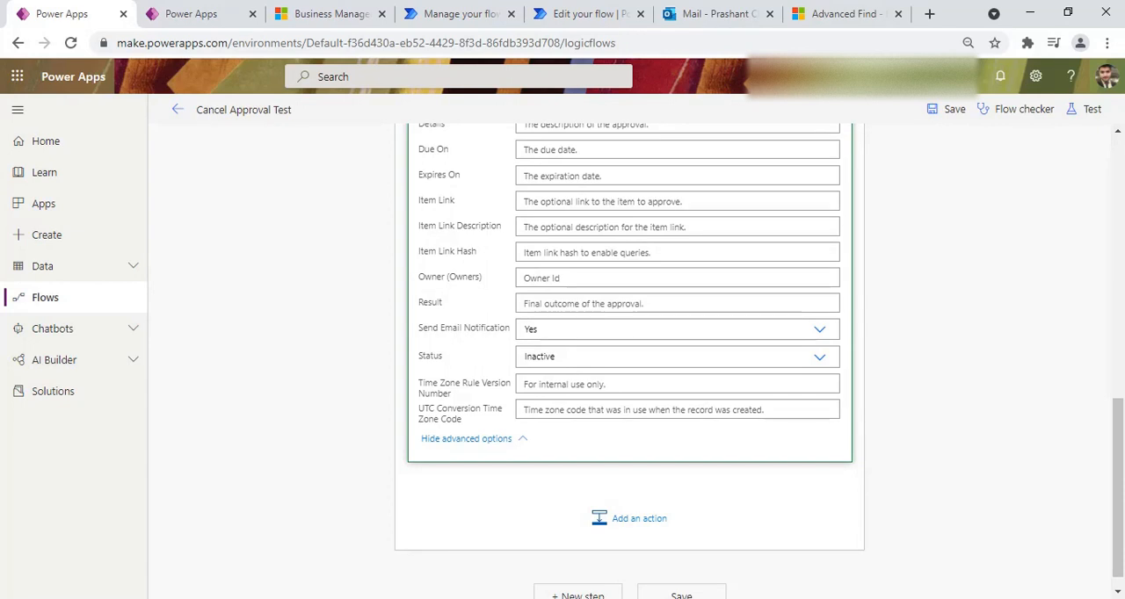
{"action": "mouse_move", "coordinate": [820, 334]}
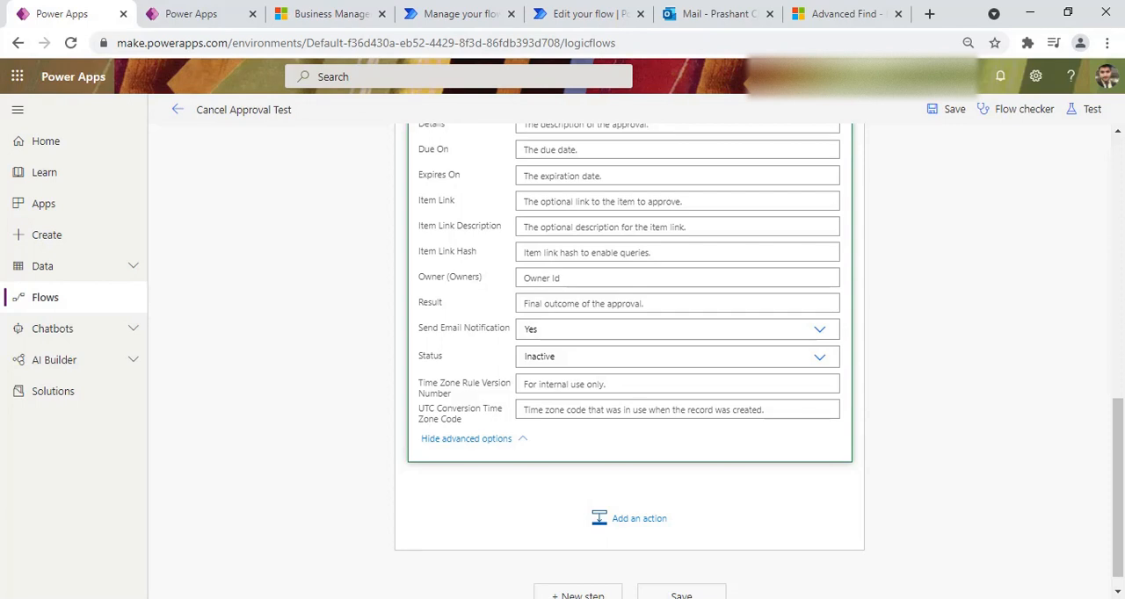
{"action": "scroll", "scroll_direction": "down", "scroll_amount": 3}
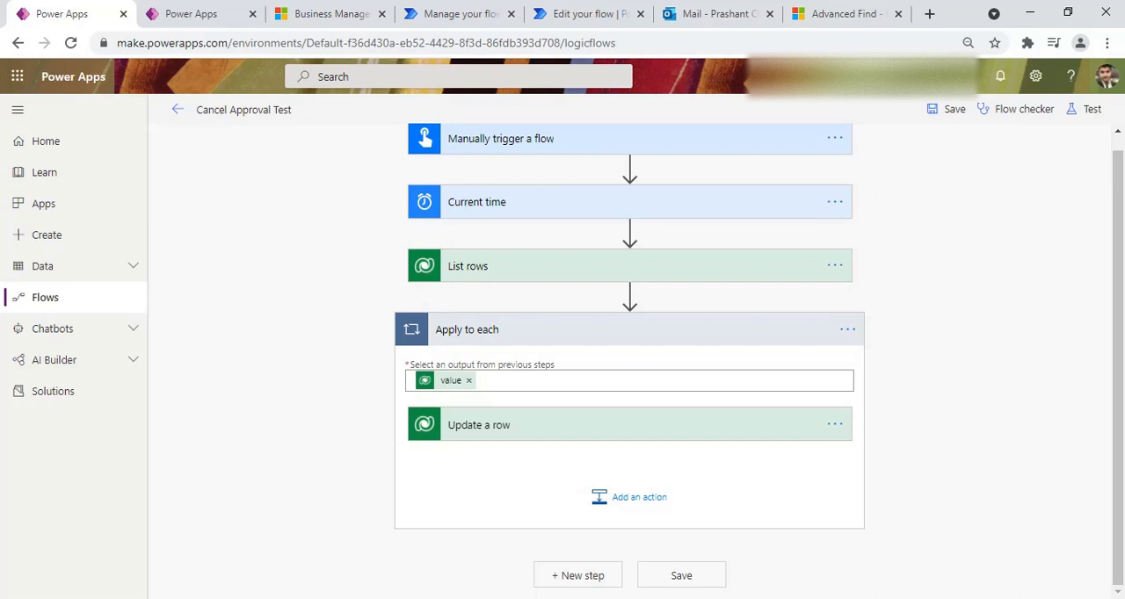
Collapse the loop, run the Approvals query in Advanced Find, and glance at Power Automate's sent approvals.
{"action": "left_click", "coordinate": [487, 329]}
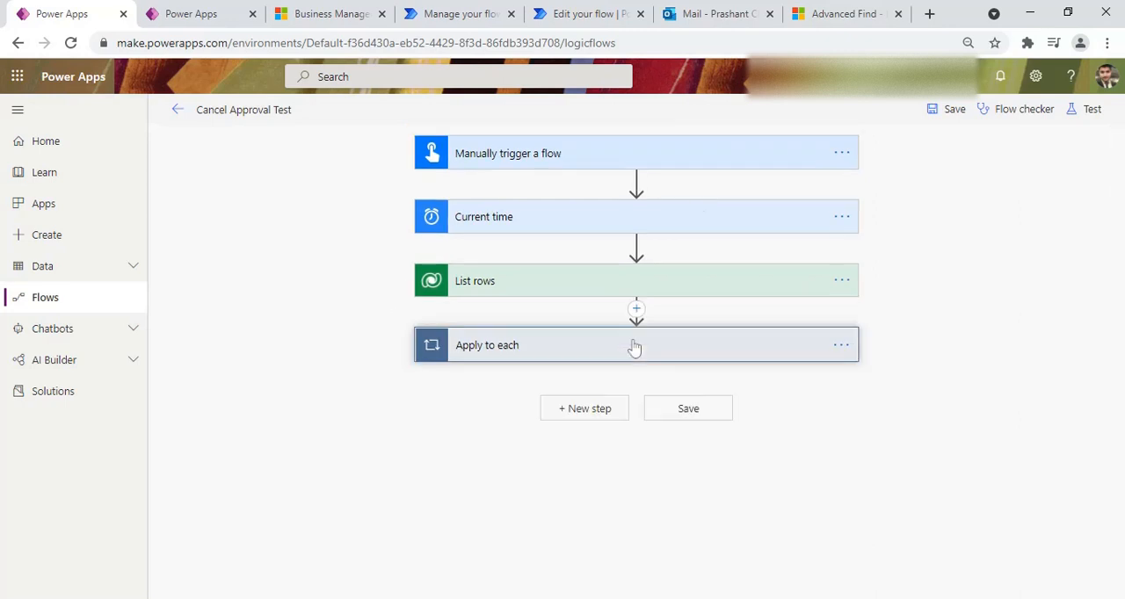
{"action": "left_click", "coordinate": [840, 14]}
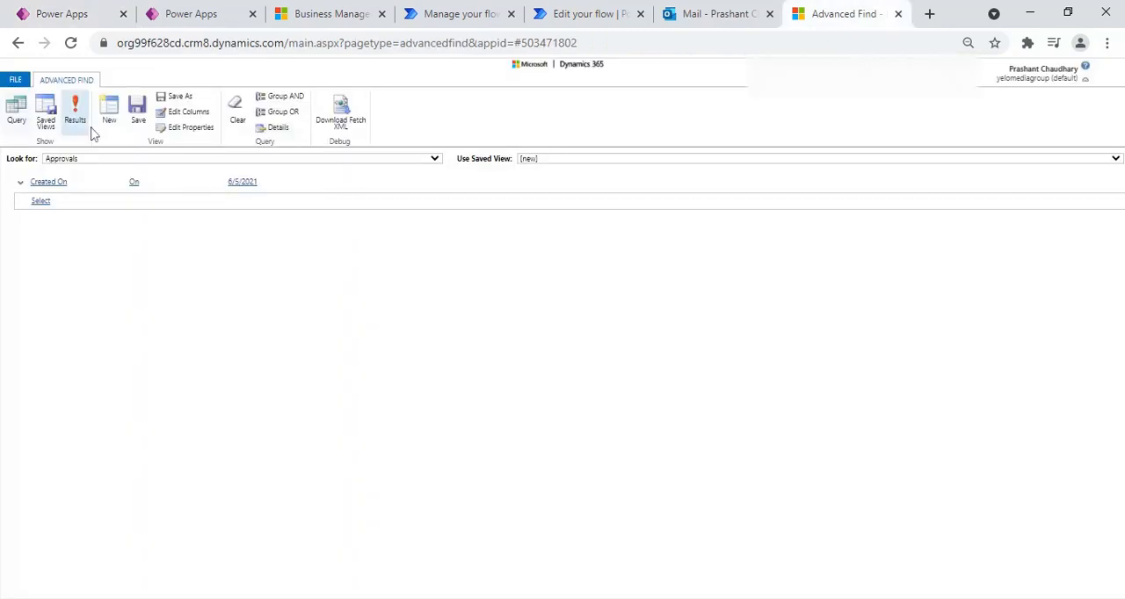
{"action": "left_click", "coordinate": [74, 109]}
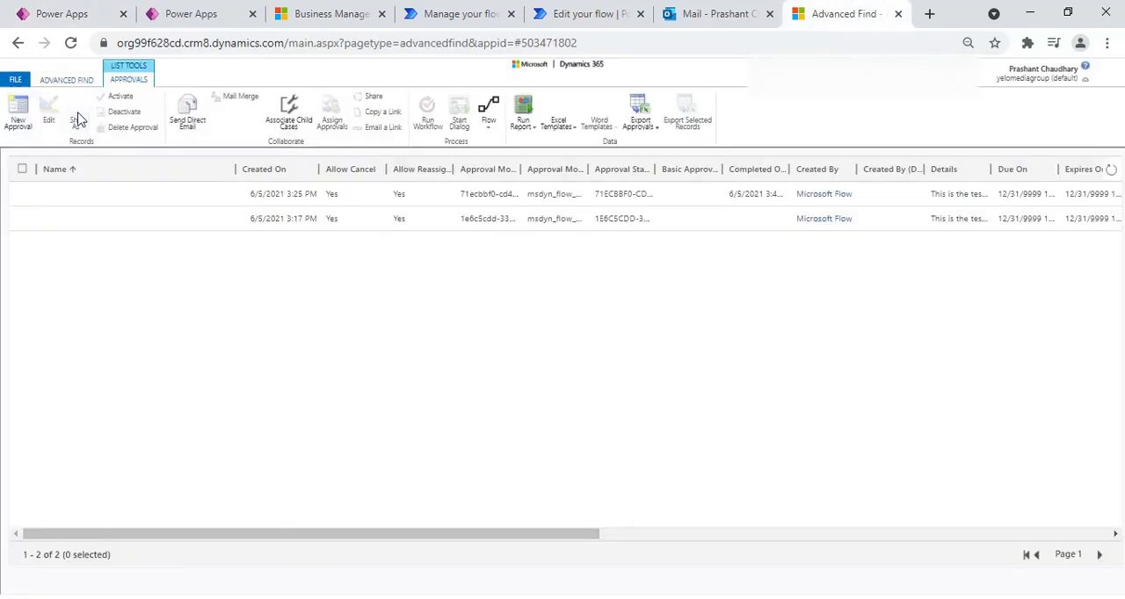
{"action": "mouse_move", "coordinate": [77, 114]}
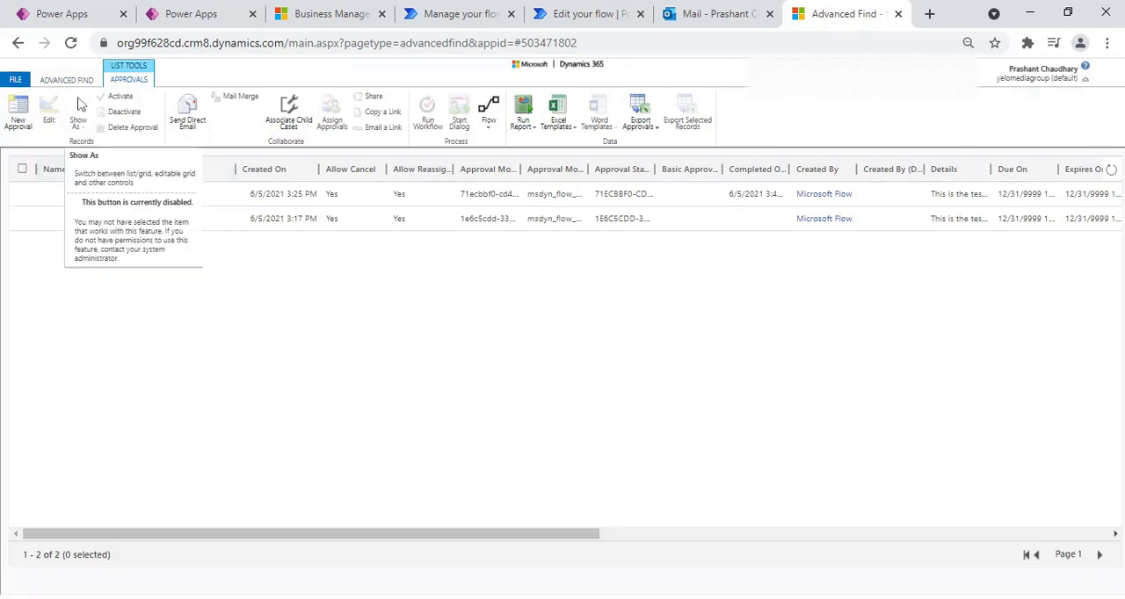
{"action": "left_click", "coordinate": [67, 81]}
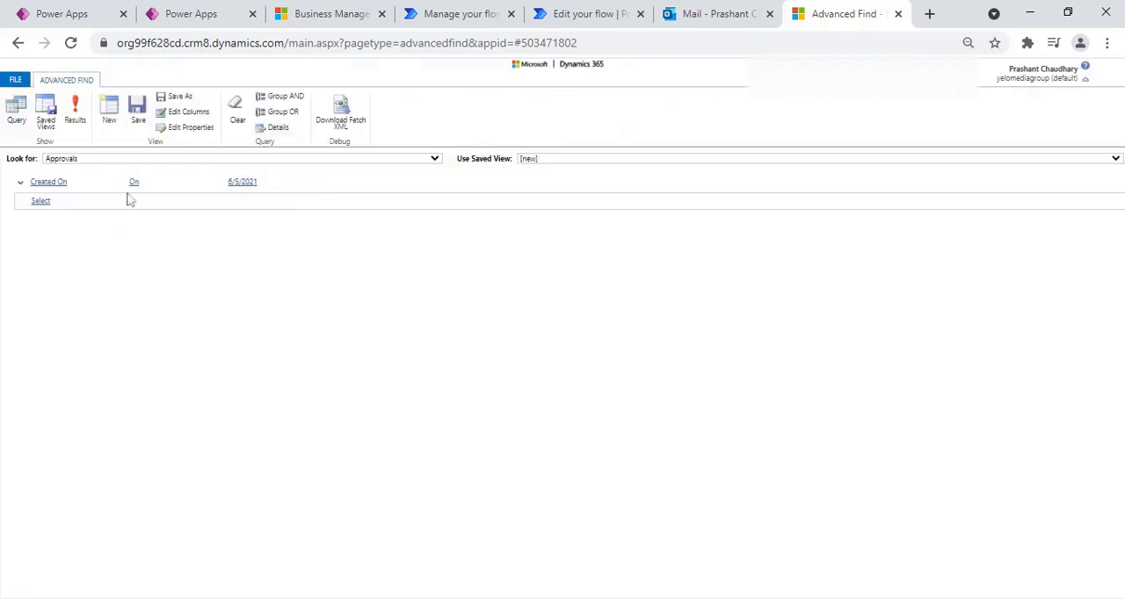
{"action": "left_click", "coordinate": [167, 181]}
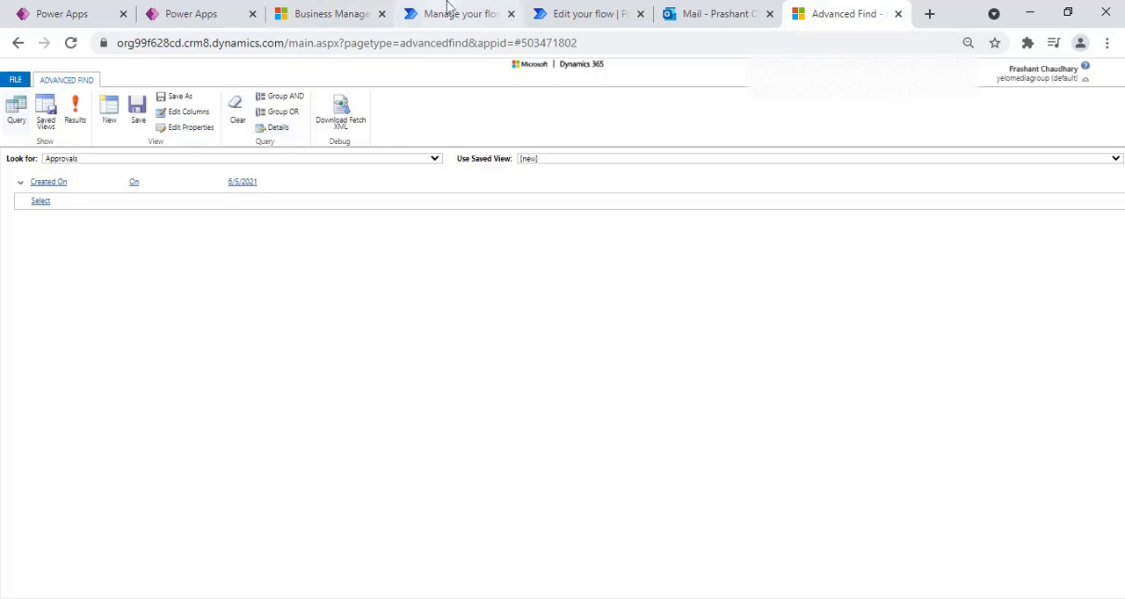
{"action": "left_click", "coordinate": [457, 14]}
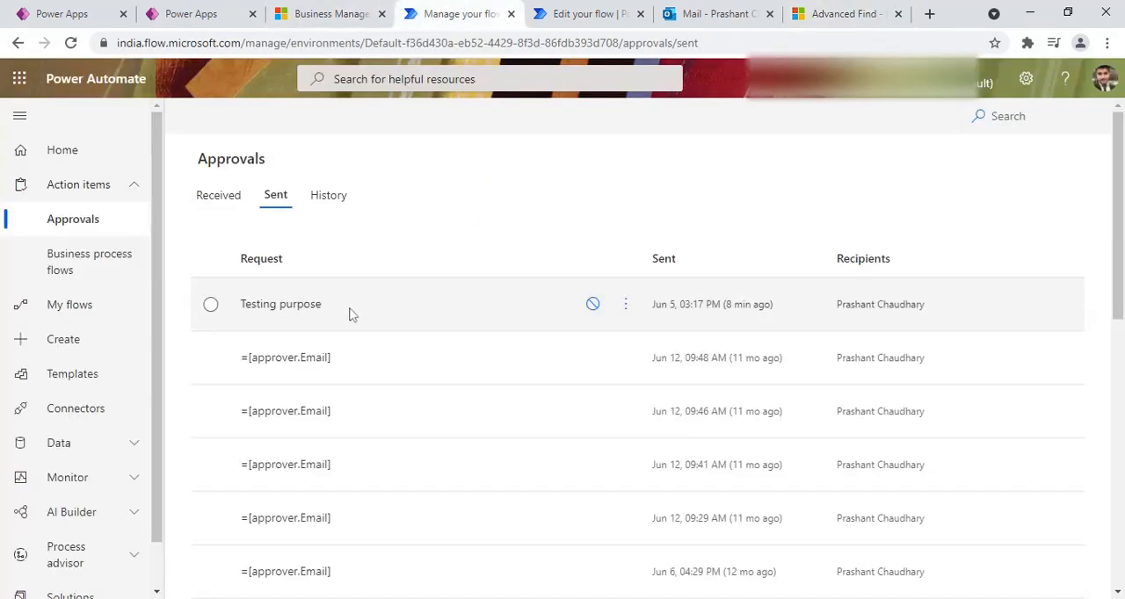
{"action": "left_click", "coordinate": [841, 14]}
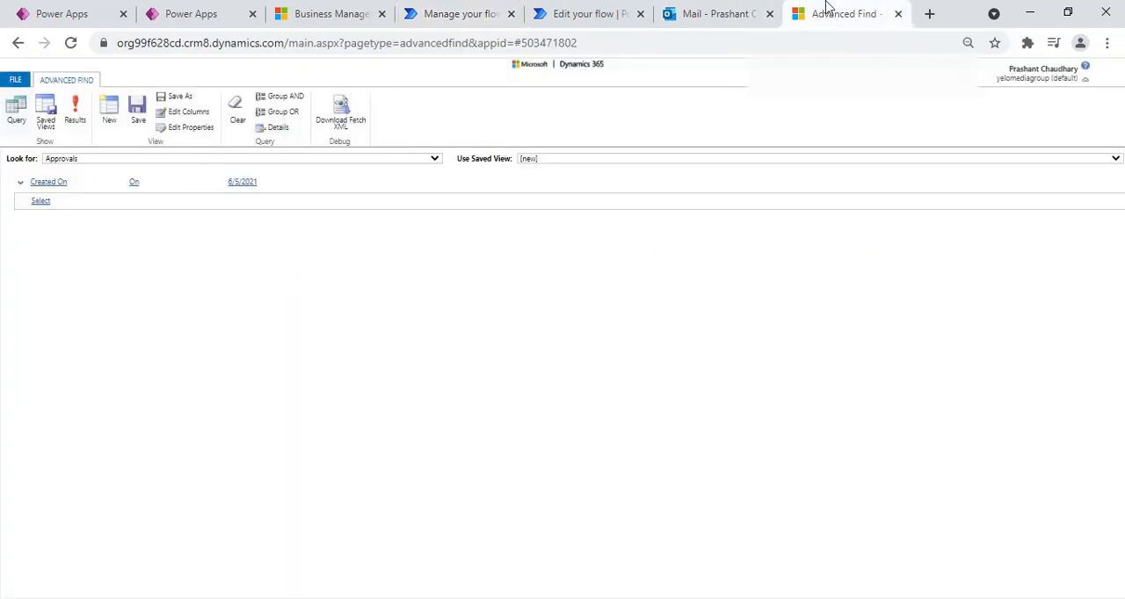
Add a Status Reason equals Pending condition to the Approvals query and run it.
{"action": "left_click", "coordinate": [40, 200]}
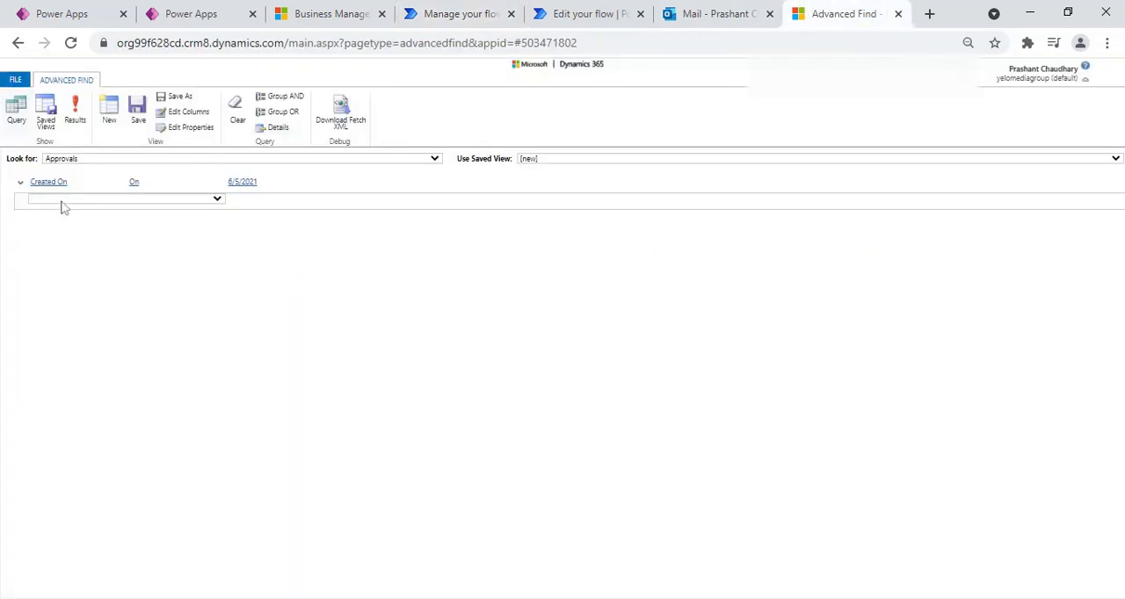
{"action": "mouse_move", "coordinate": [72, 212]}
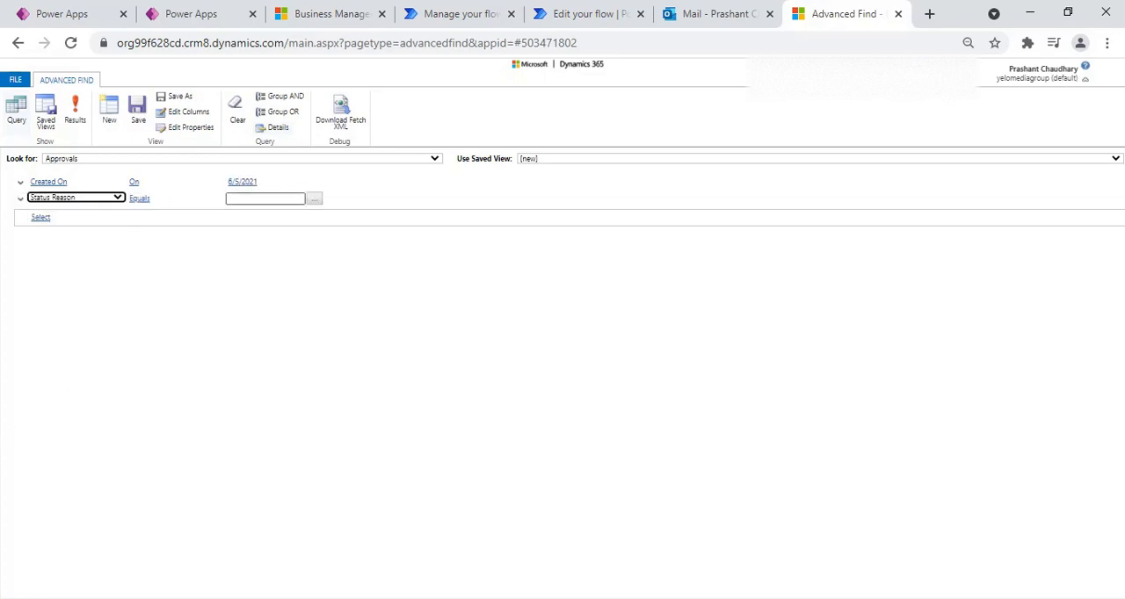
{"action": "left_click", "coordinate": [313, 197]}
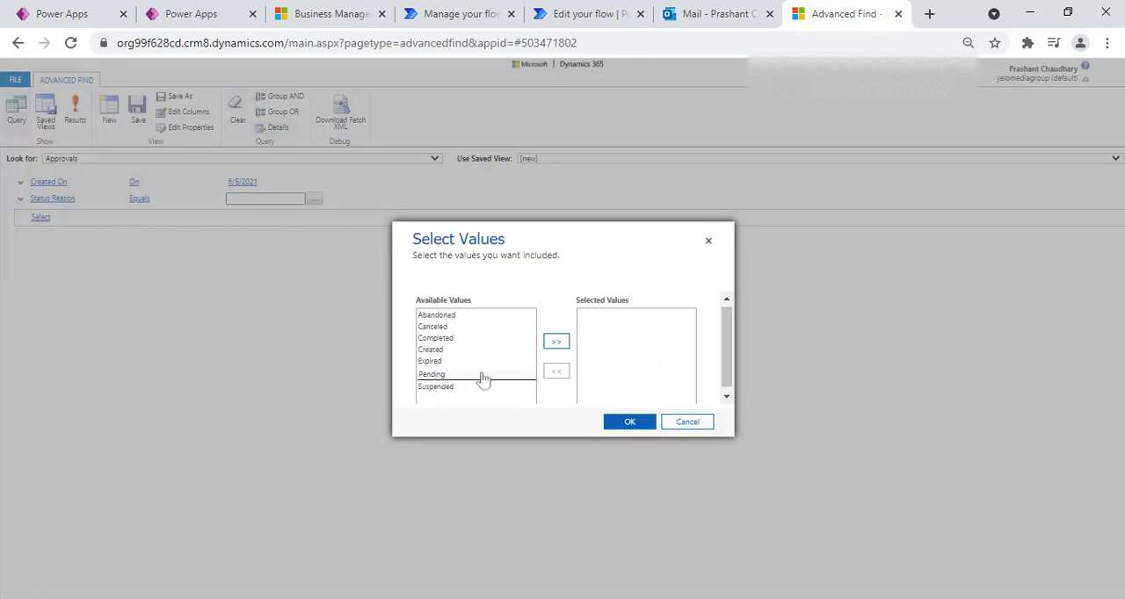
{"action": "left_click", "coordinate": [432, 375]}
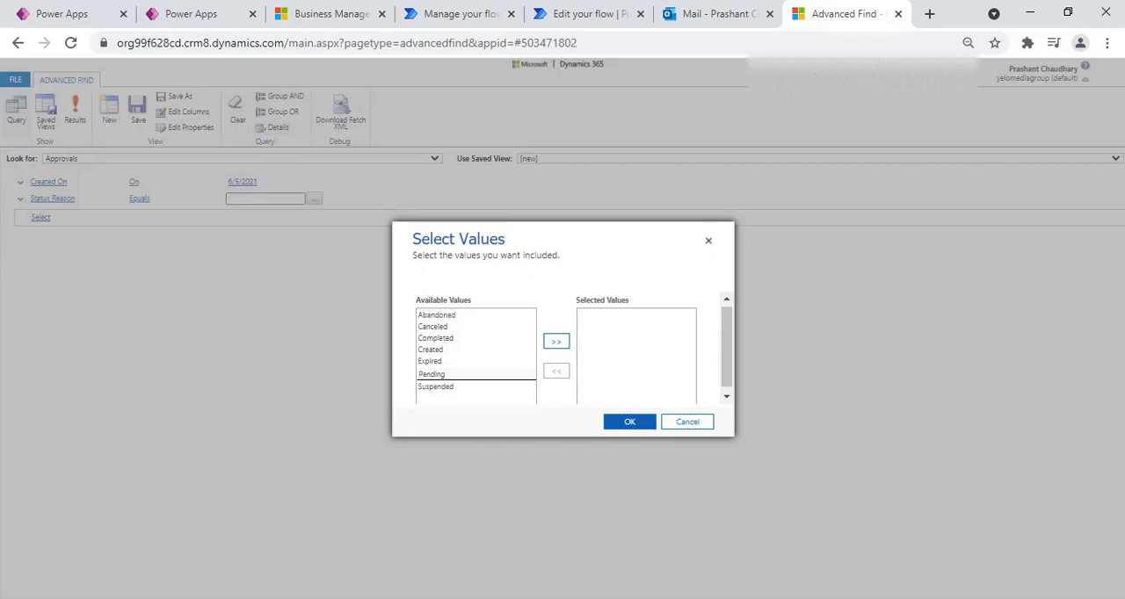
{"action": "mouse_move", "coordinate": [503, 373]}
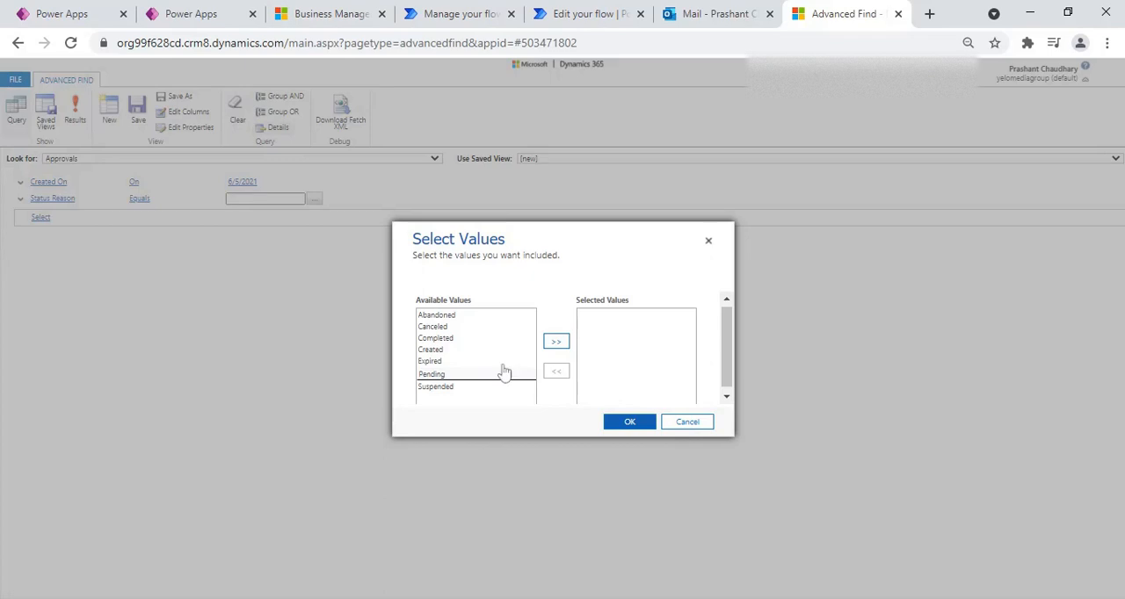
{"action": "left_click", "coordinate": [629, 422]}
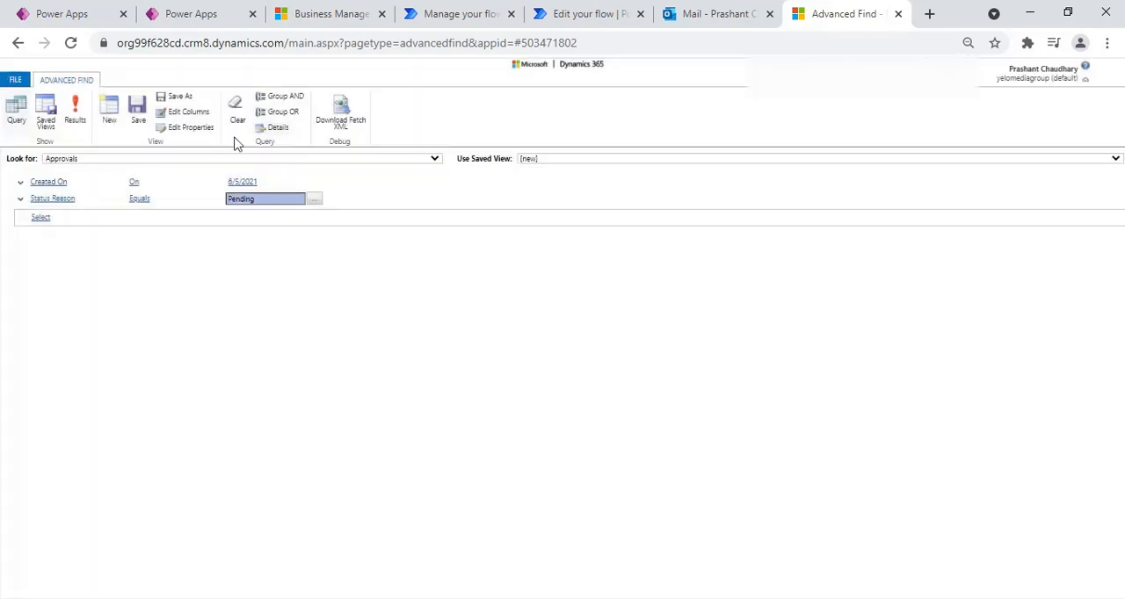
{"action": "left_click", "coordinate": [73, 112]}
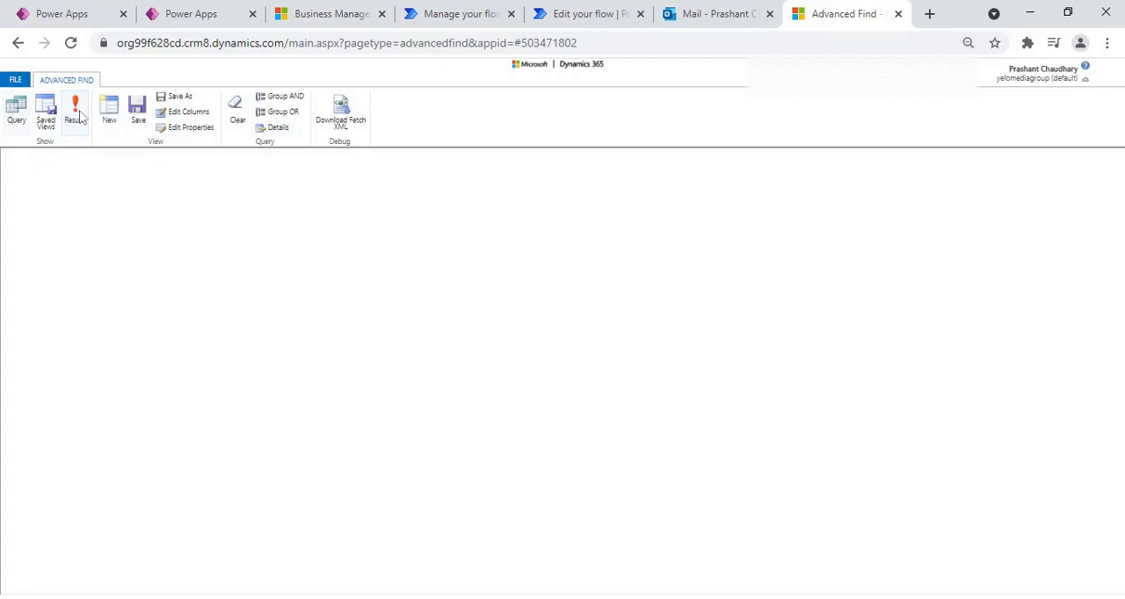
Save the Cancel Approval Test flow and switch to the Outlook mailbox.
{"action": "left_click", "coordinate": [74, 113]}
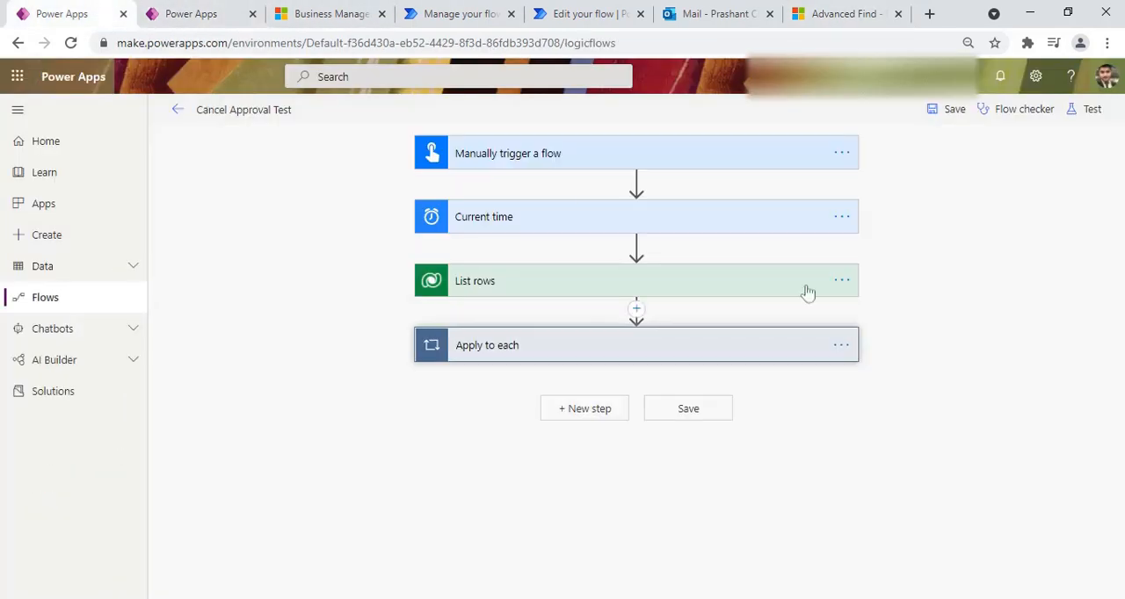
{"action": "mouse_move", "coordinate": [954, 109]}
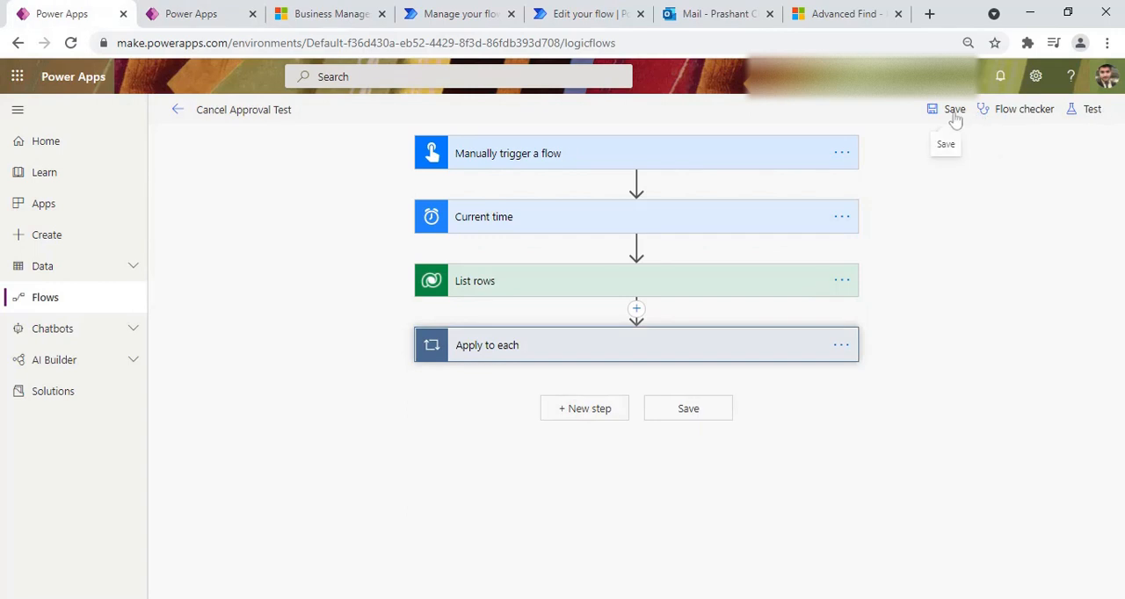
{"action": "left_click", "coordinate": [953, 109]}
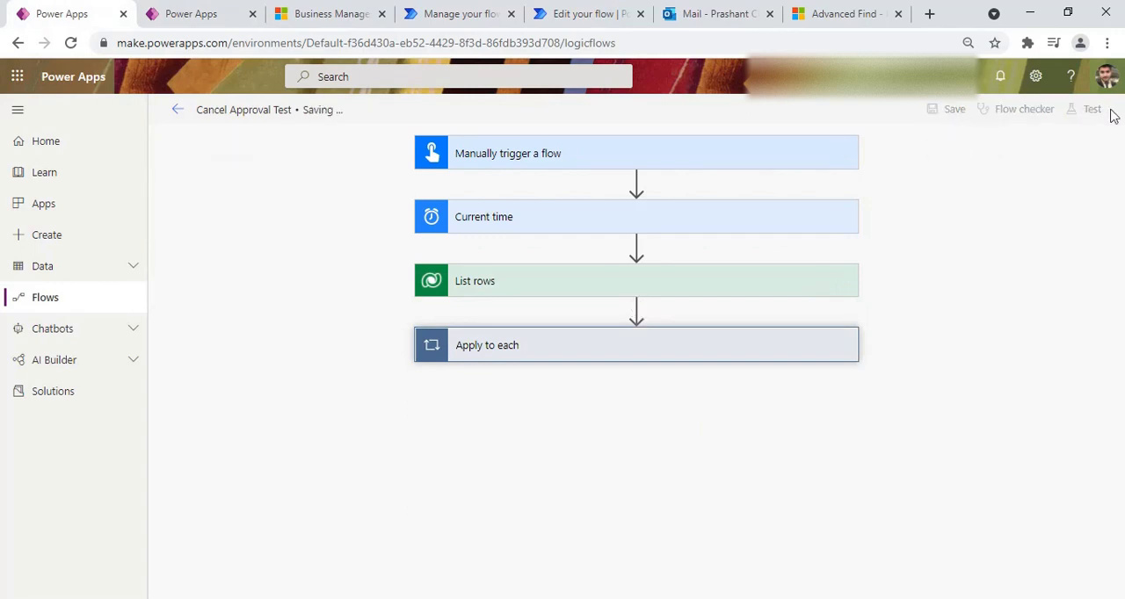
{"action": "mouse_move", "coordinate": [1092, 109]}
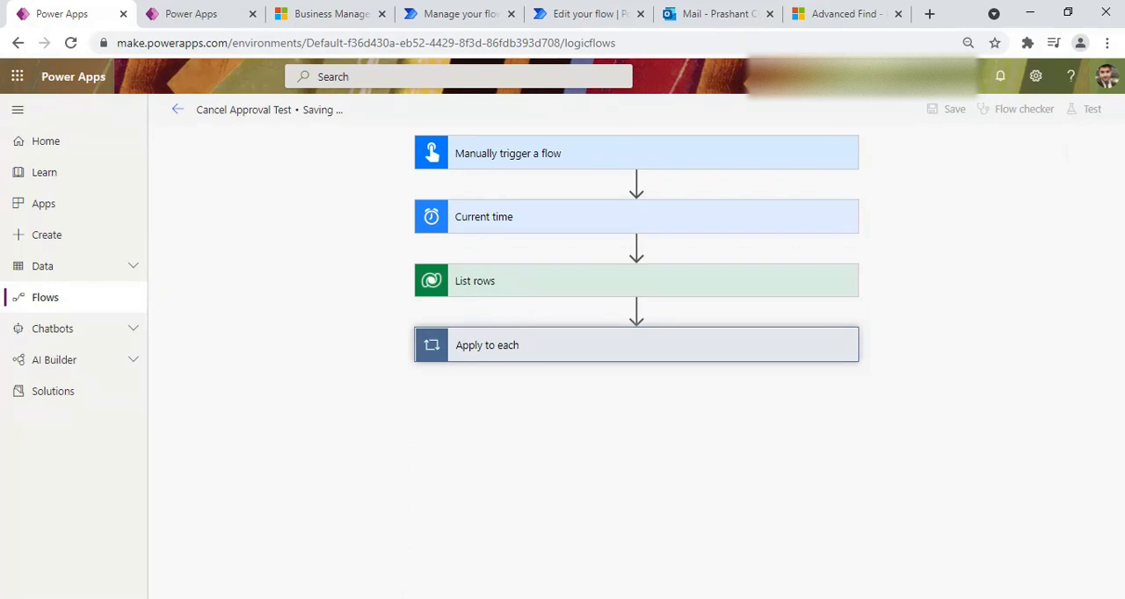
{"action": "left_click", "coordinate": [712, 15]}
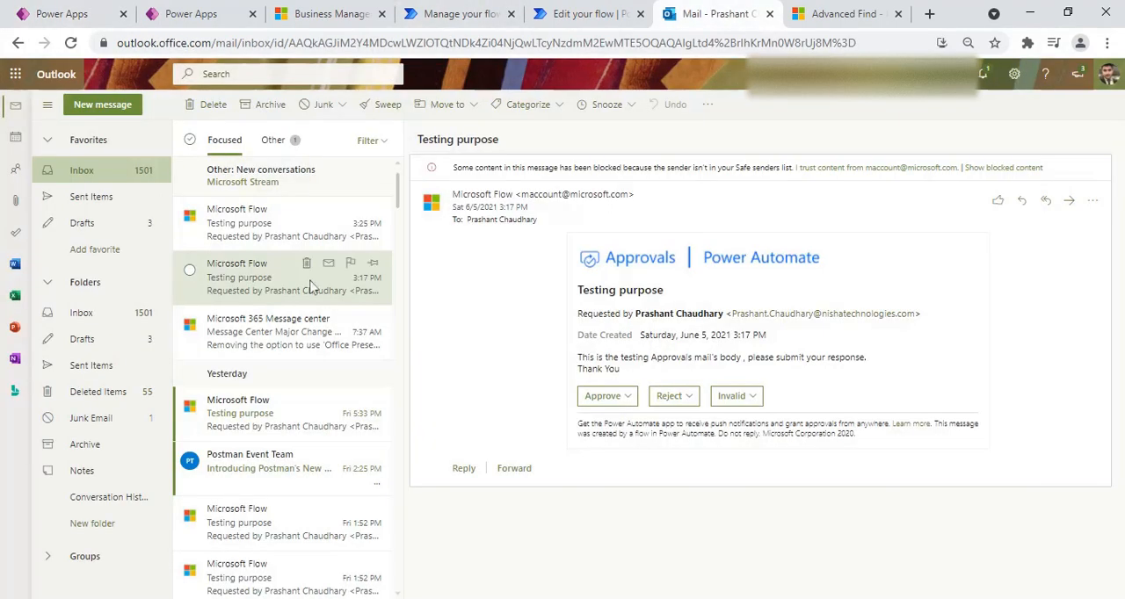
{"action": "mouse_move", "coordinate": [576, 458]}
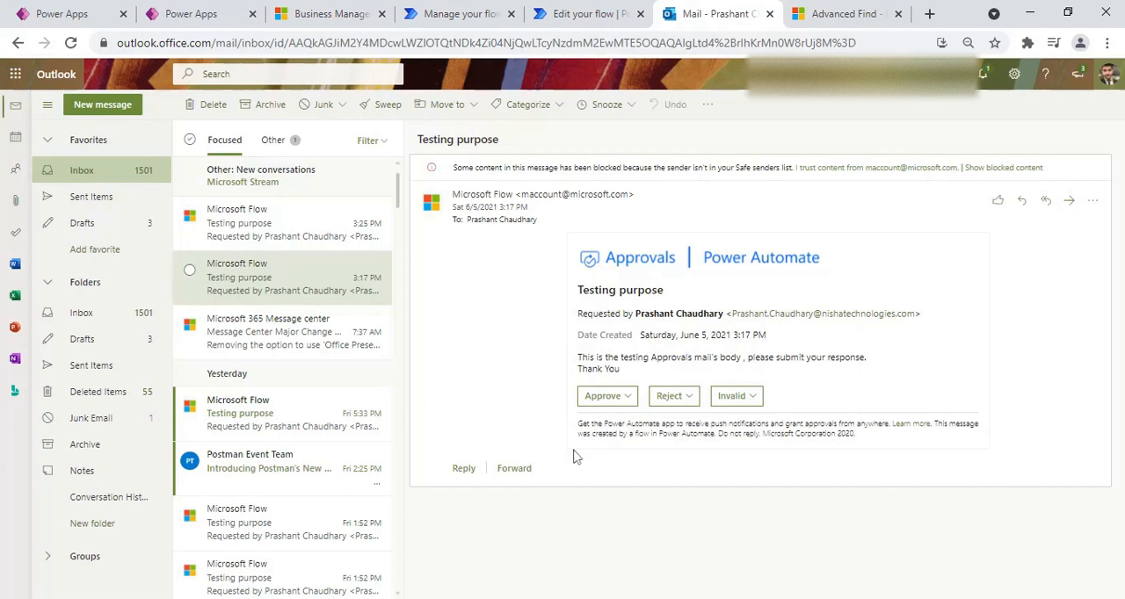
{"action": "mouse_move", "coordinate": [807, 320]}
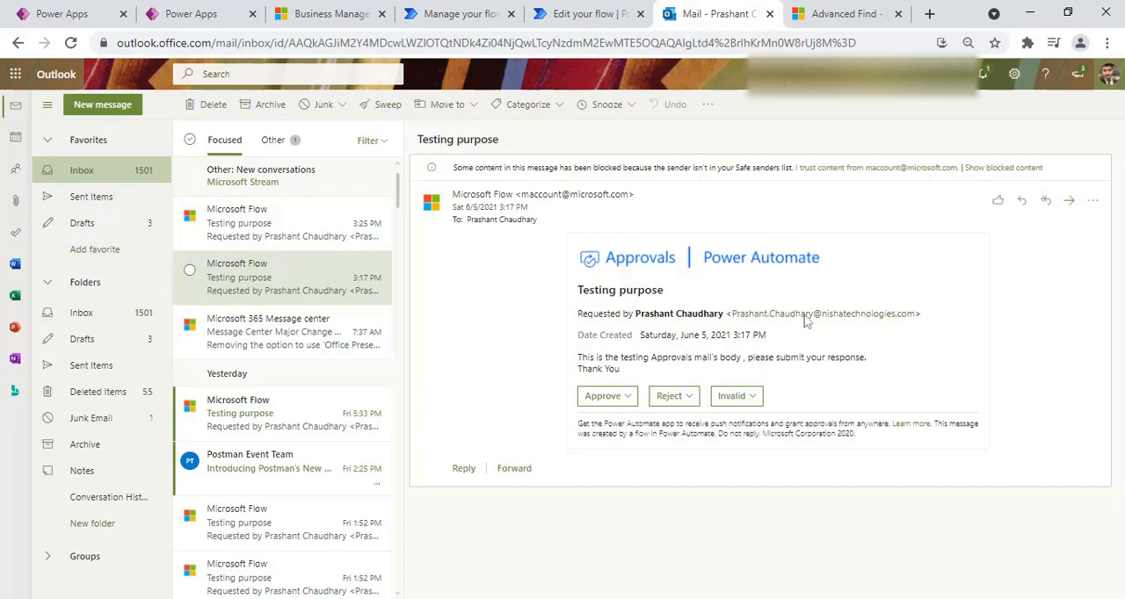
{"action": "mouse_move", "coordinate": [74, 7]}
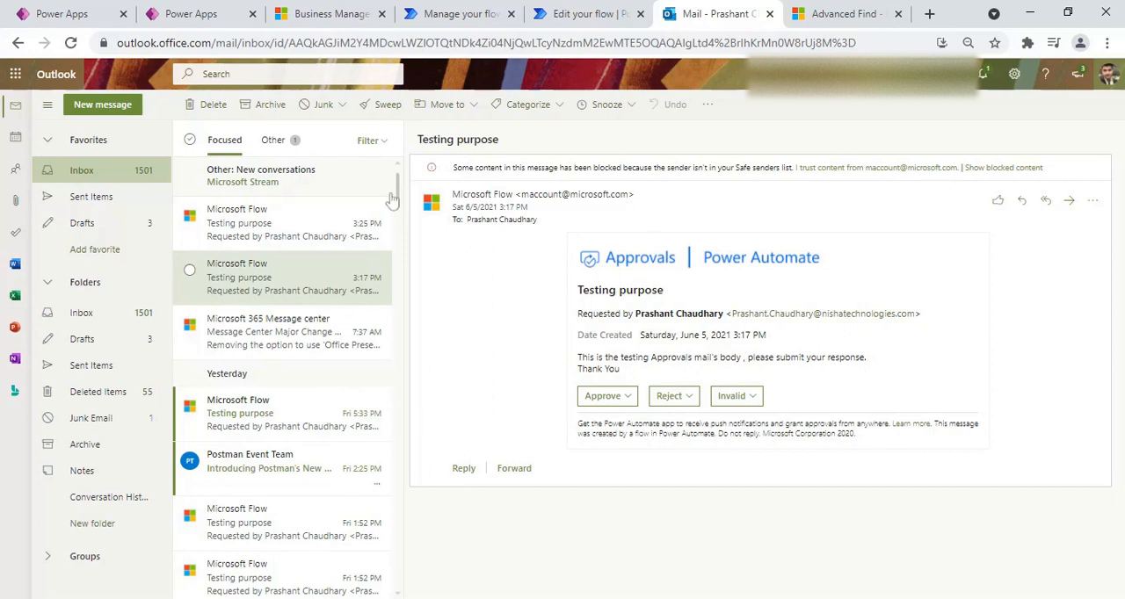
Return from the Testing purpose email to the flow editor.
{"action": "left_click", "coordinate": [70, 14]}
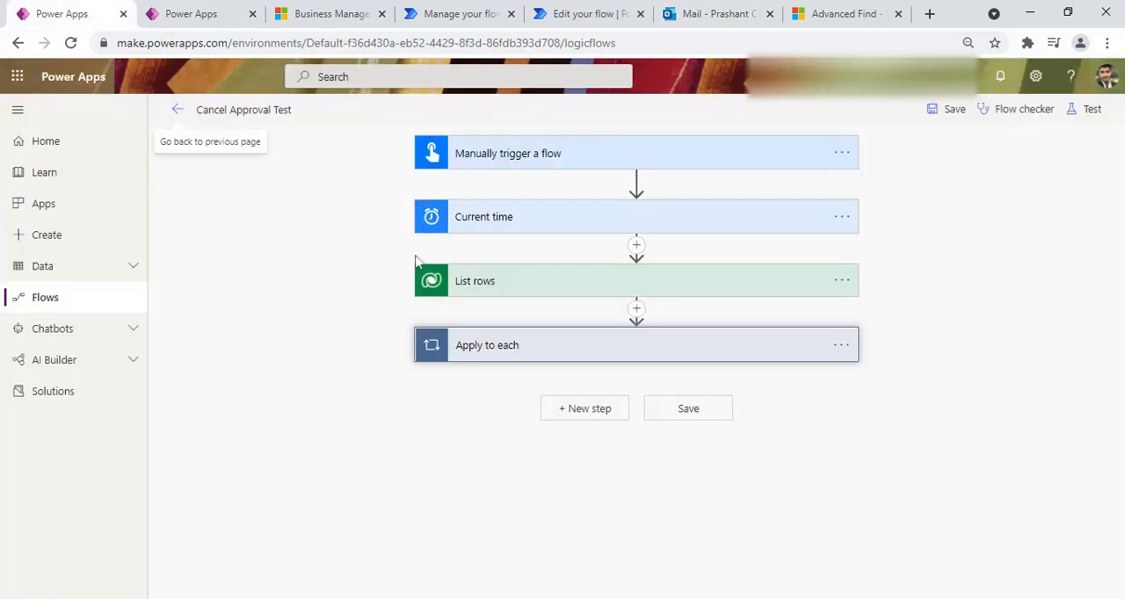
Test the Cancel Approval Test flow manually until it runs, then go to the Advanced Find results.
{"action": "left_click", "coordinate": [1092, 109]}
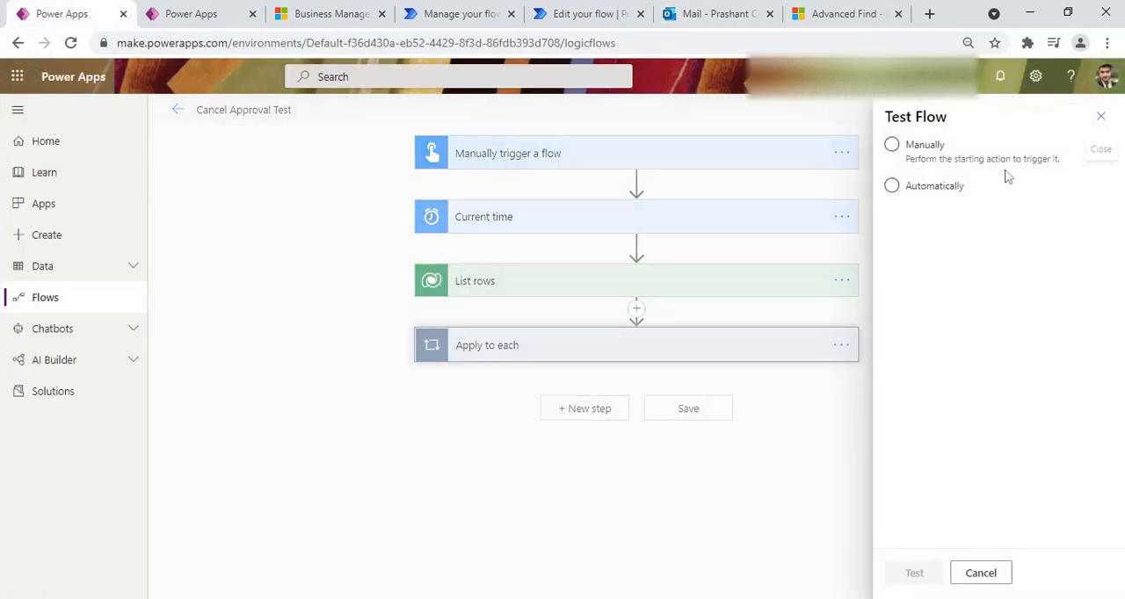
{"action": "left_click", "coordinate": [891, 144]}
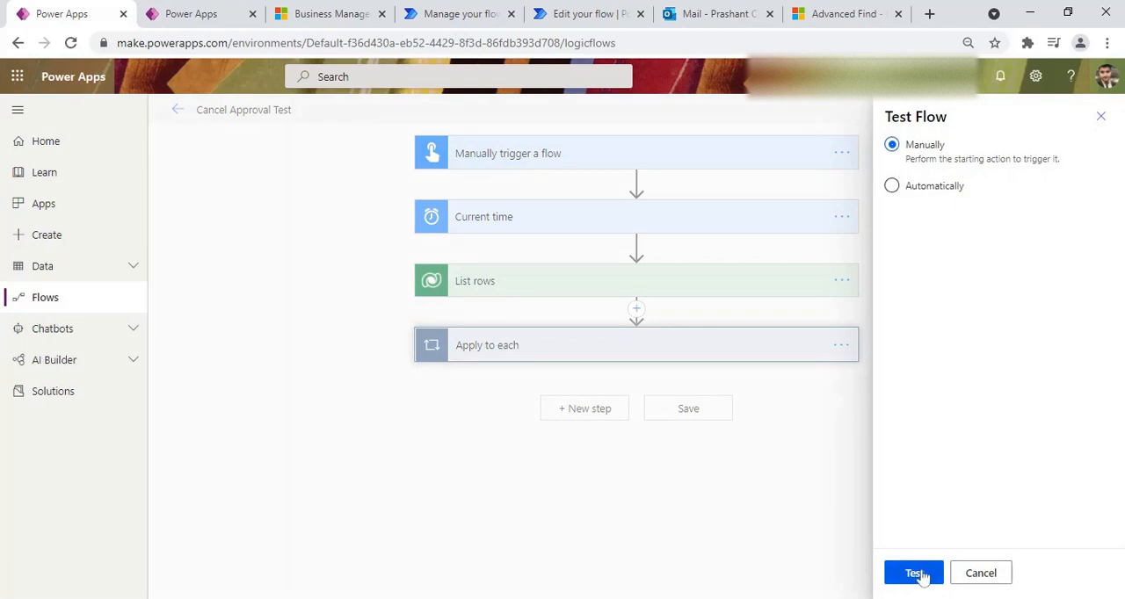
{"action": "left_click", "coordinate": [914, 573]}
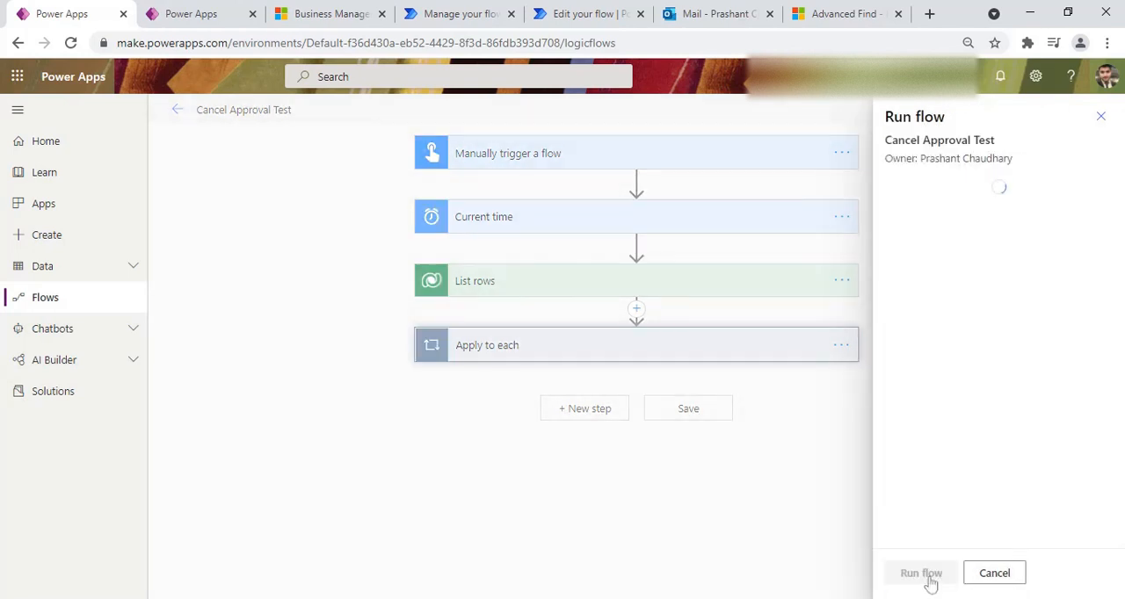
{"action": "left_click", "coordinate": [921, 573]}
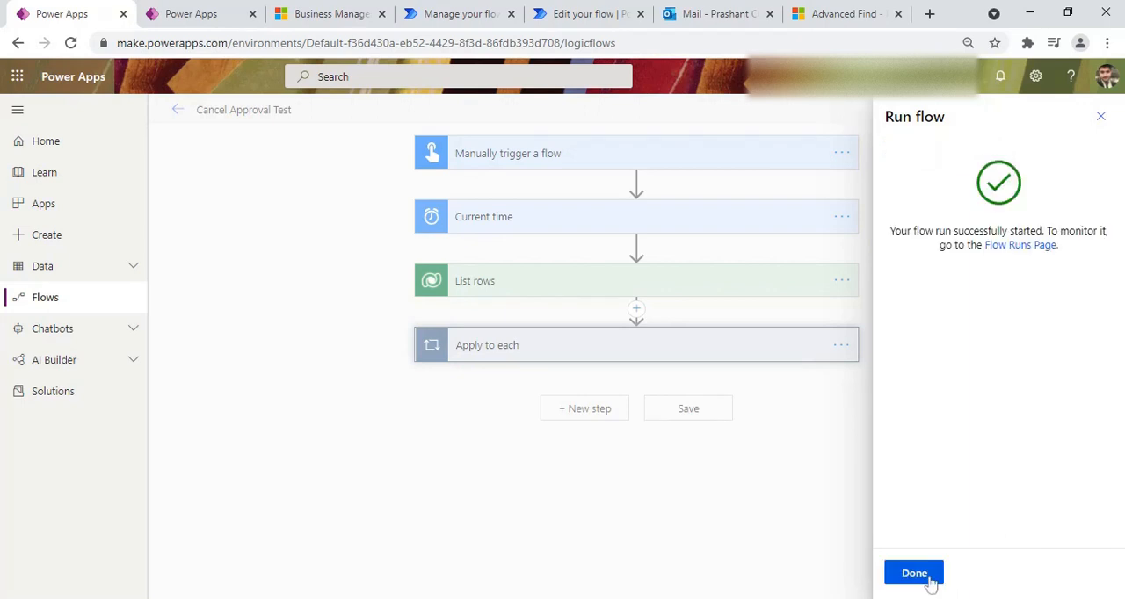
{"action": "left_click", "coordinate": [914, 573]}
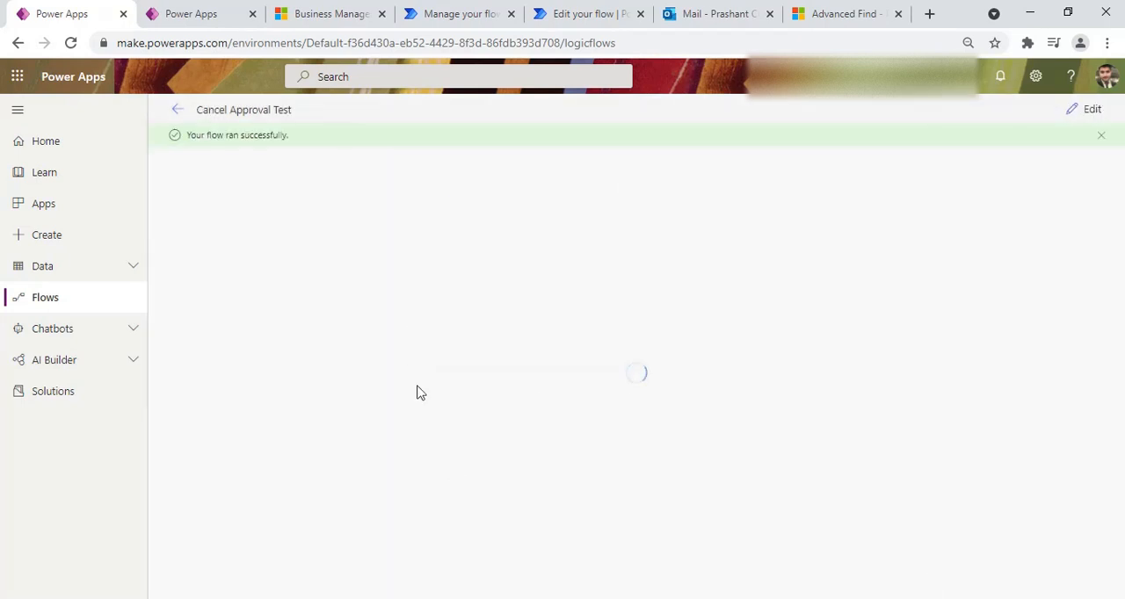
{"action": "mouse_move", "coordinate": [362, 174]}
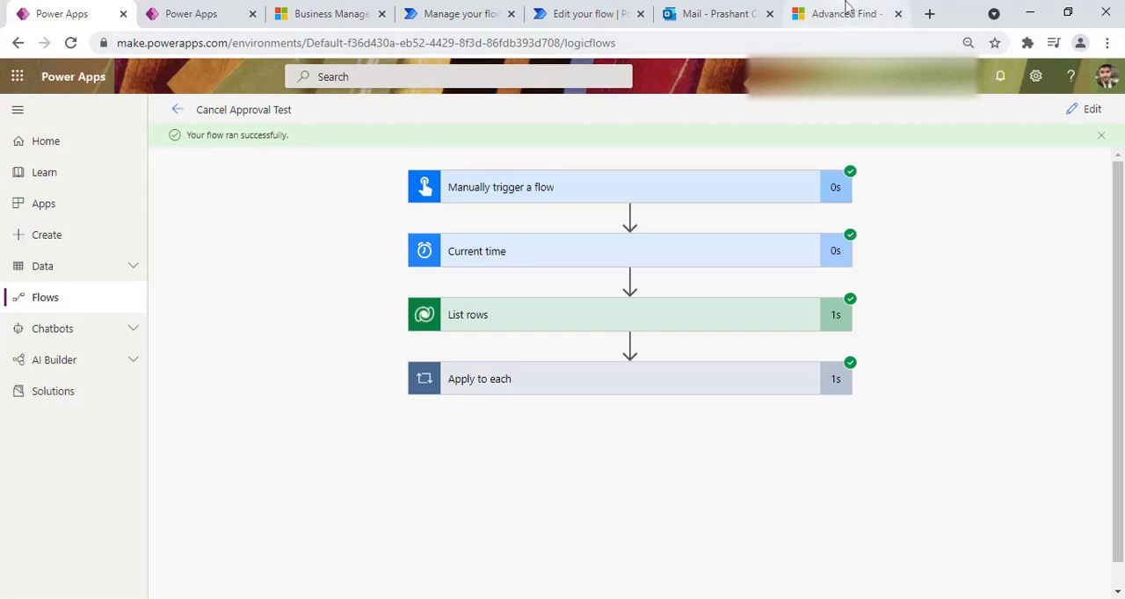
{"action": "left_click", "coordinate": [842, 14]}
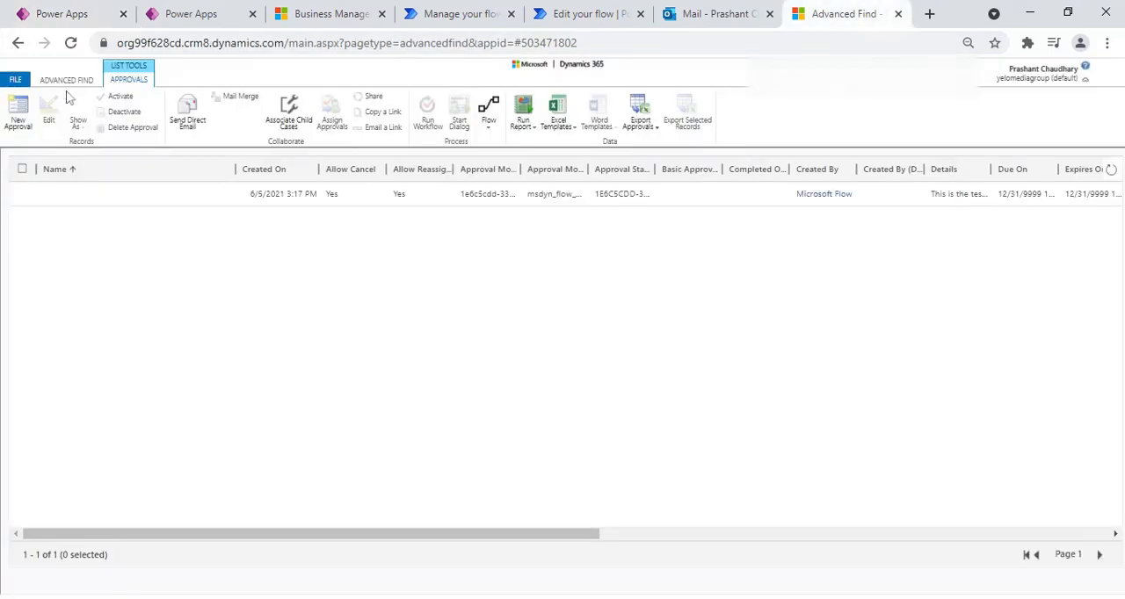
Rerun the Pending approvals query to confirm no rows remain, then switch to the mailbox.
{"action": "left_click", "coordinate": [67, 79]}
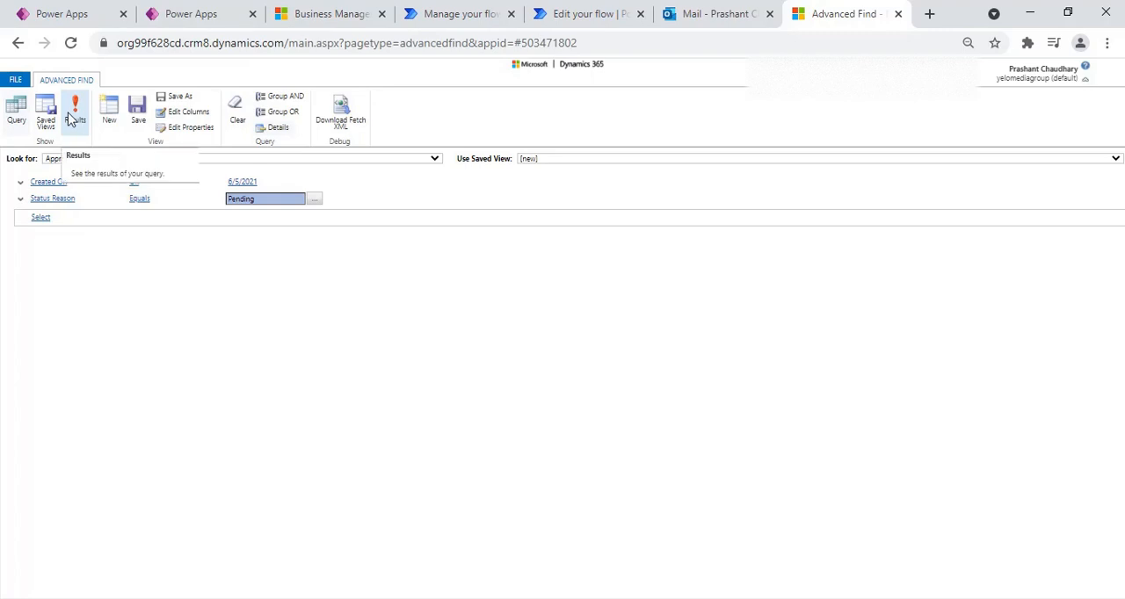
{"action": "left_click", "coordinate": [74, 109]}
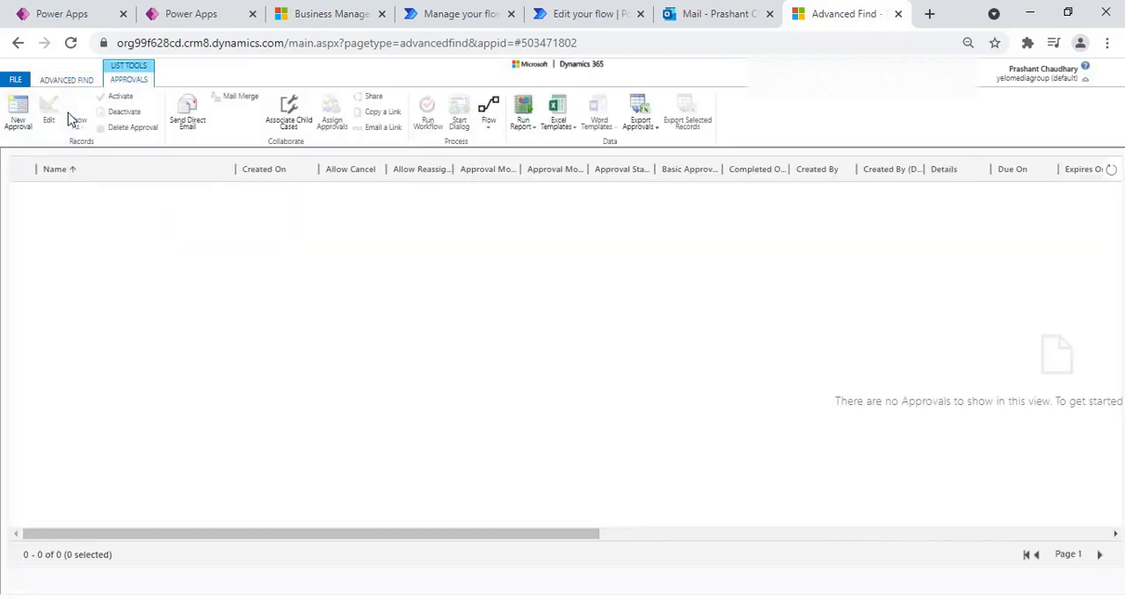
{"action": "mouse_move", "coordinate": [998, 200]}
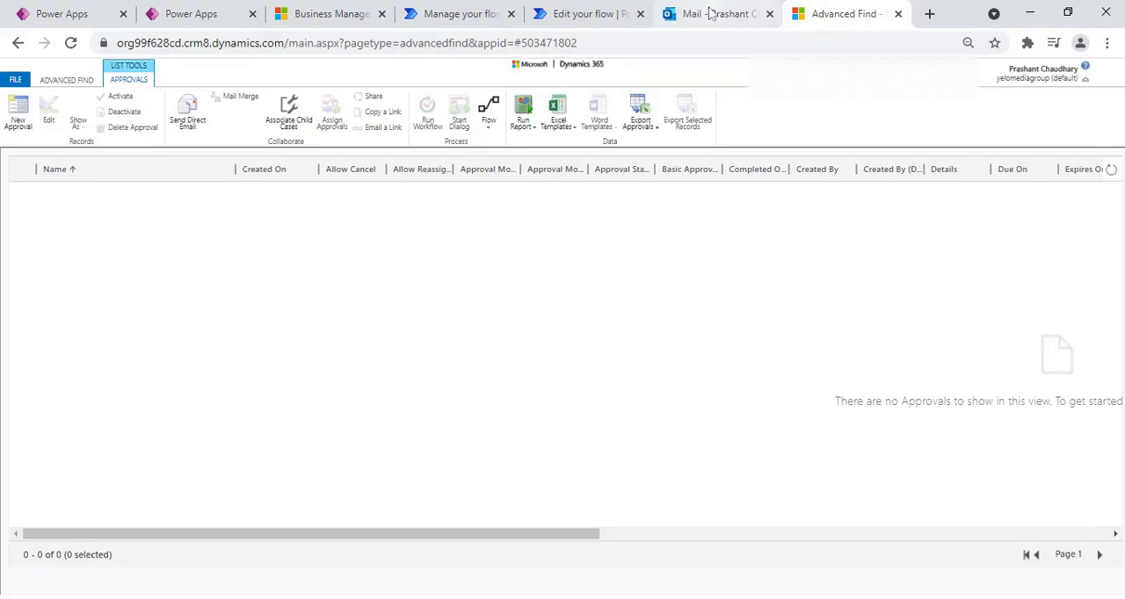
{"action": "left_click", "coordinate": [718, 14]}
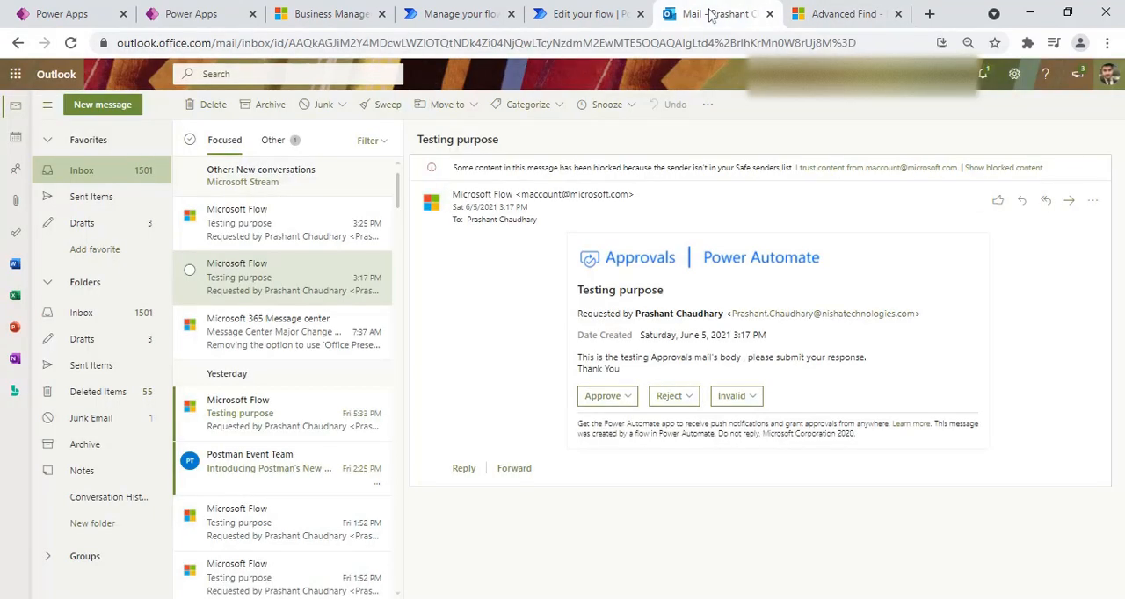
{"action": "mouse_move", "coordinate": [246, 221]}
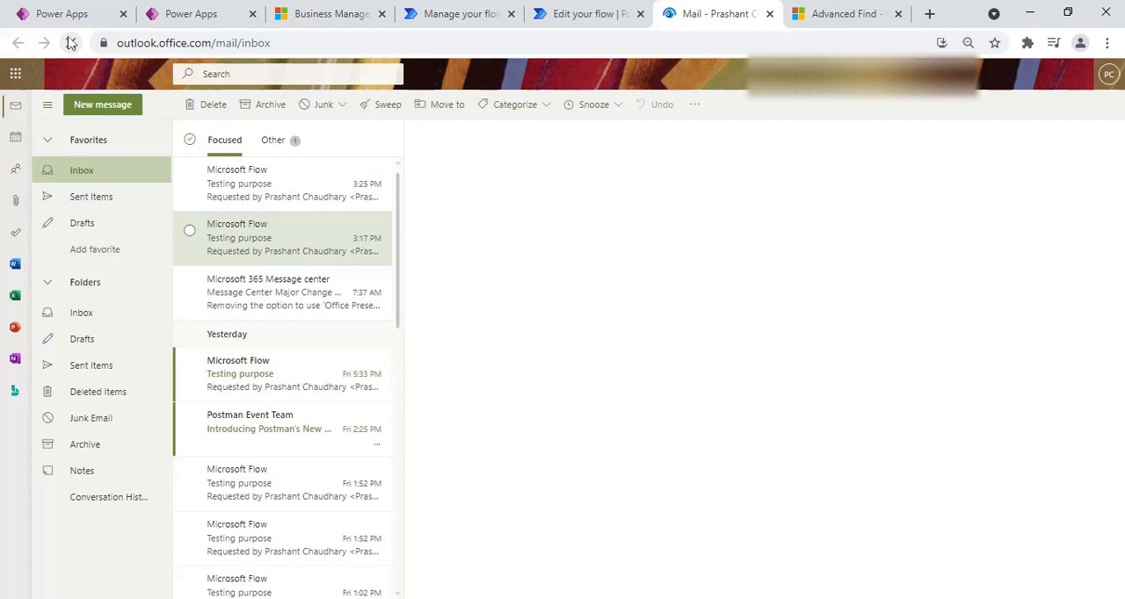
Reopen the Testing purpose email showing the canceled approval, then go to the sent approvals list.
{"action": "left_click", "coordinate": [281, 238]}
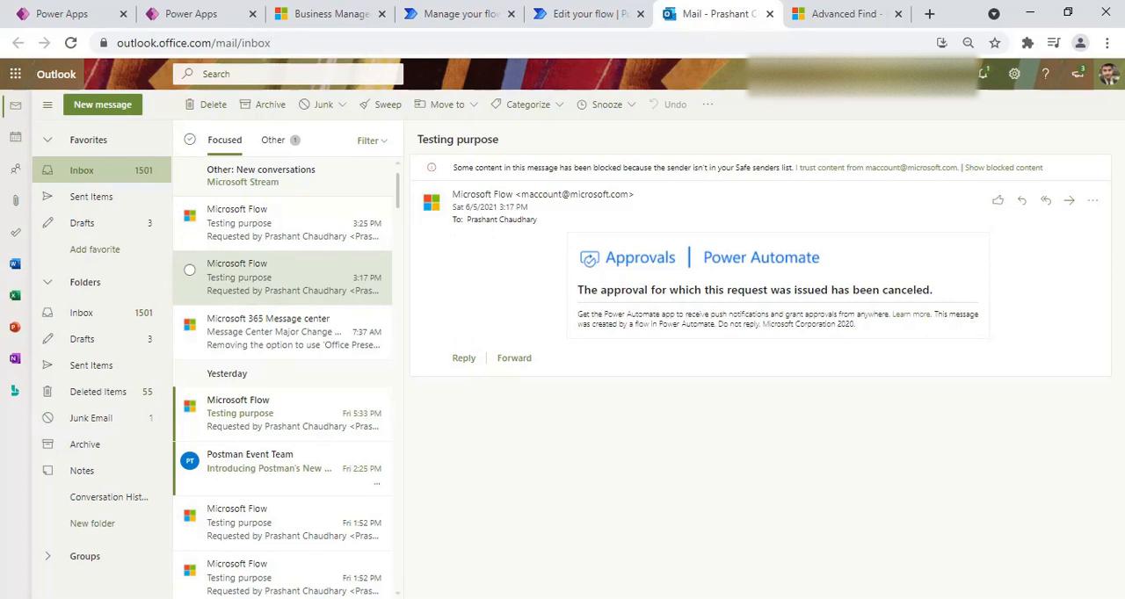
{"action": "mouse_move", "coordinate": [516, 13]}
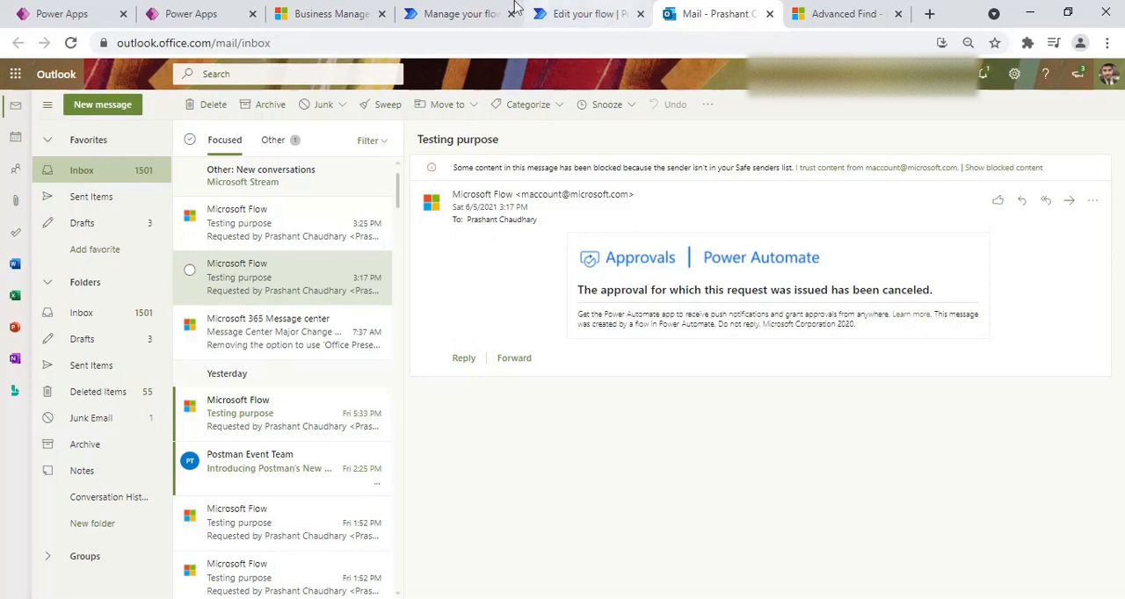
{"action": "left_click", "coordinate": [457, 14]}
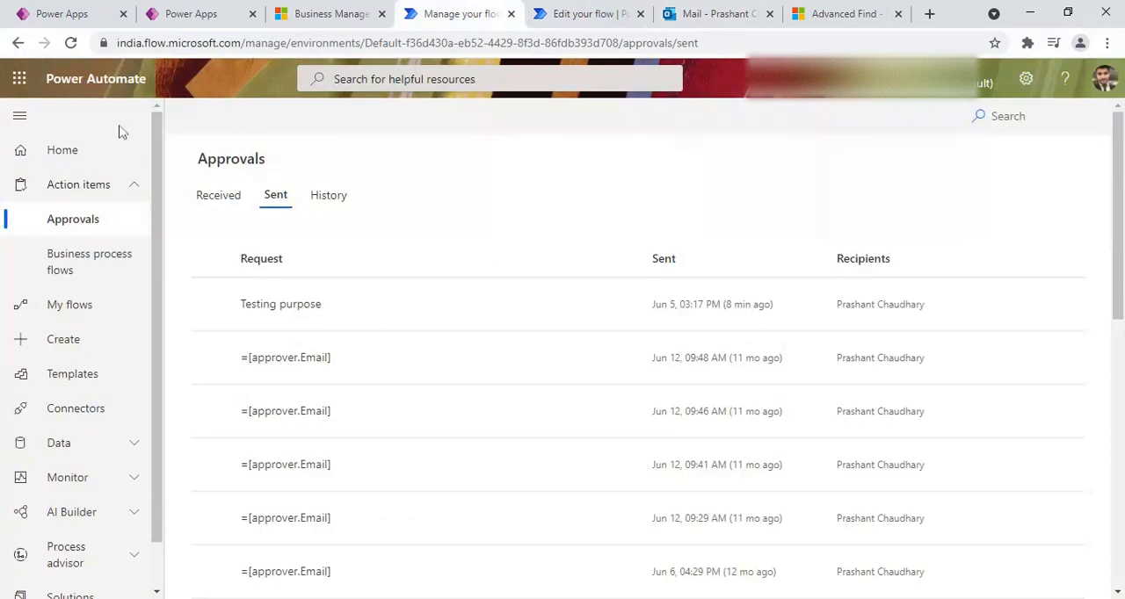
{"action": "mouse_move", "coordinate": [391, 304]}
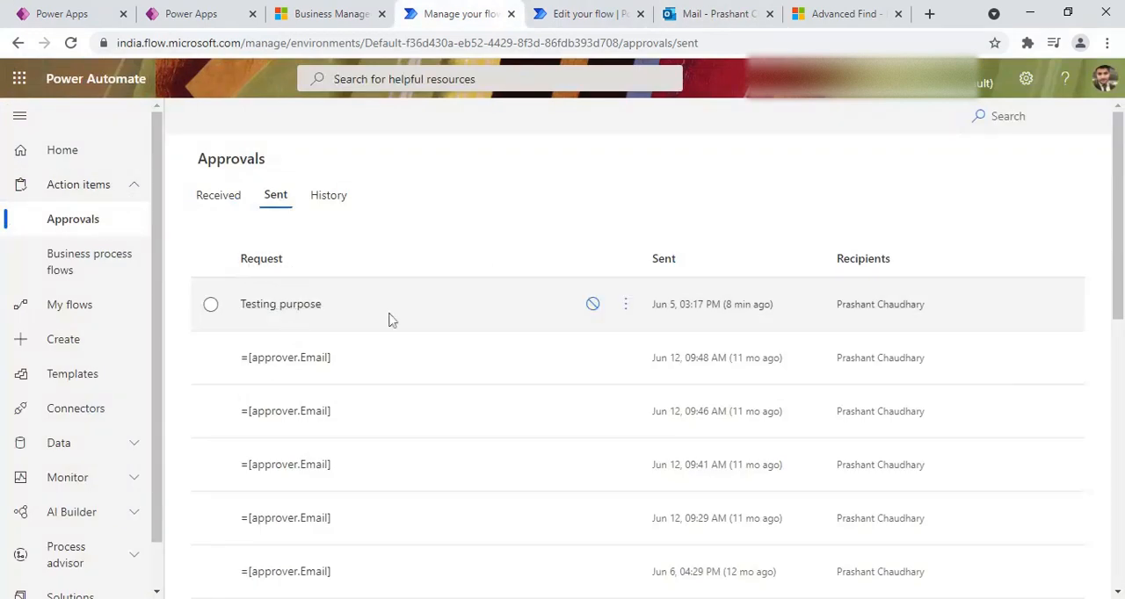